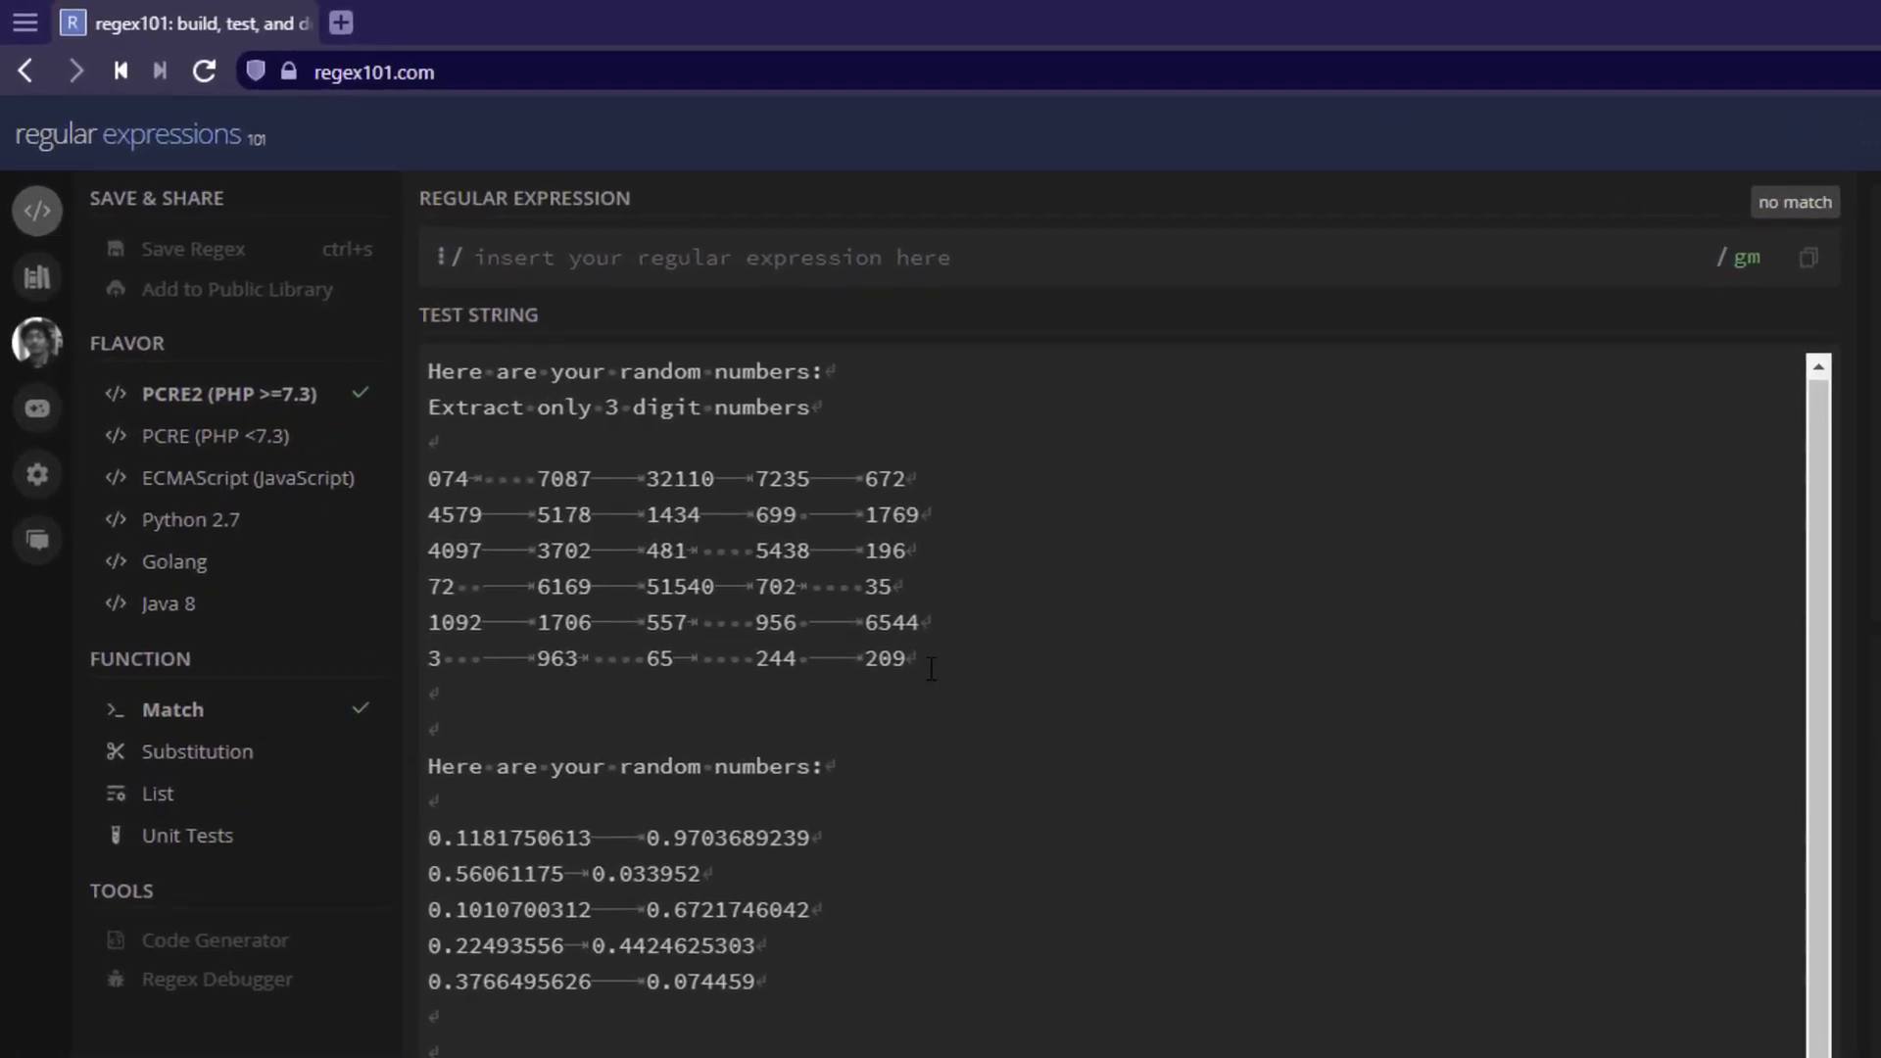
mouse_move(1127, 656)
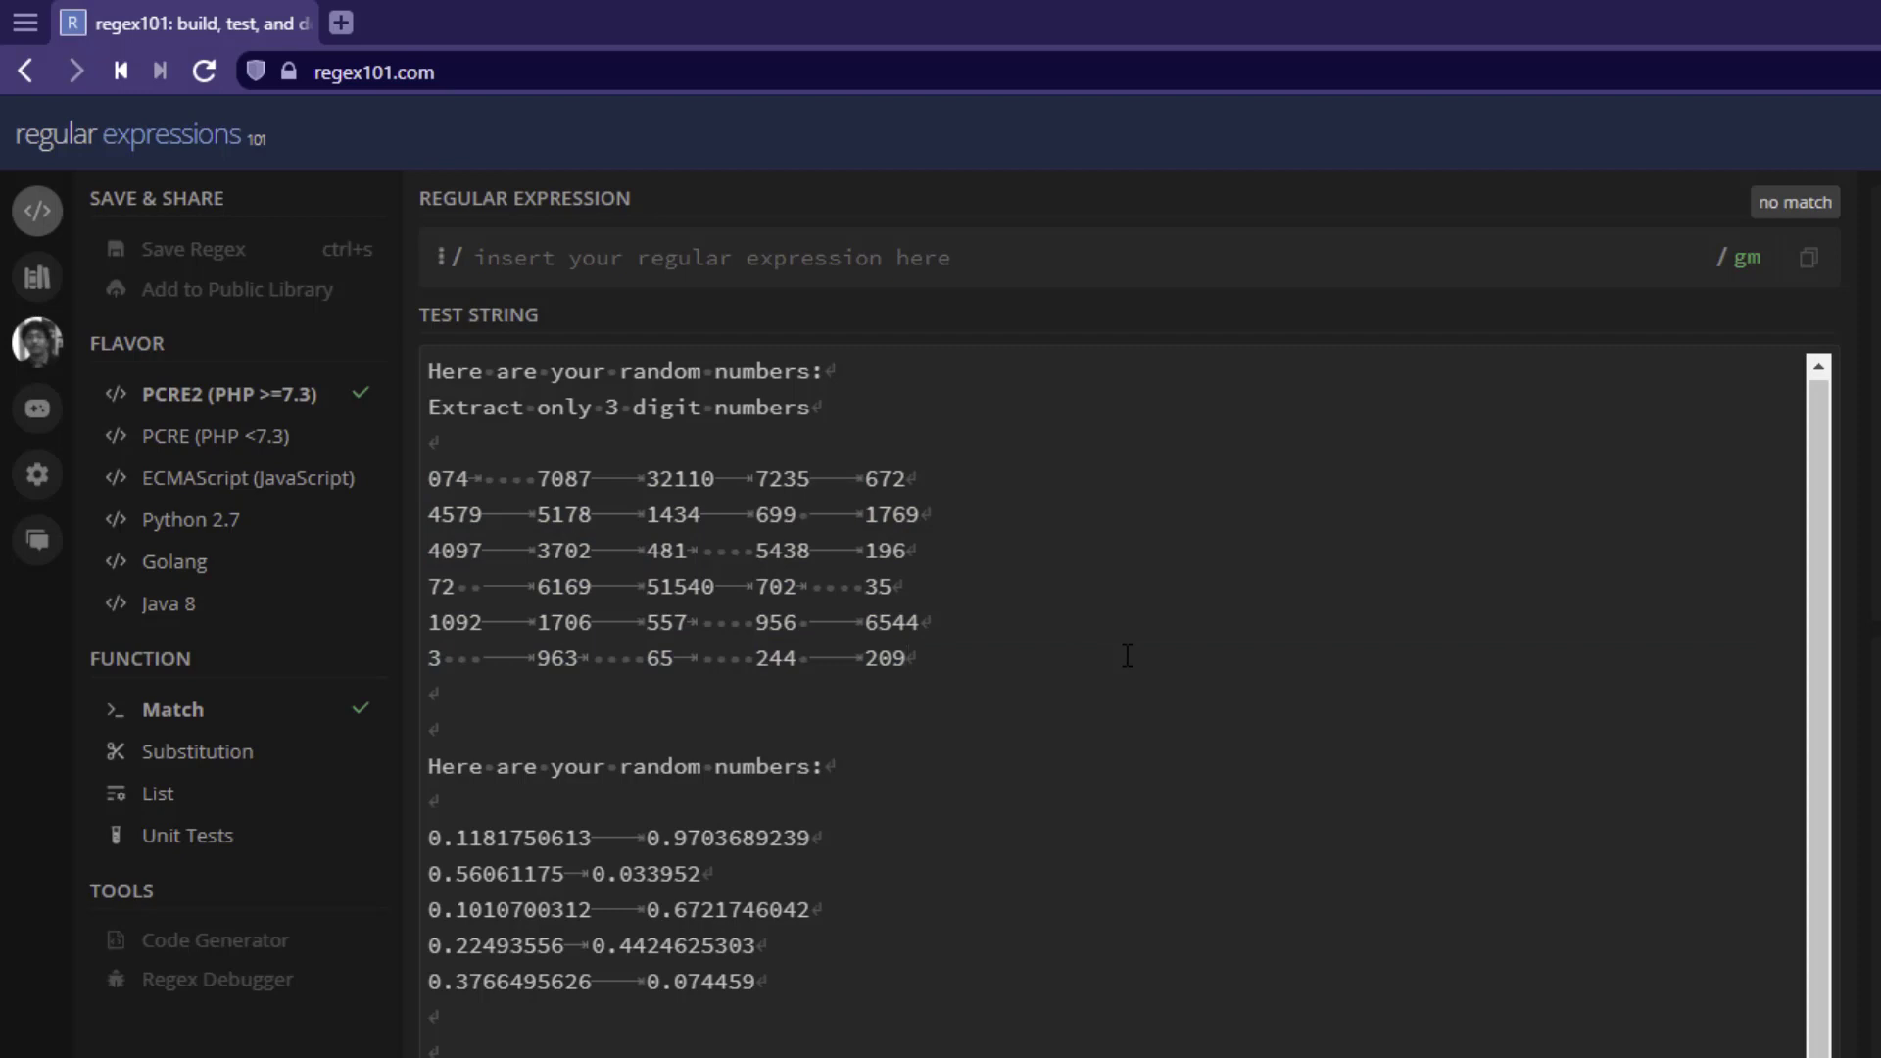
mouse_move(1143, 639)
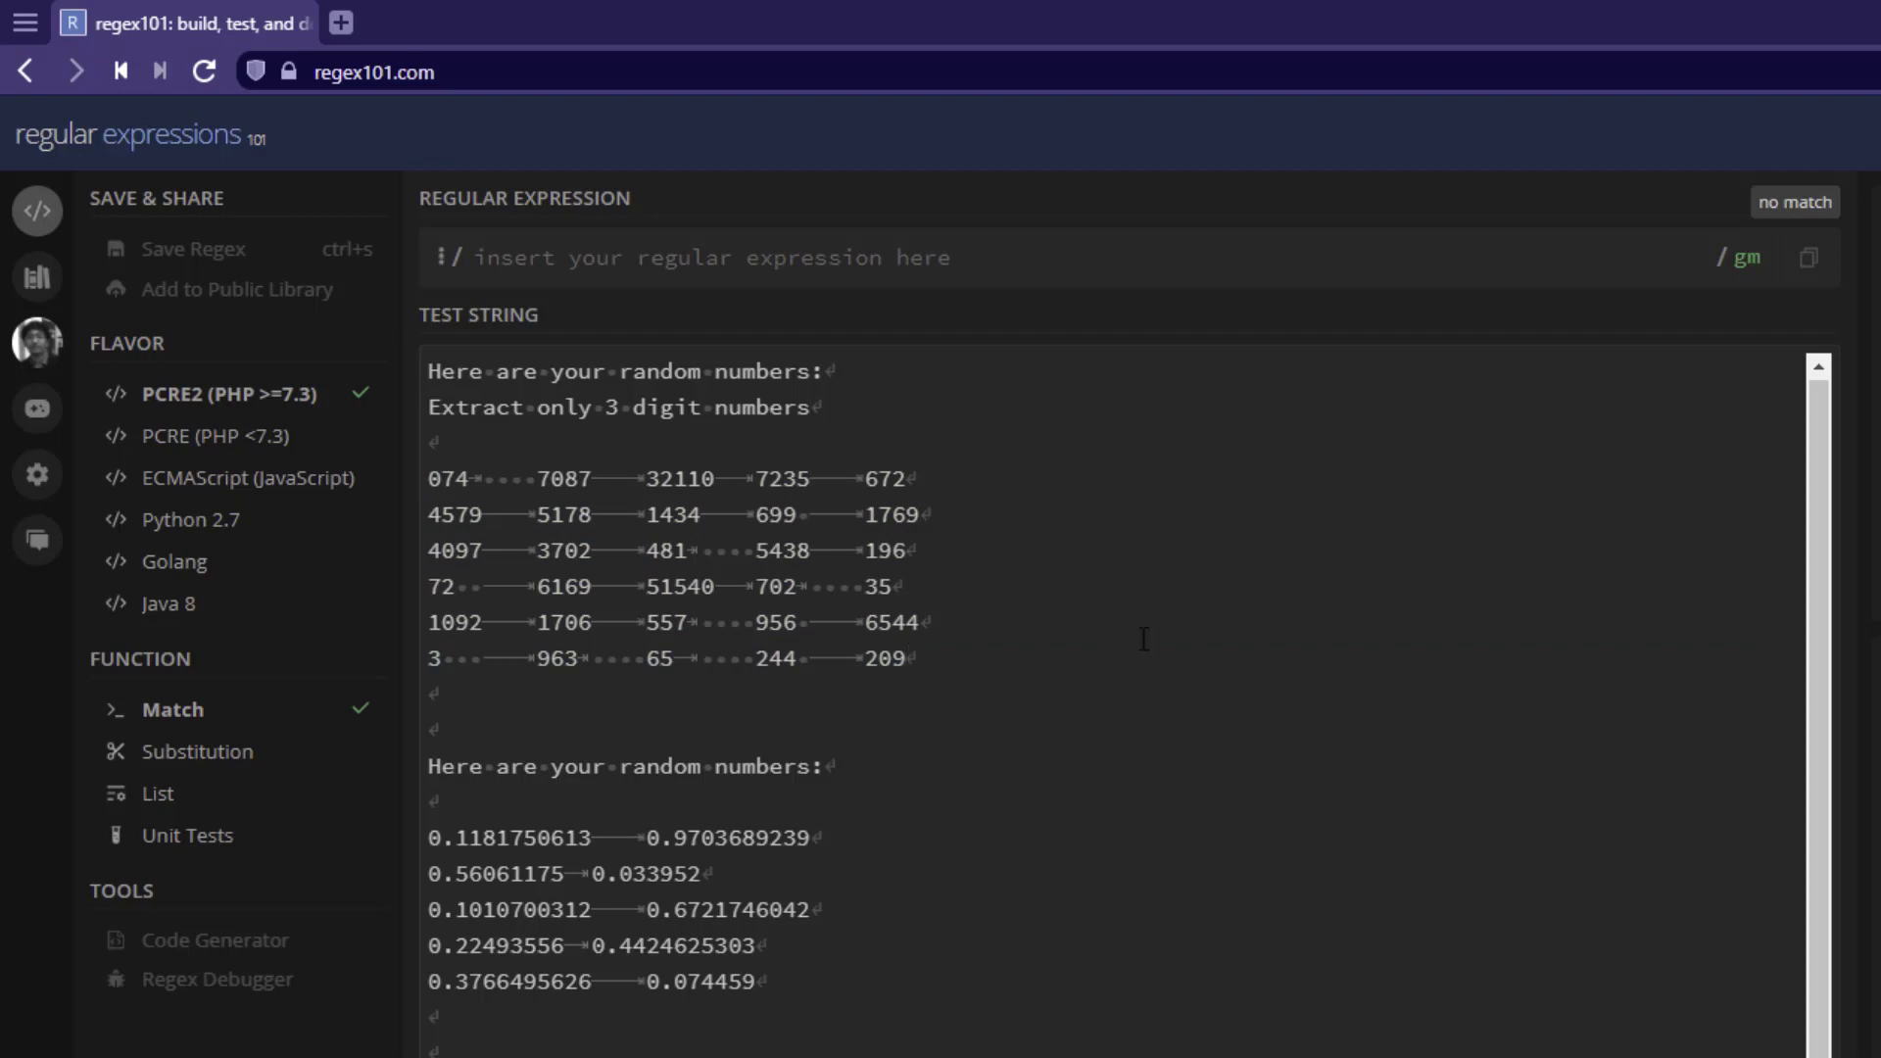
Enter the pattern \d{3} to match every three-digit run, giving 52 matches
click(903, 659)
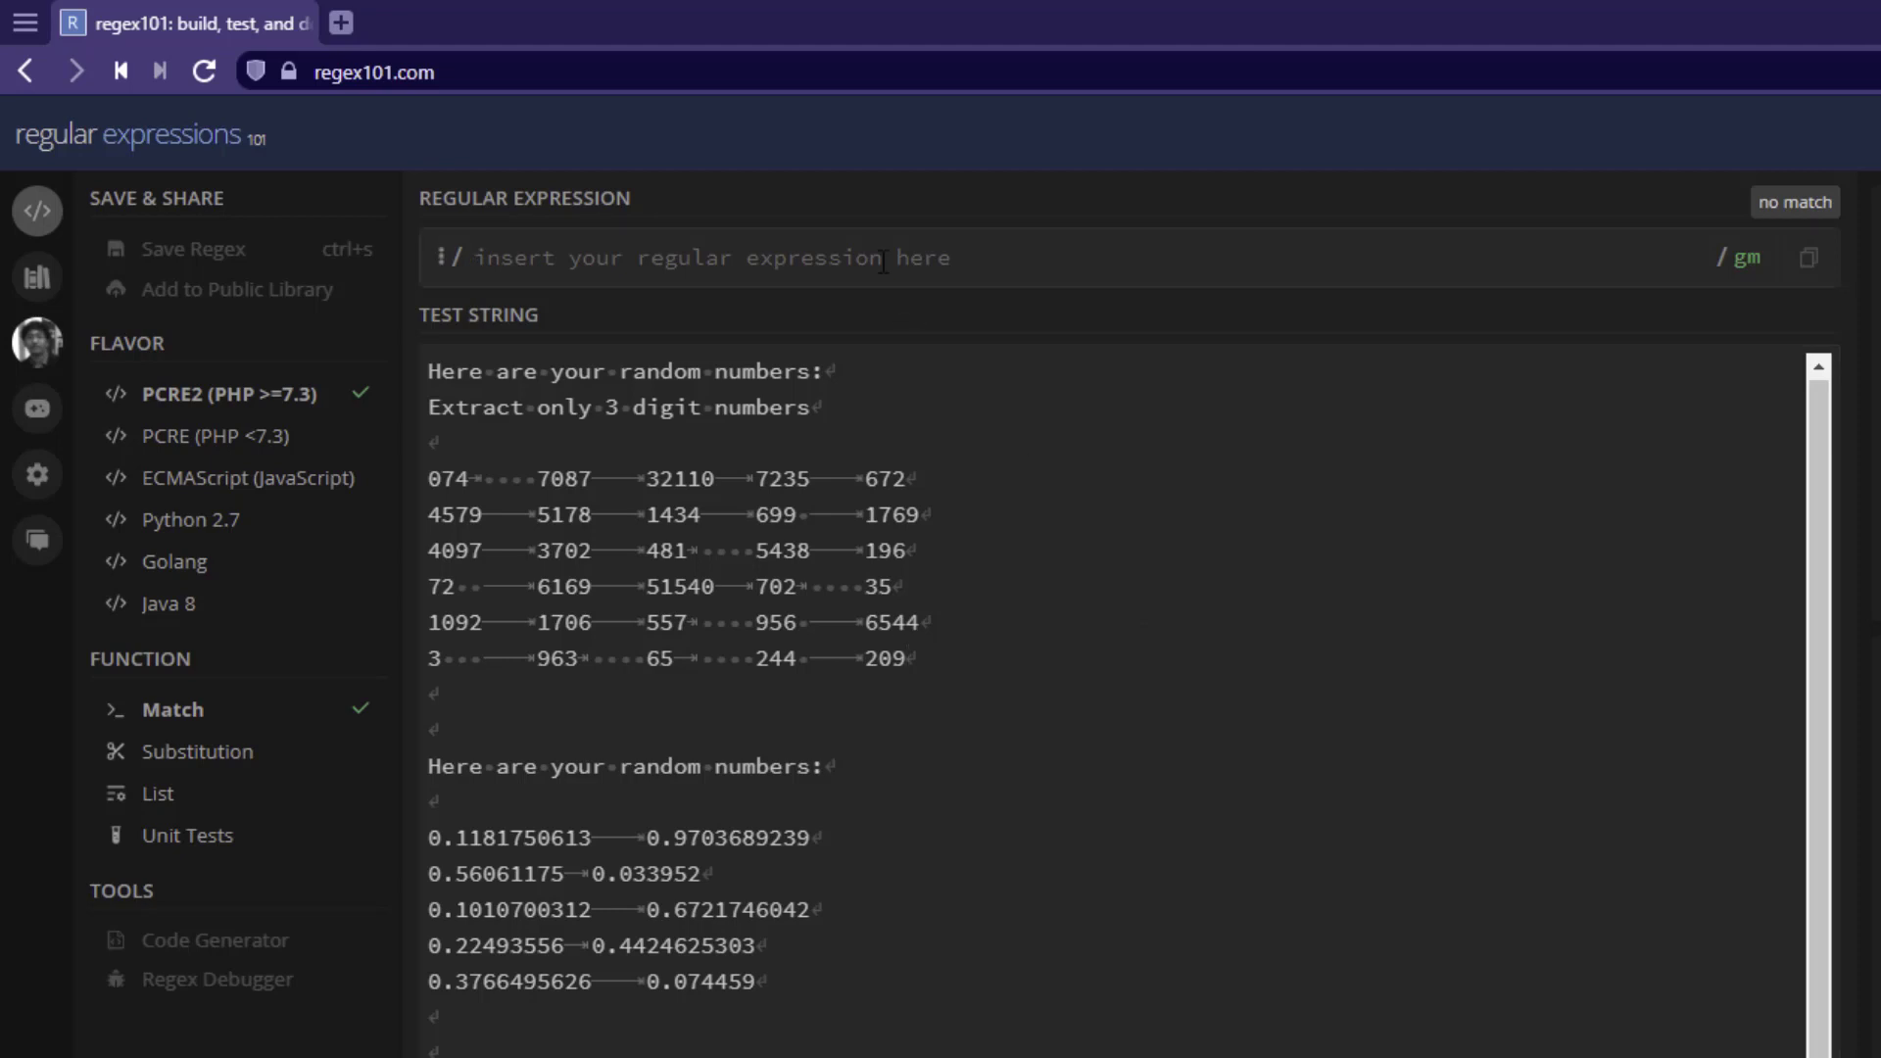
click(480, 257)
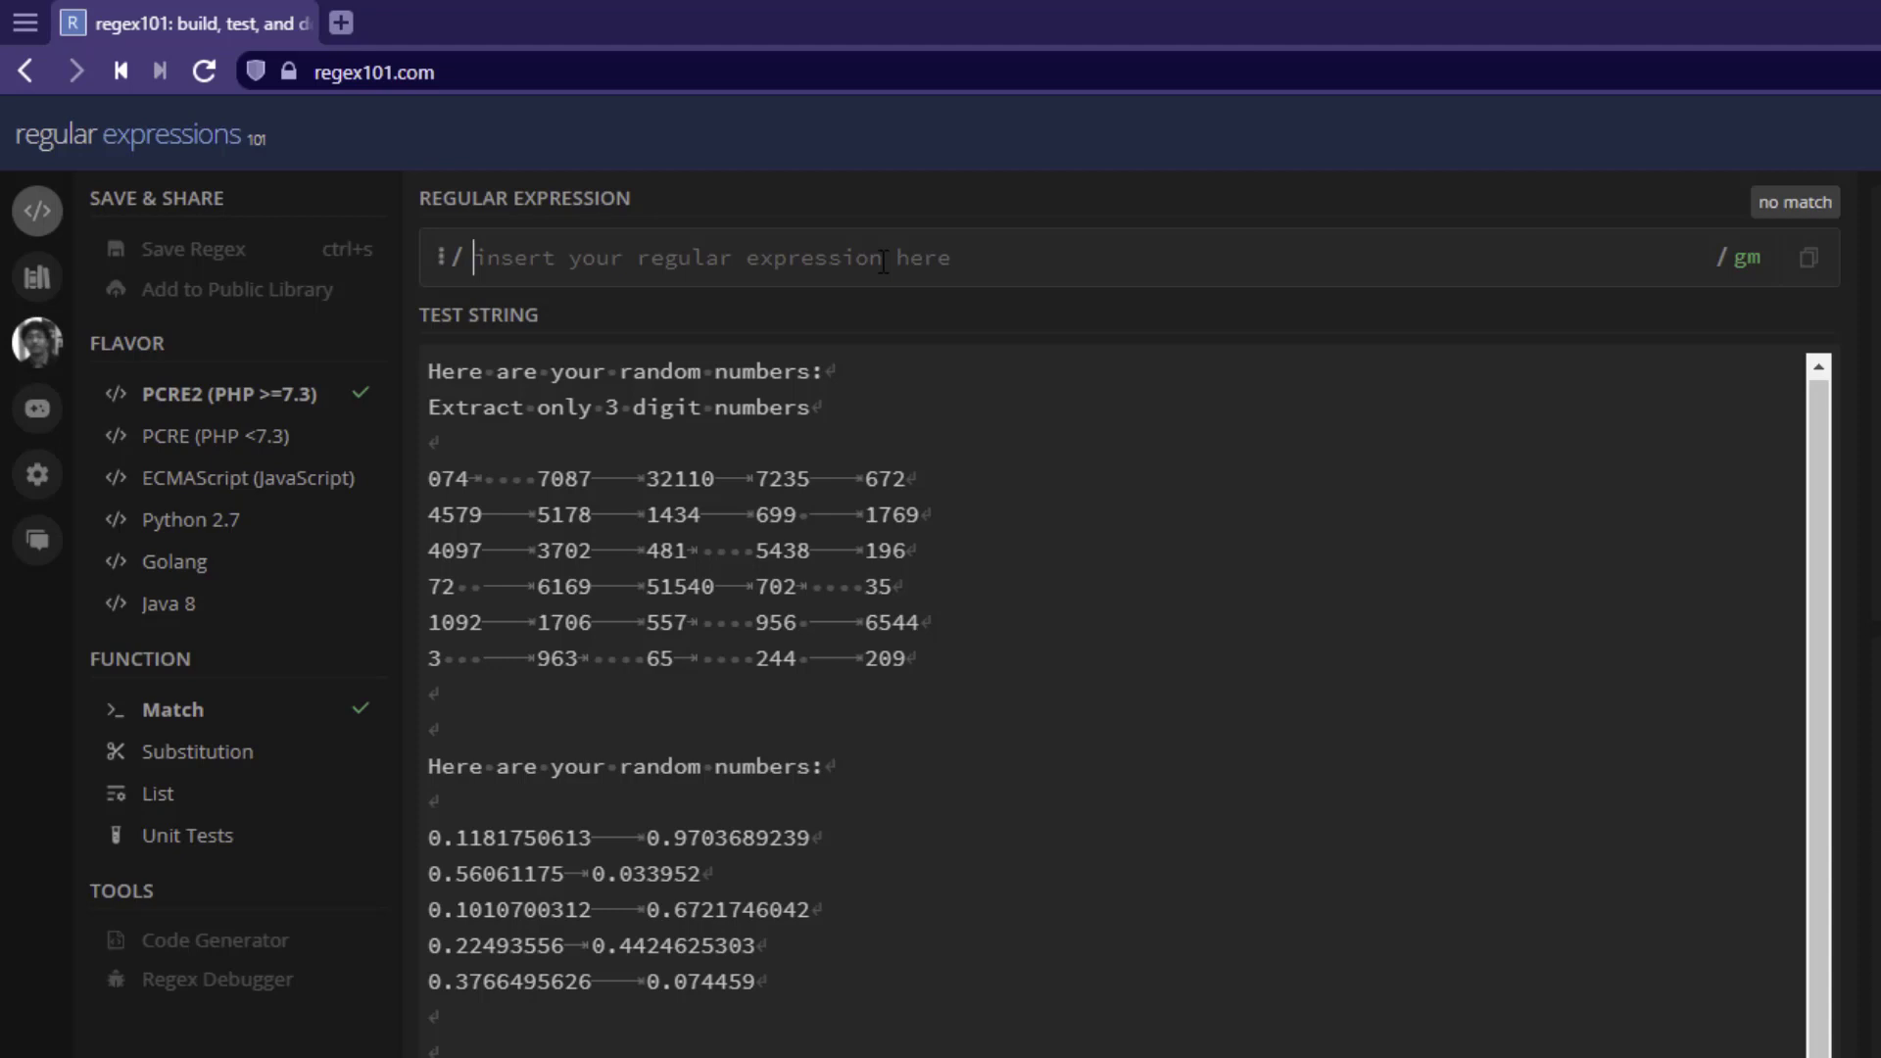
text(\d)
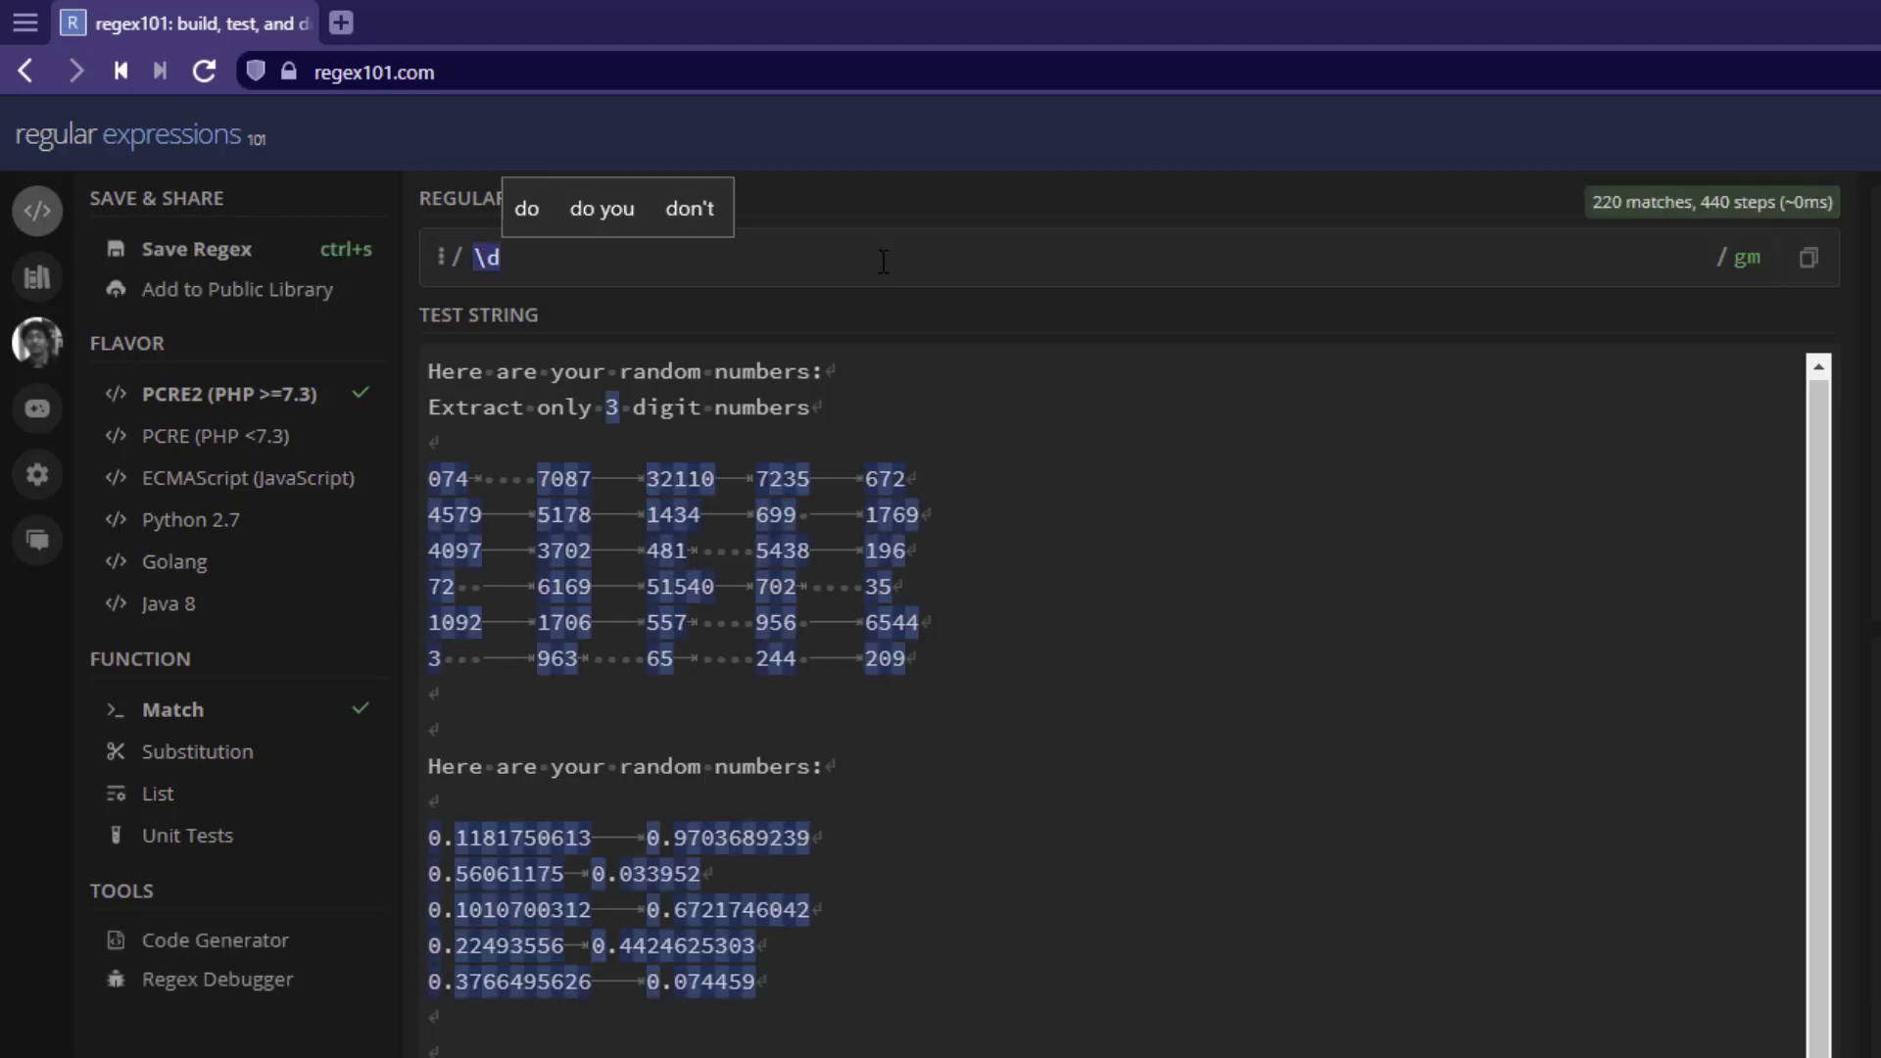
text({3})
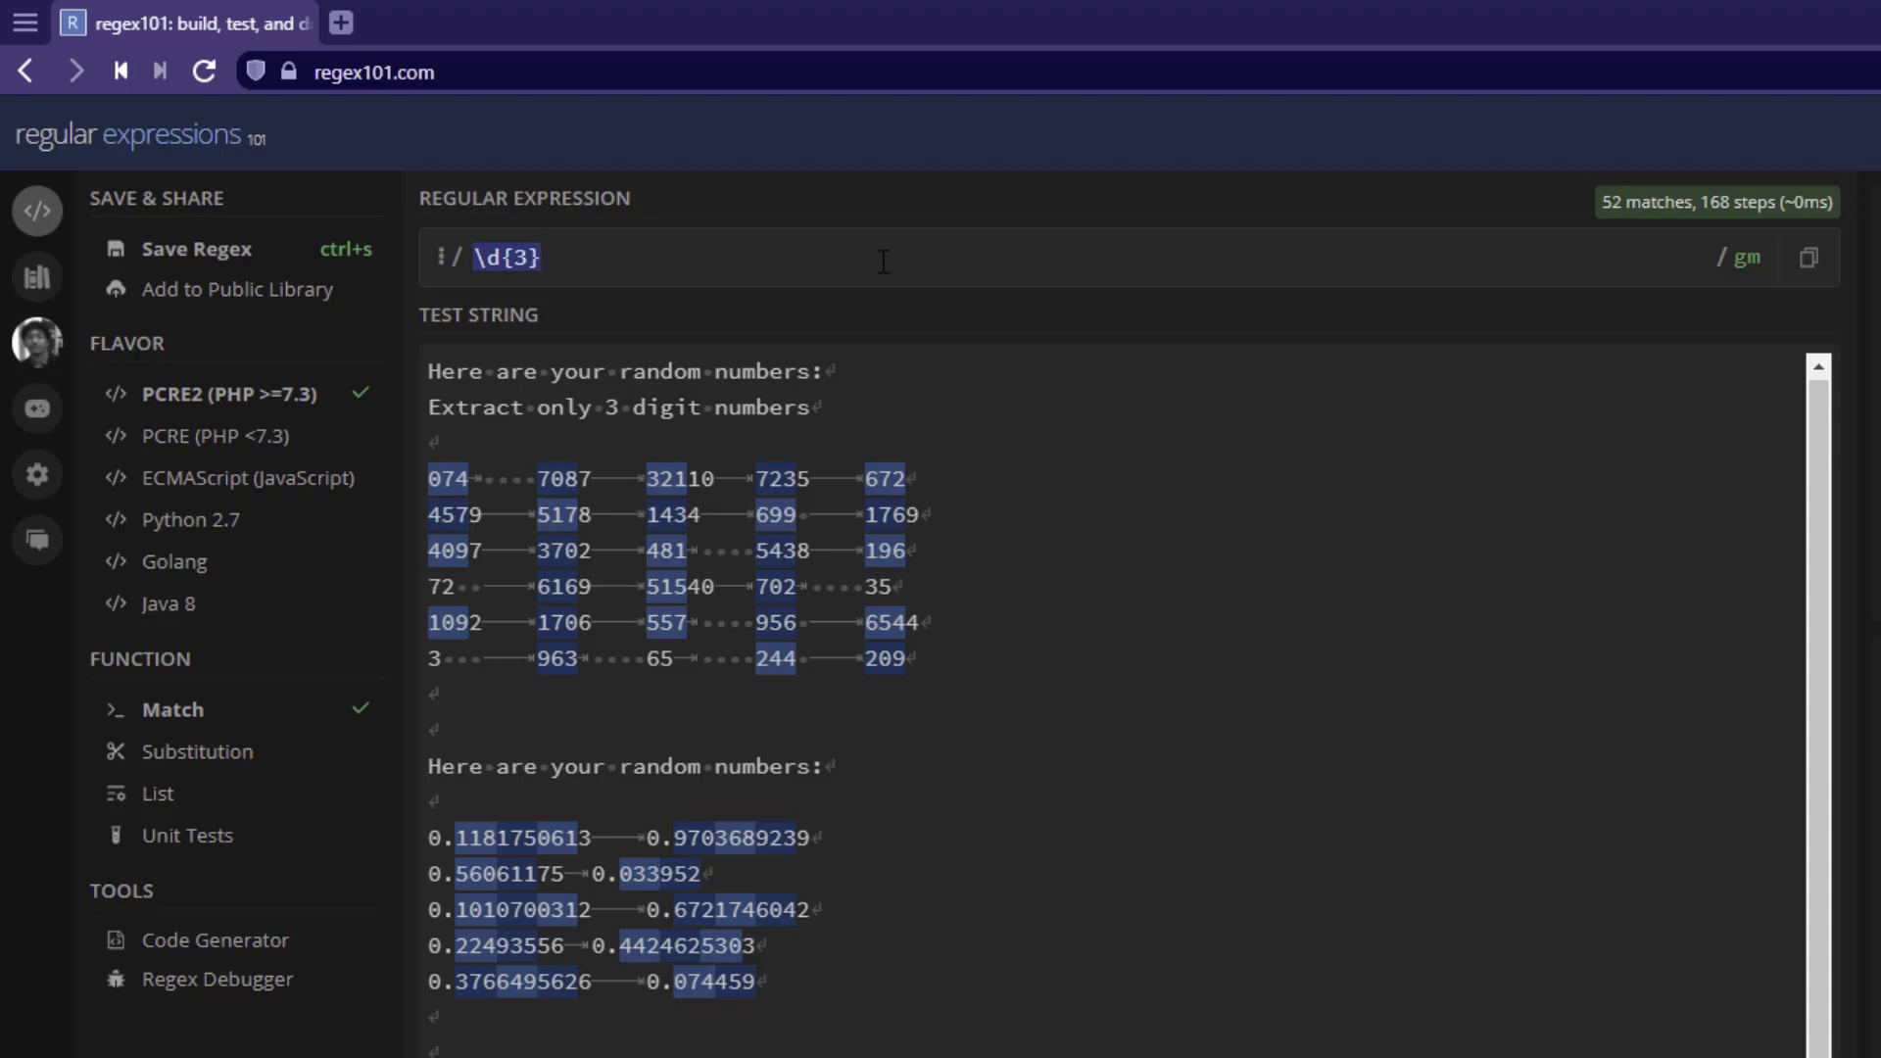
mouse_move(671, 479)
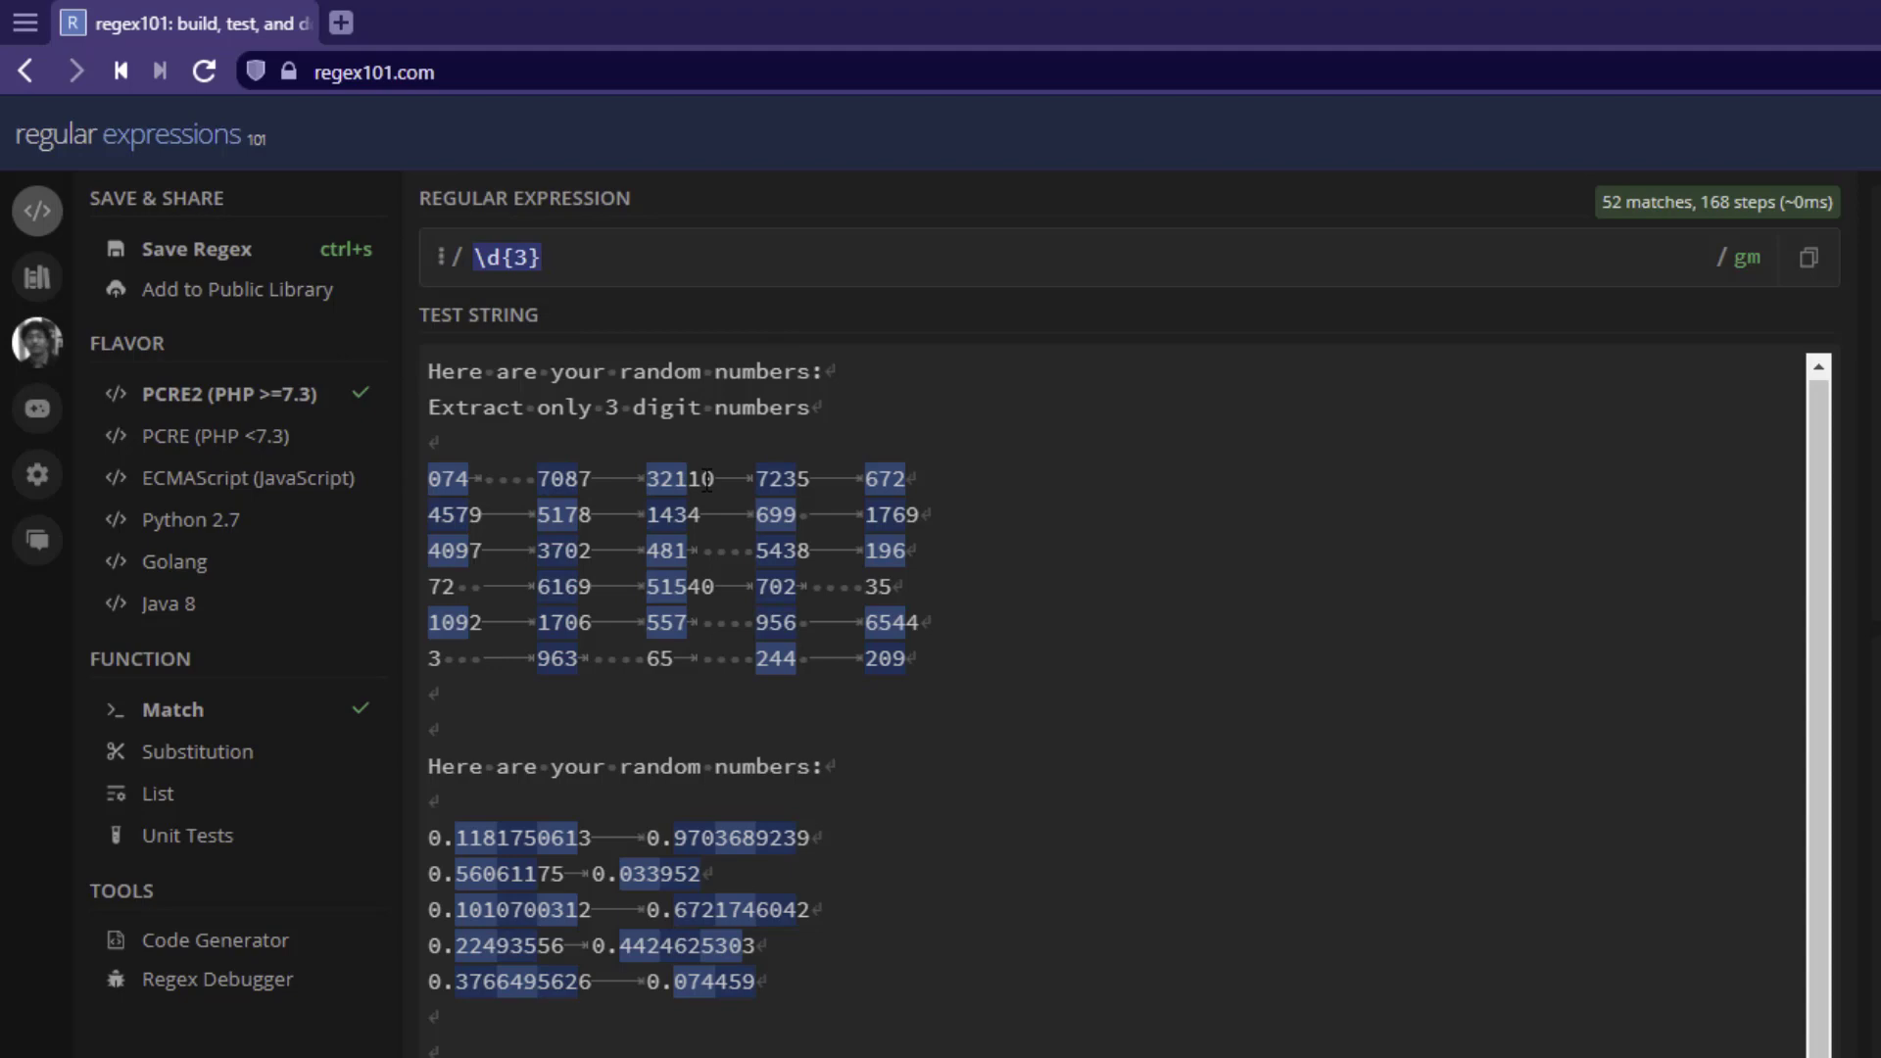
click(535, 257)
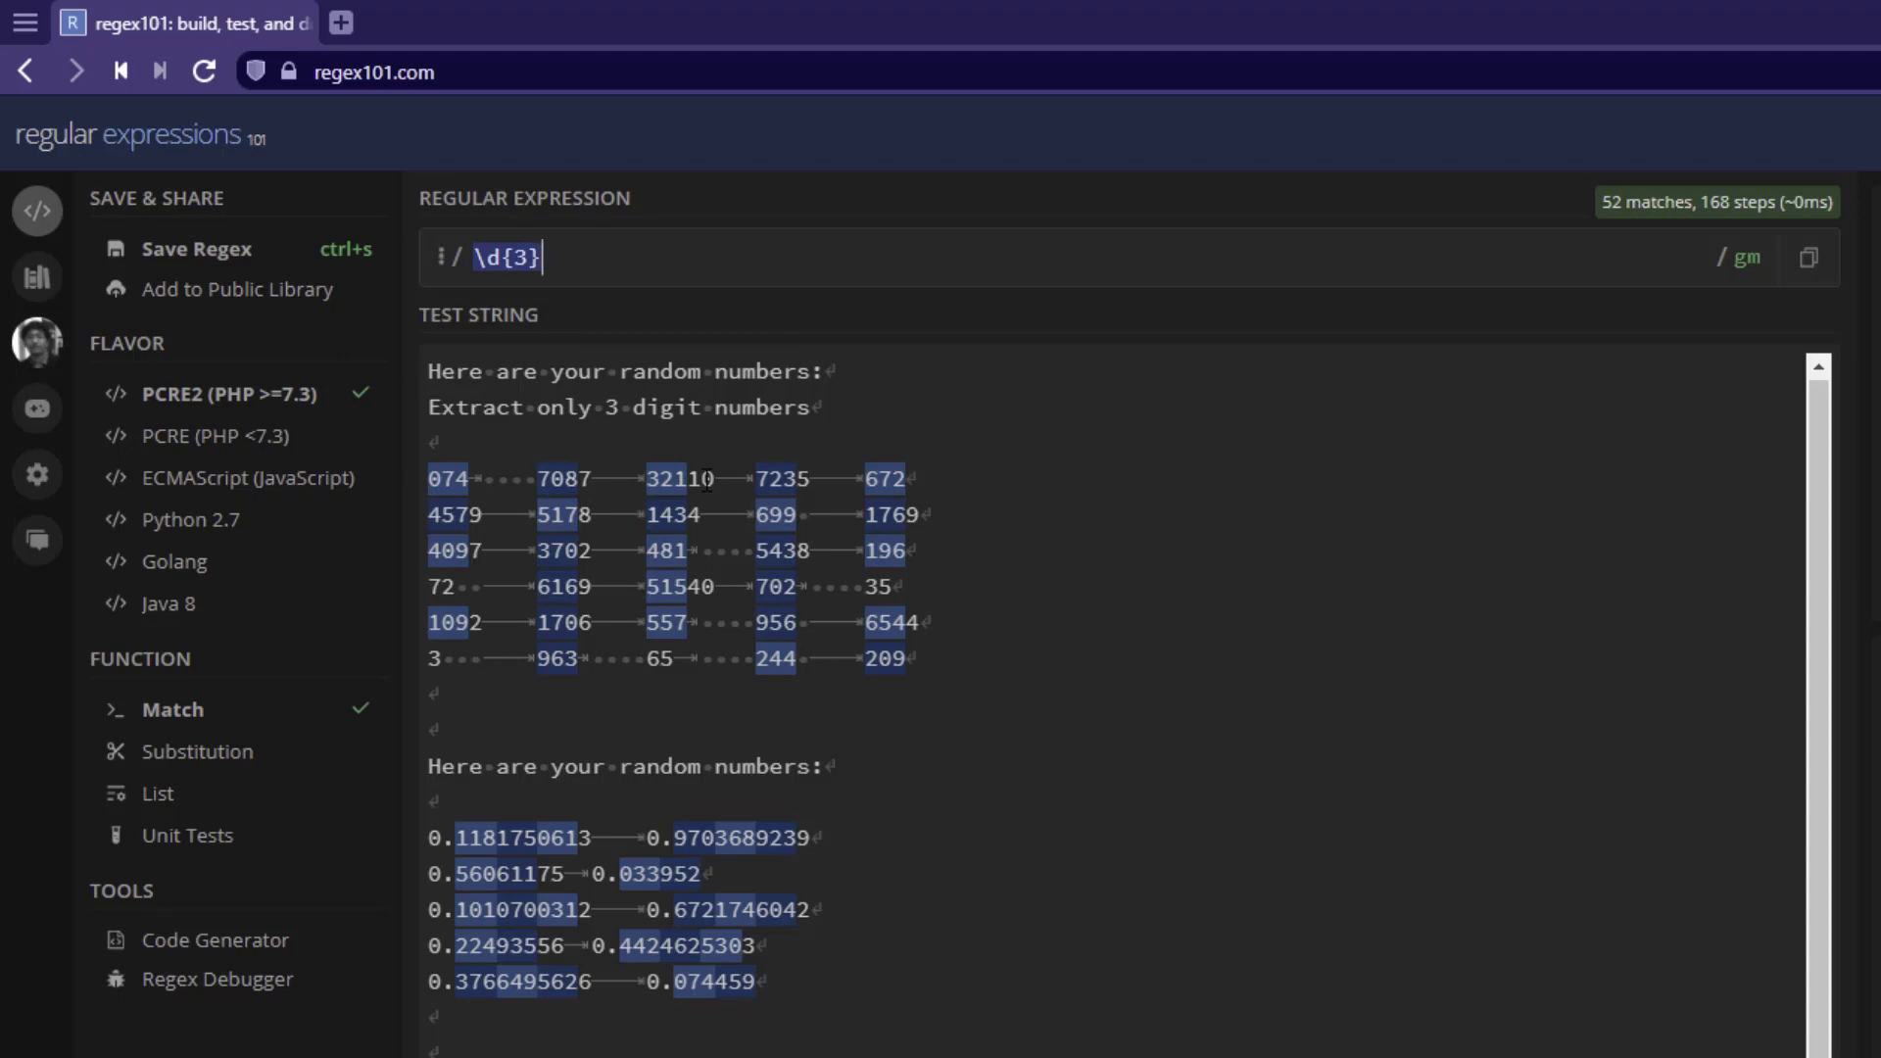
mouse_move(671, 479)
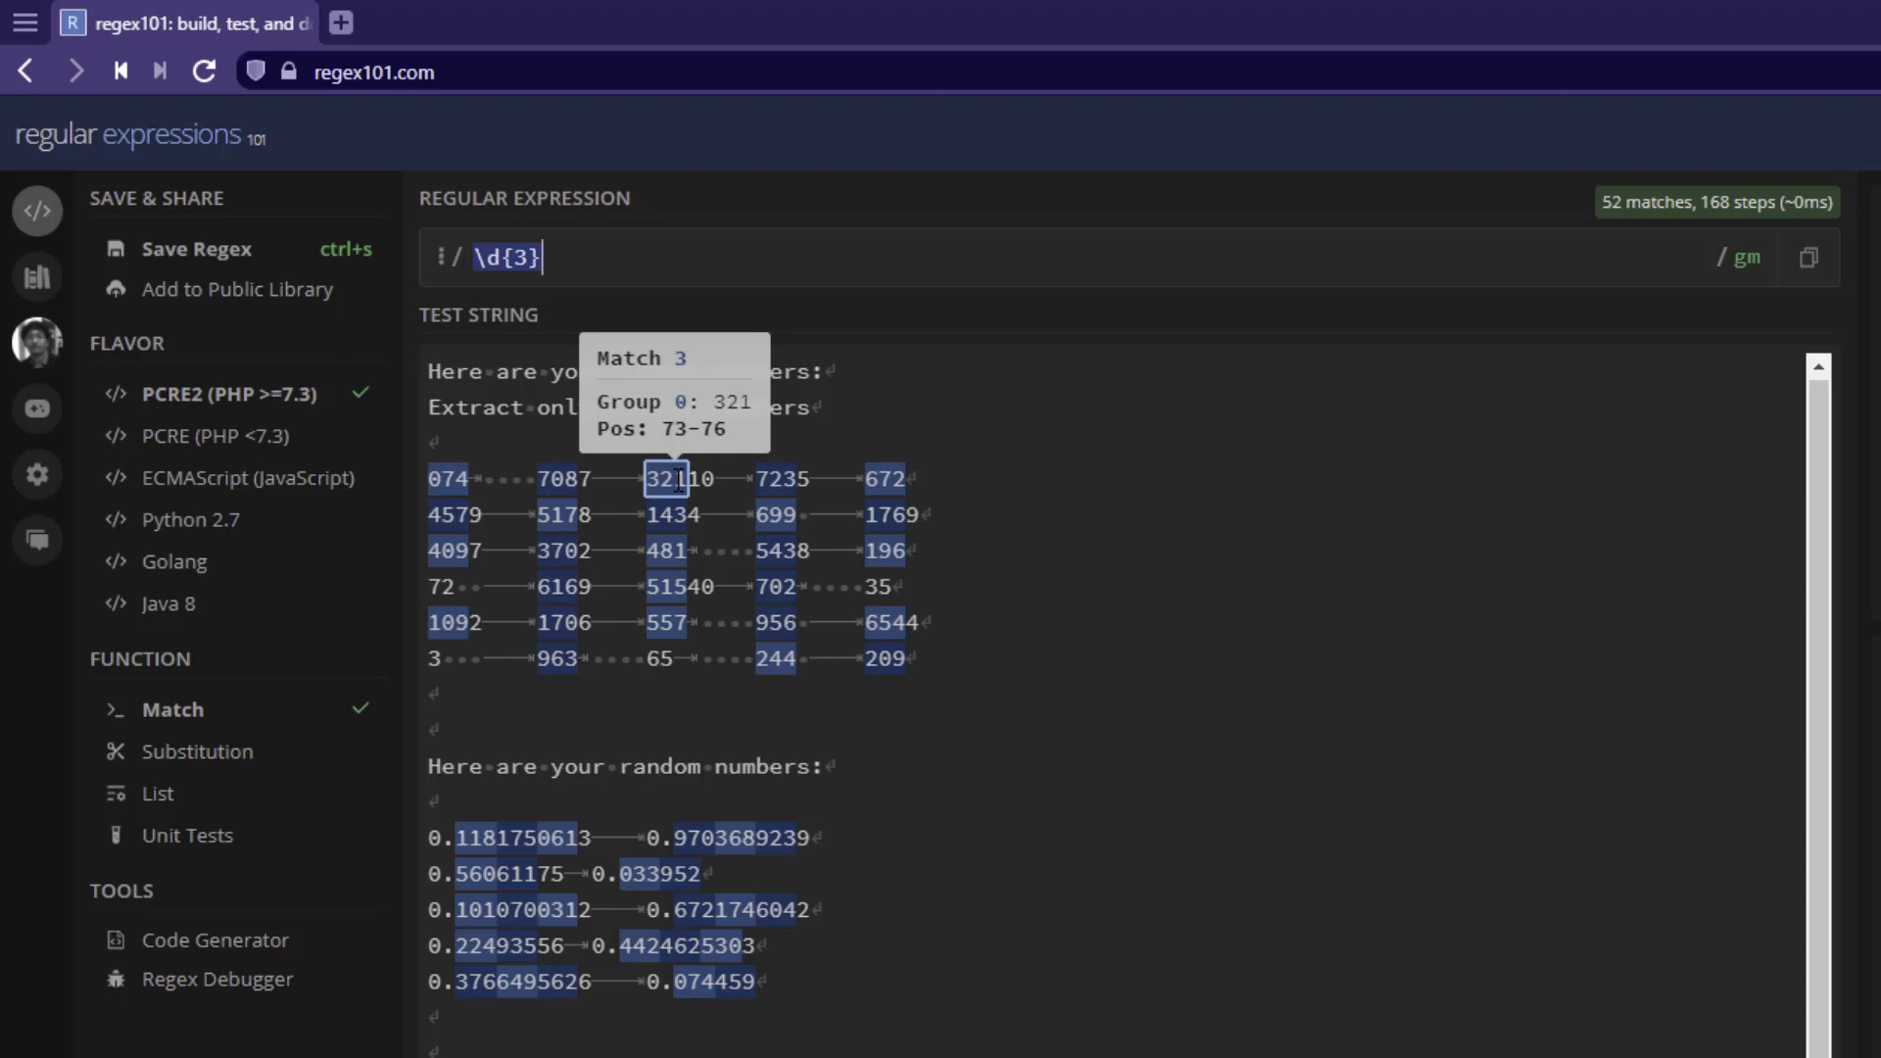
mouse_move(675, 271)
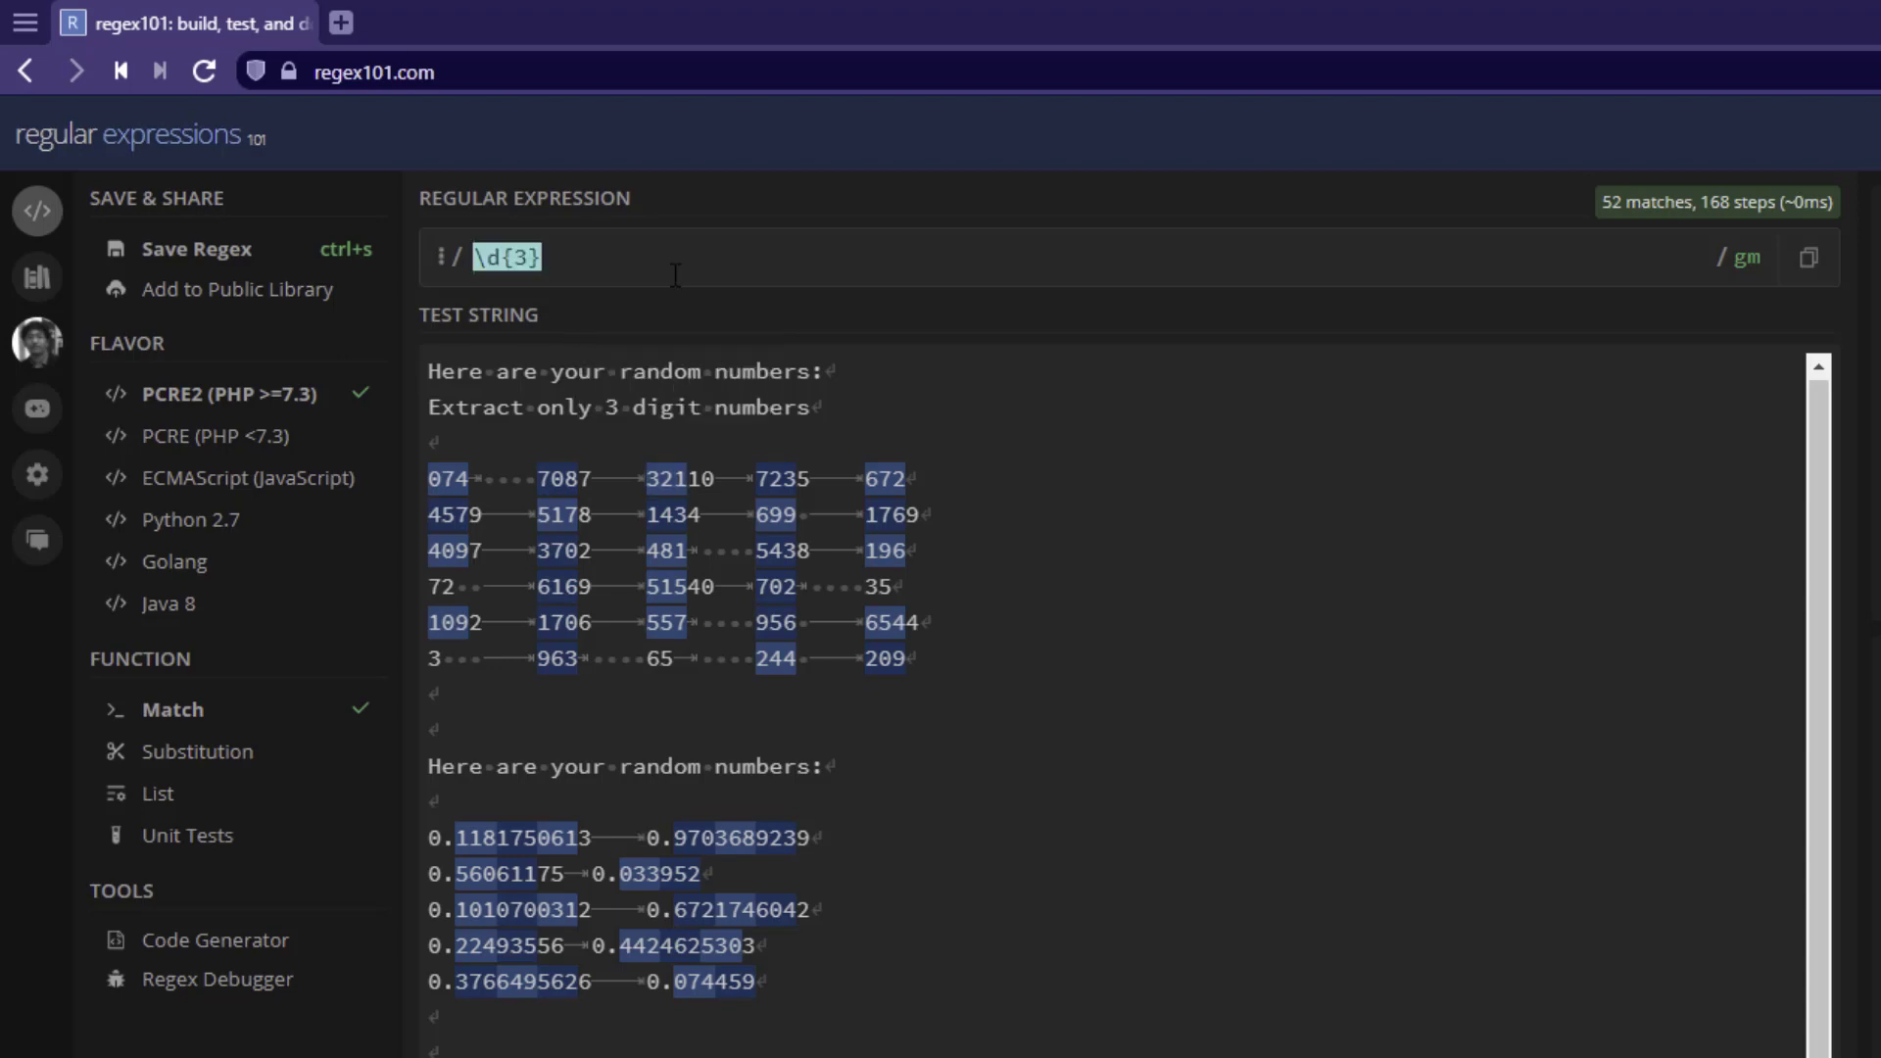
Wrap the pattern in word boundaries as \b\d{3}\b, leaving 11 standalone matches
text(\b)
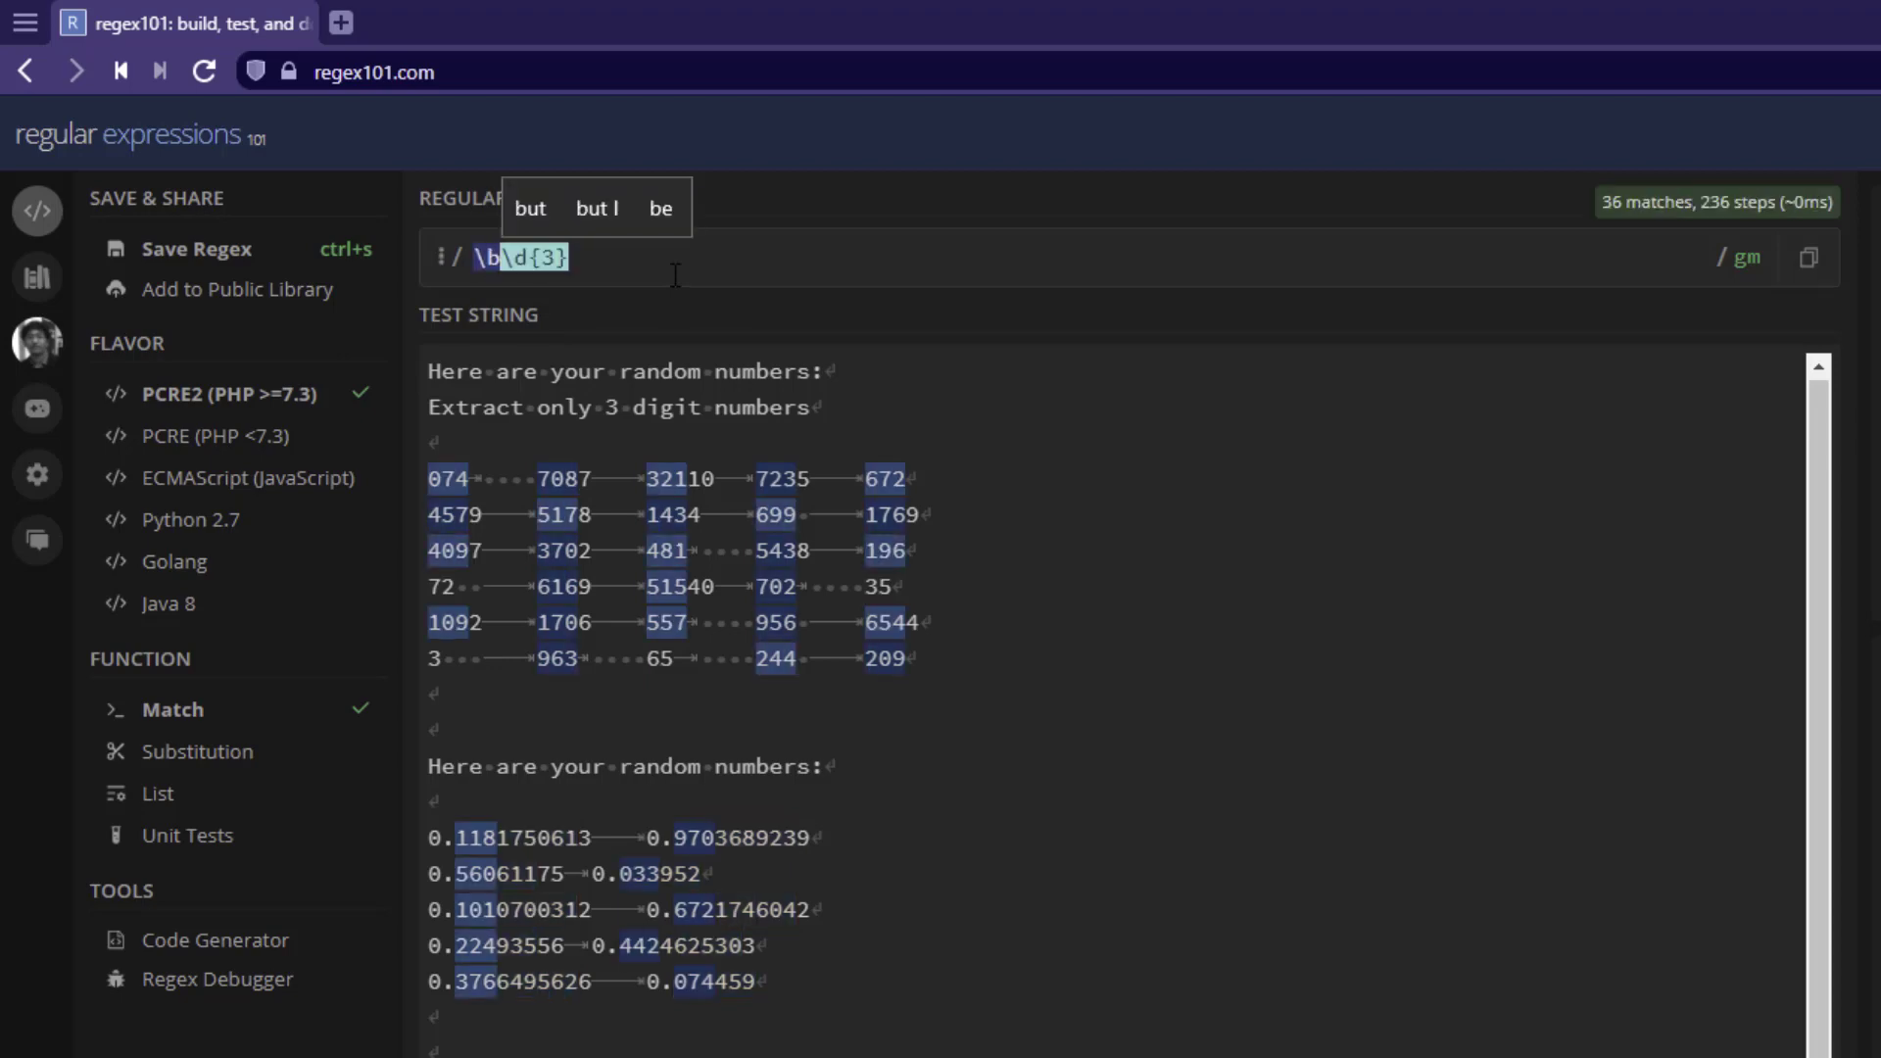
text(\)
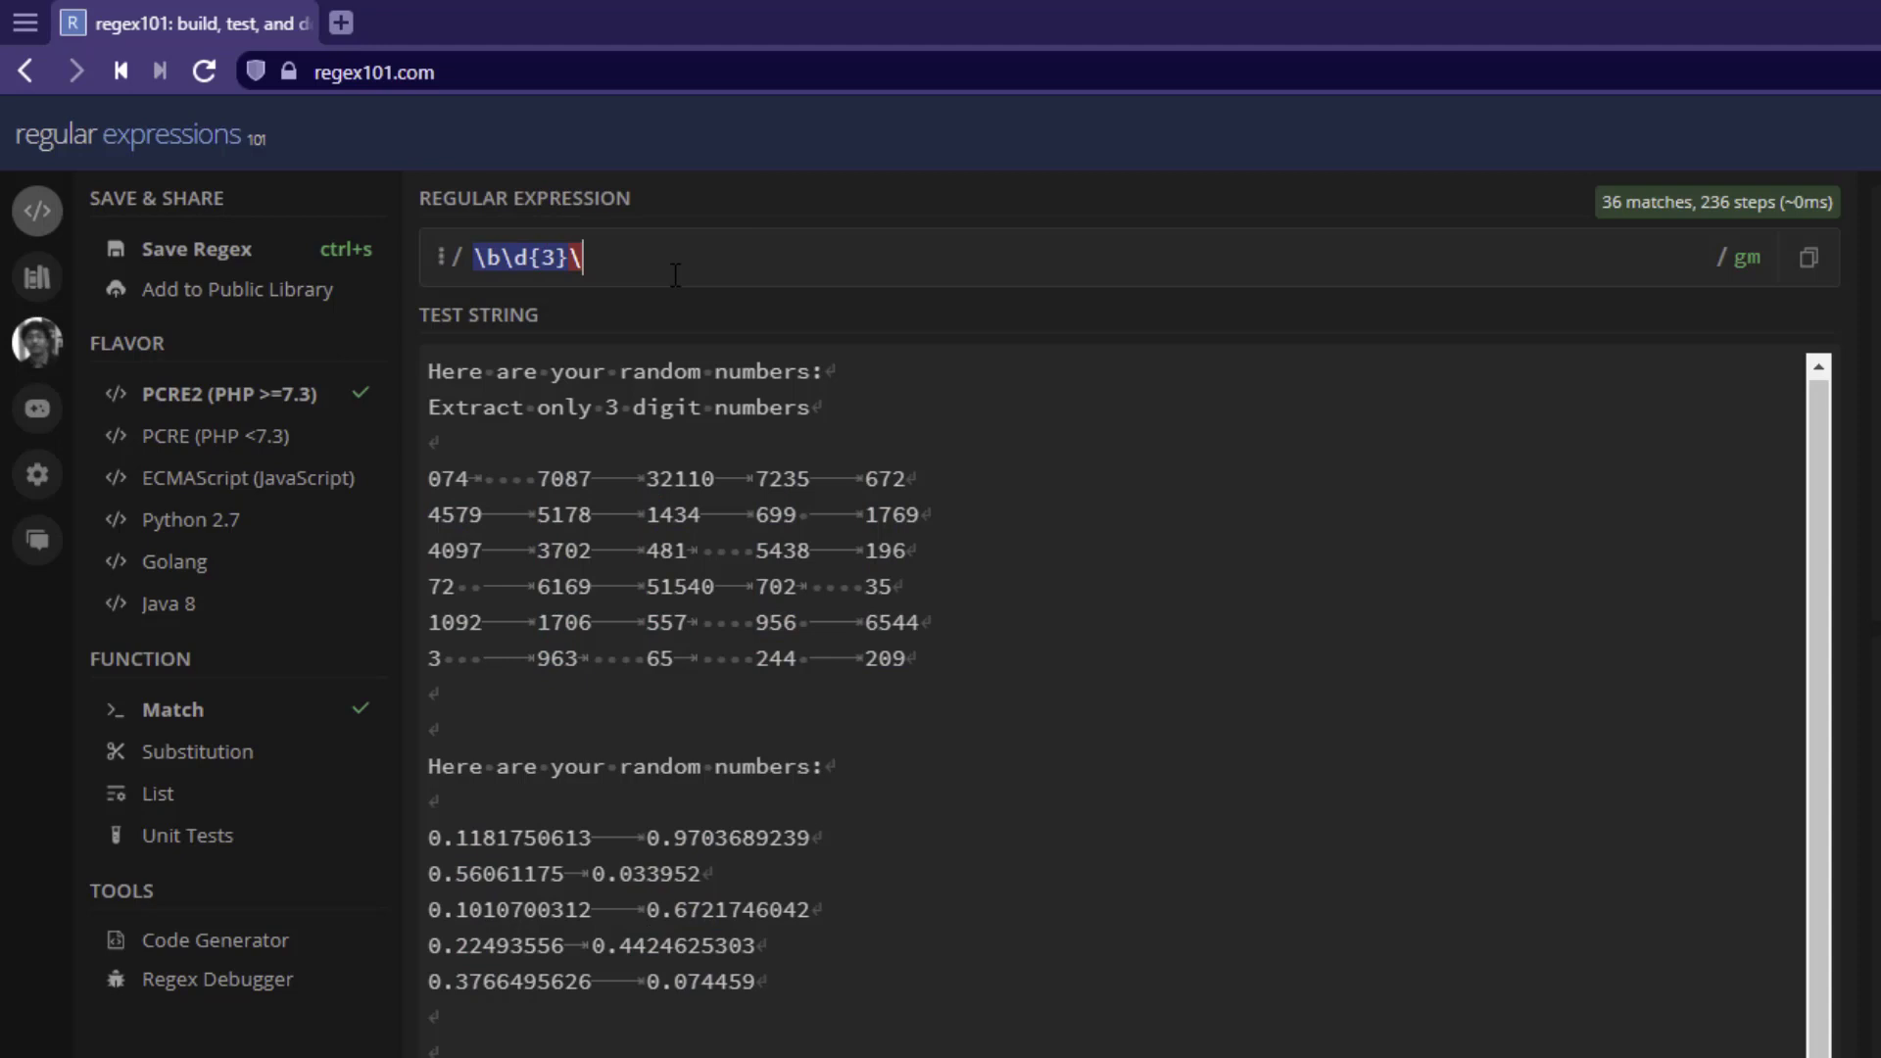
text(b)
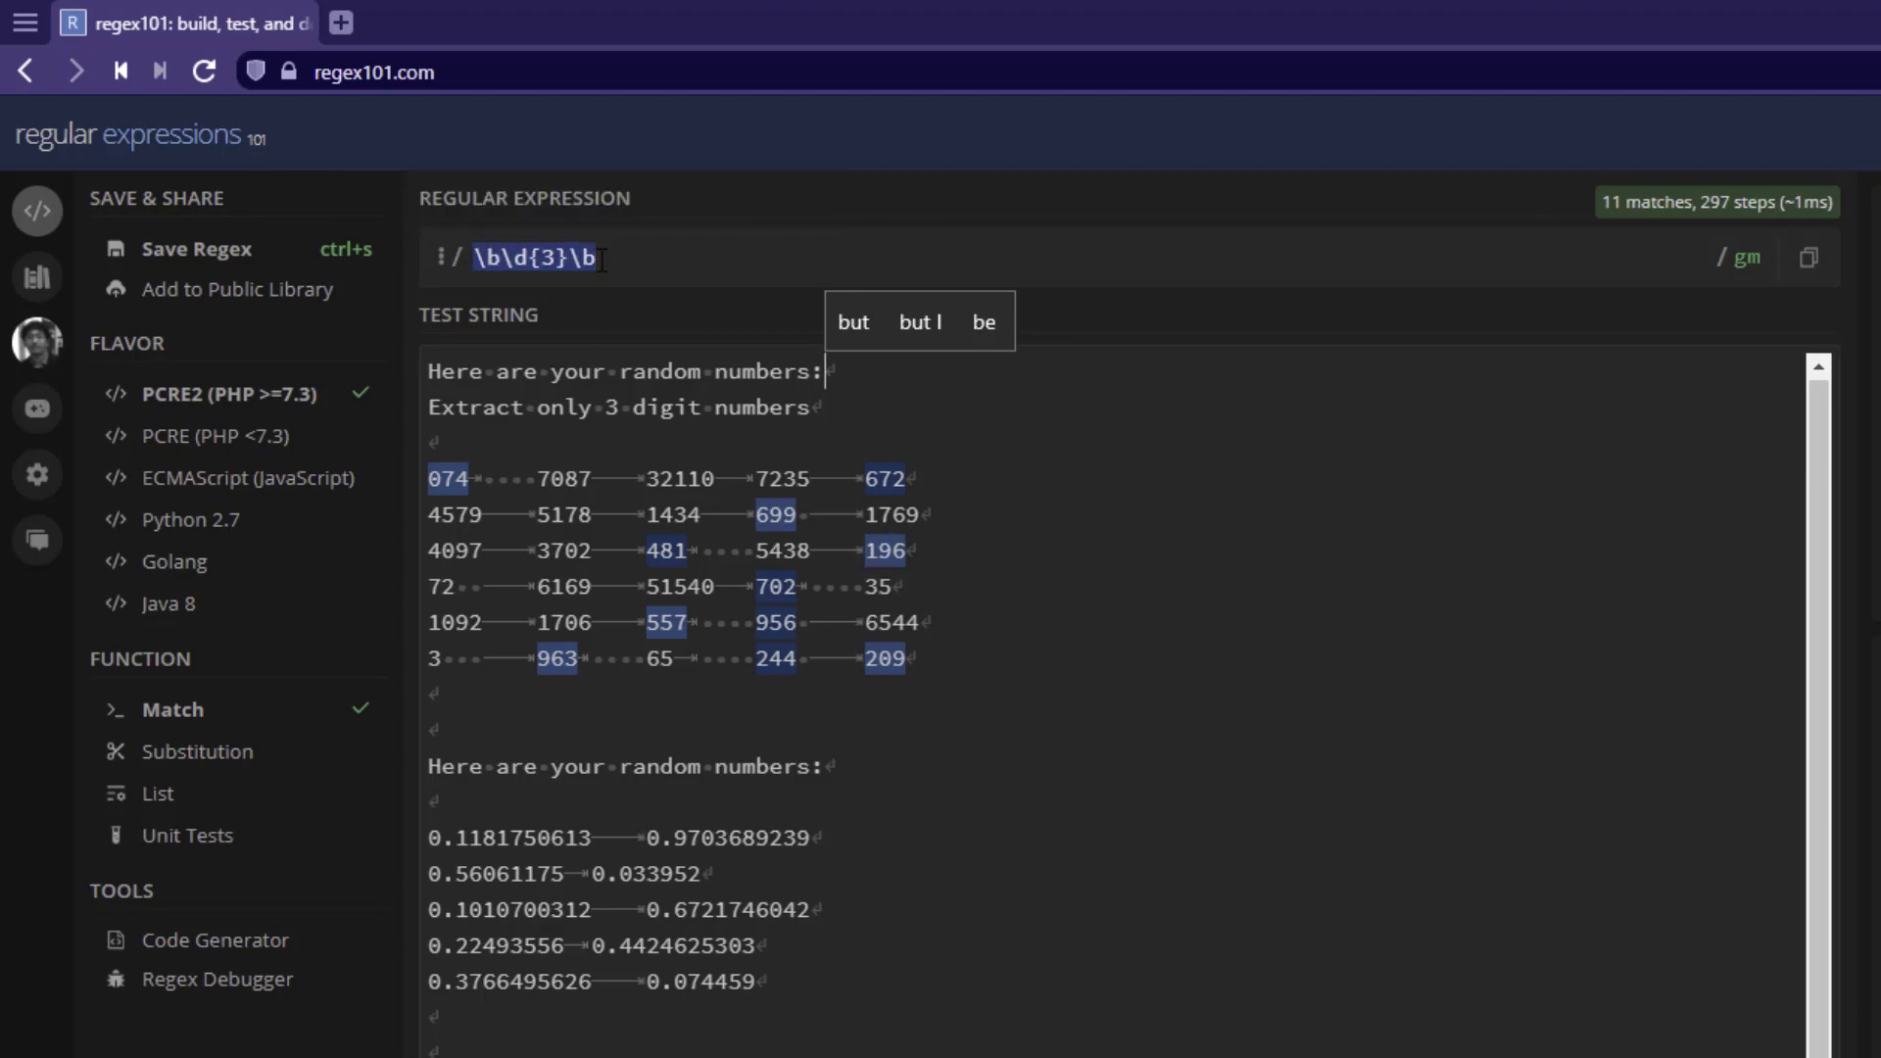
mouse_move(983, 623)
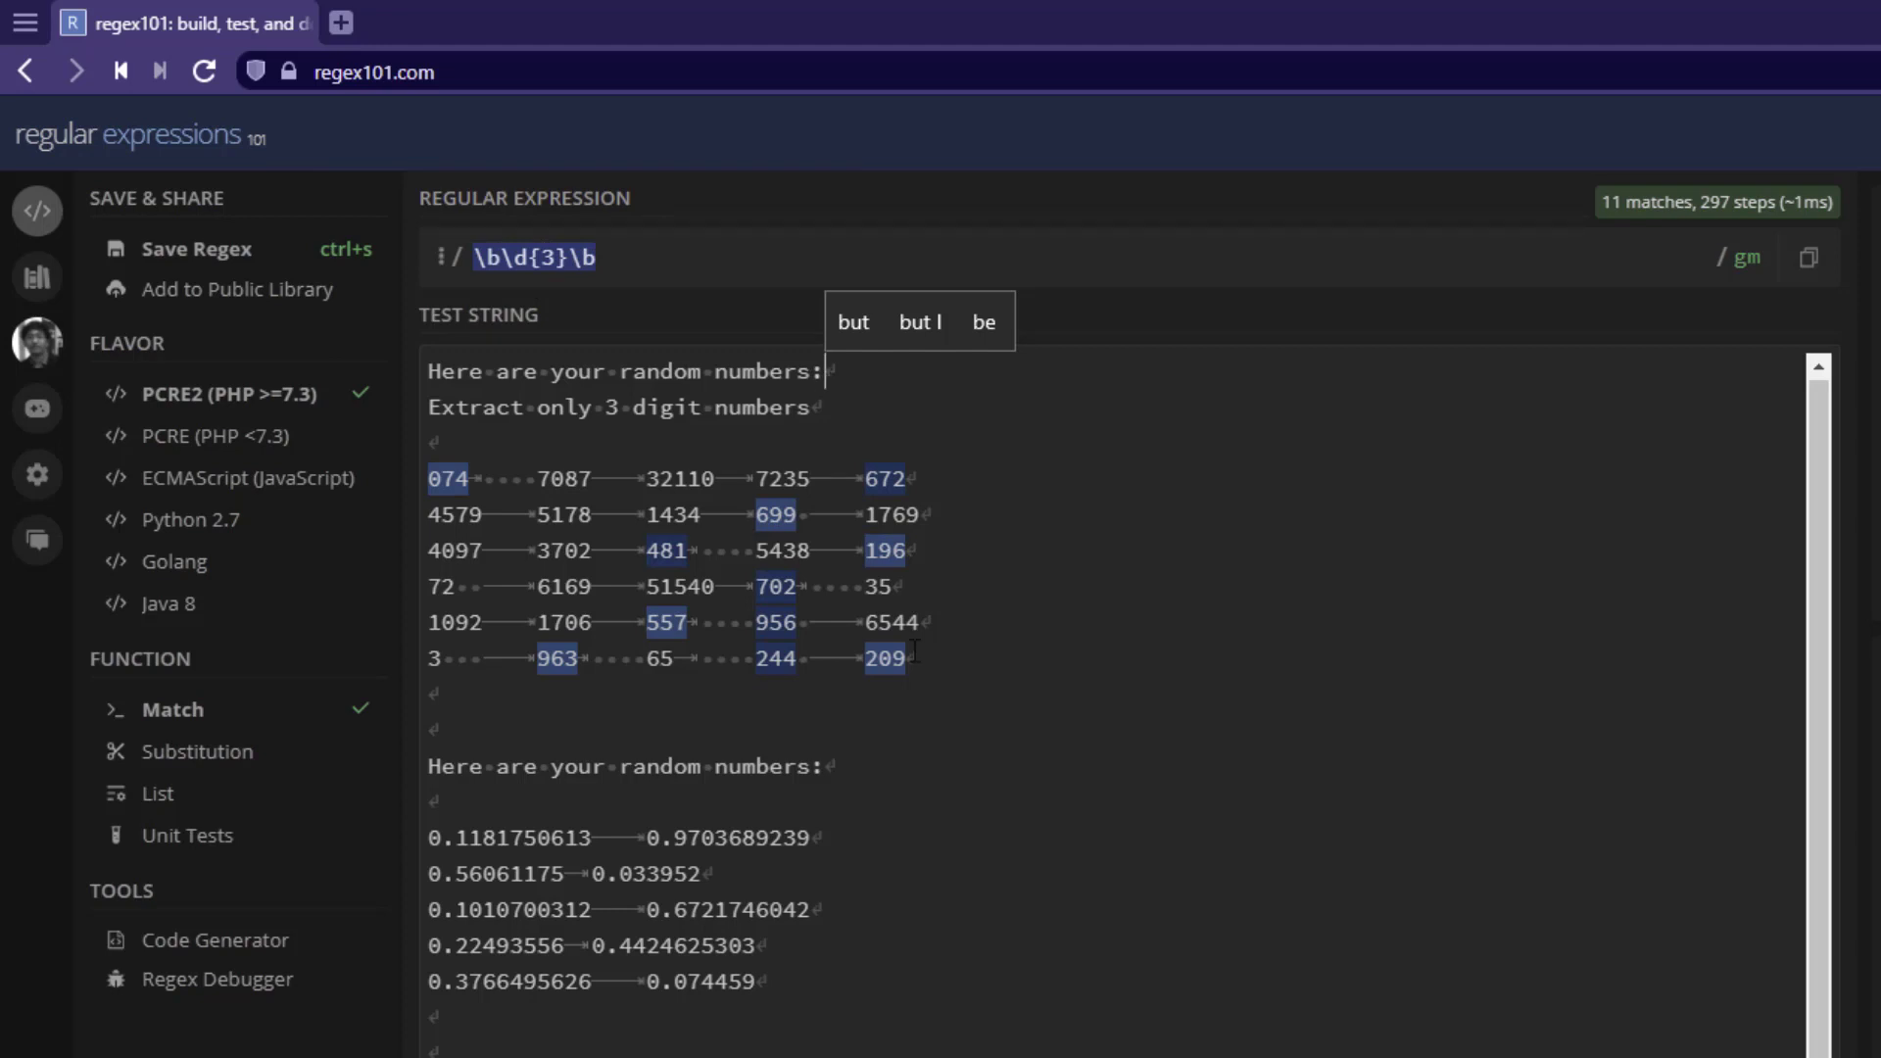
Switch both anchors to non-word boundaries \B\d{3}\B, giving 20 embedded matches
click(688, 258)
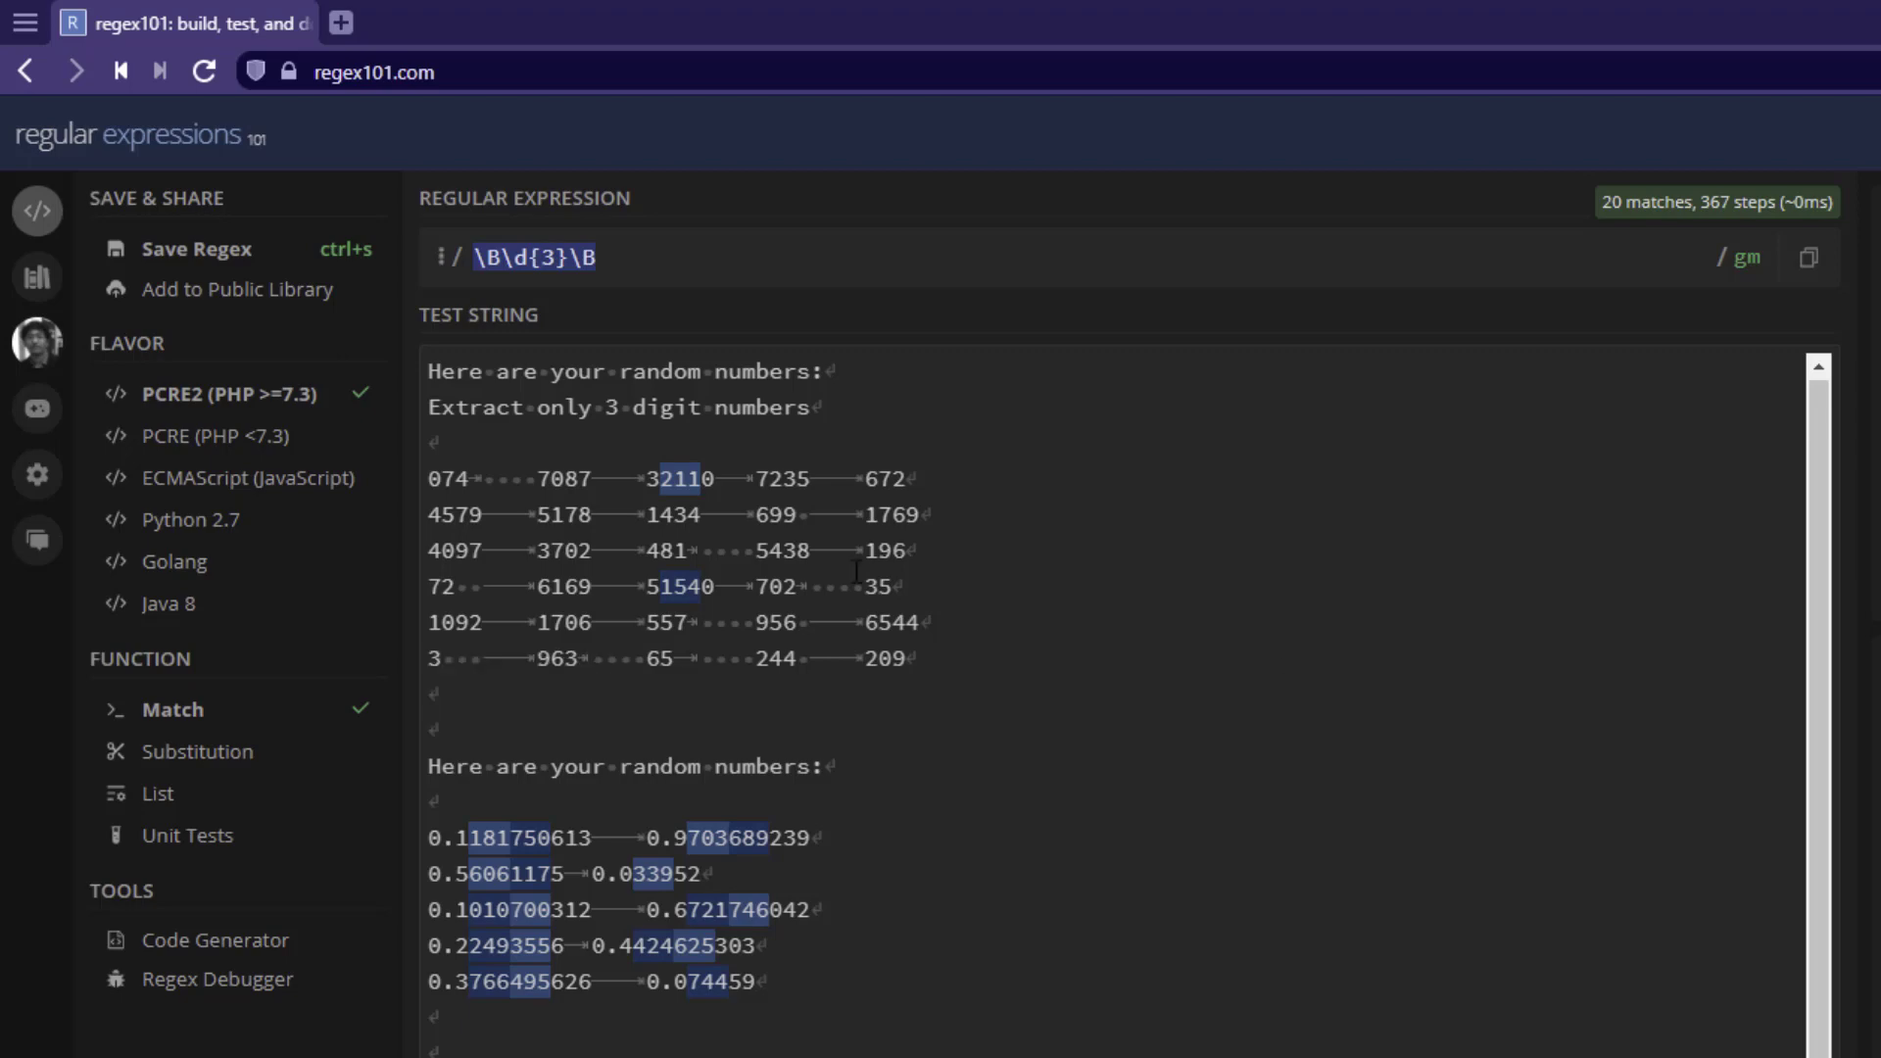
mouse_move(972, 597)
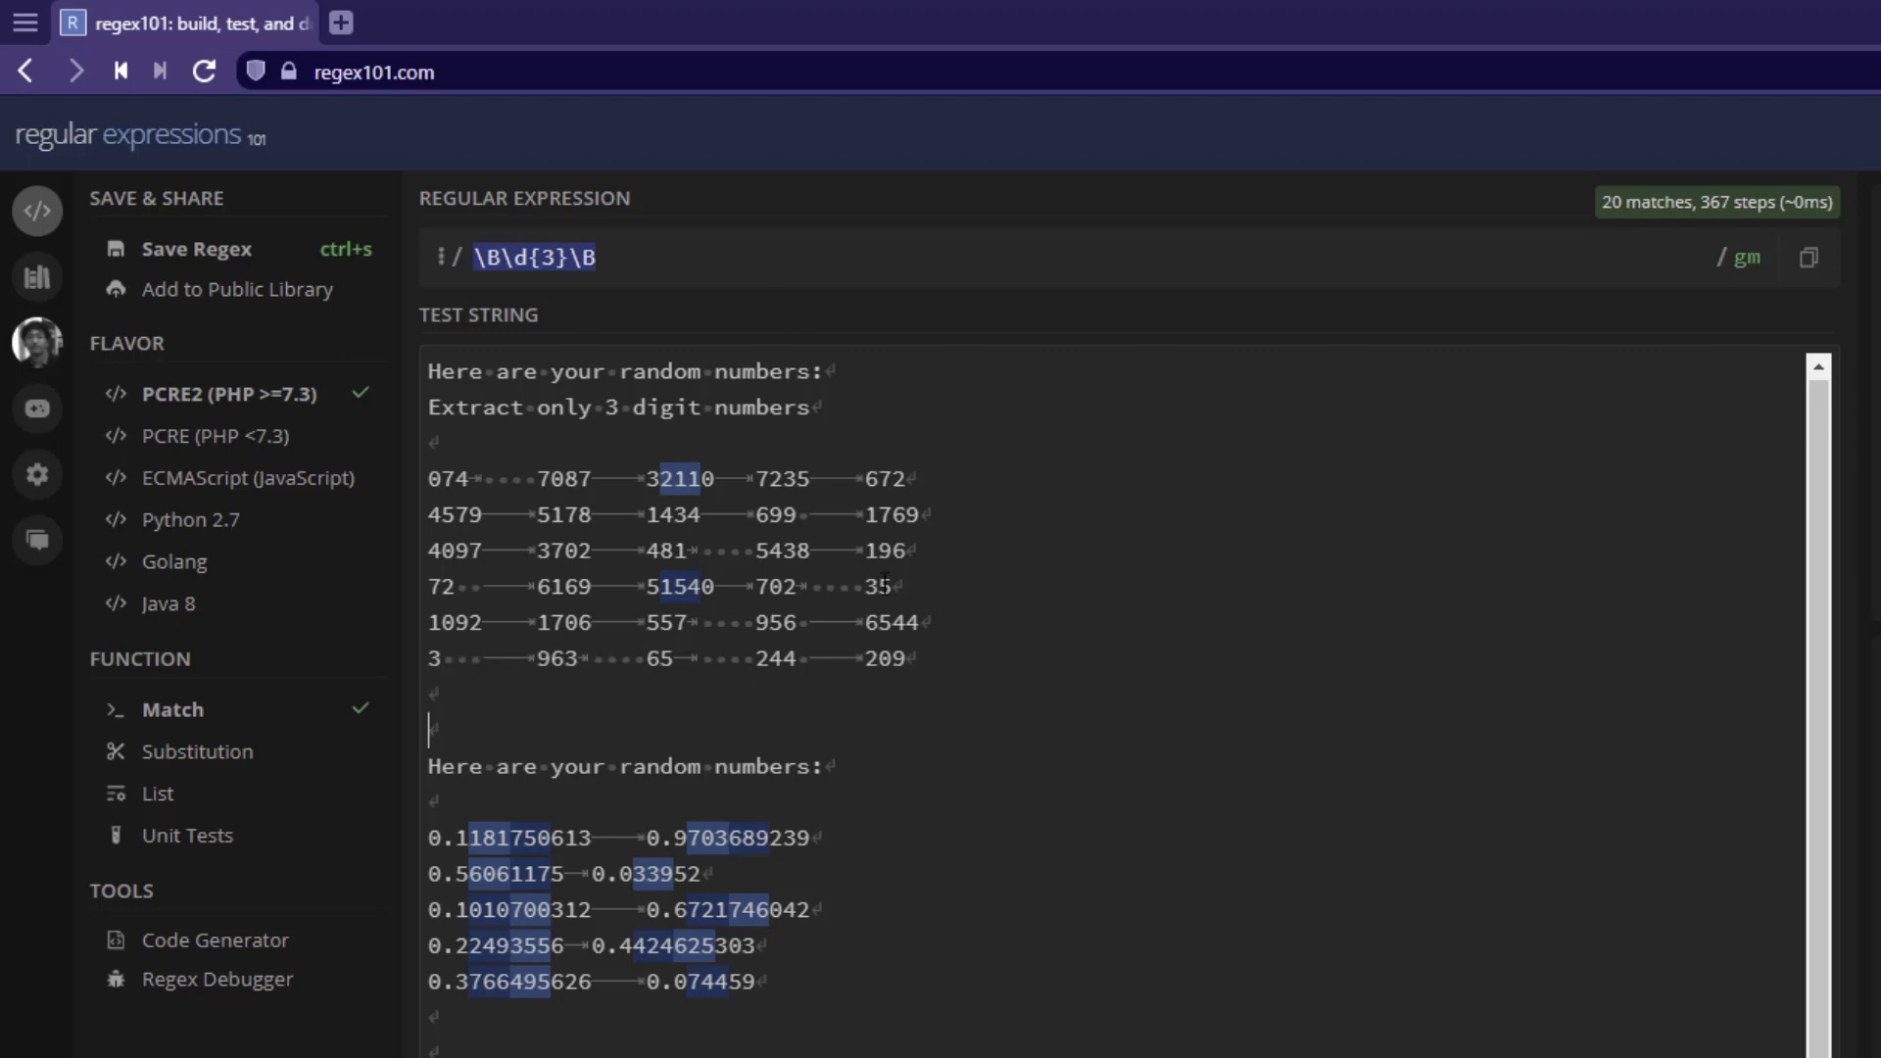
mouse_move(1054, 653)
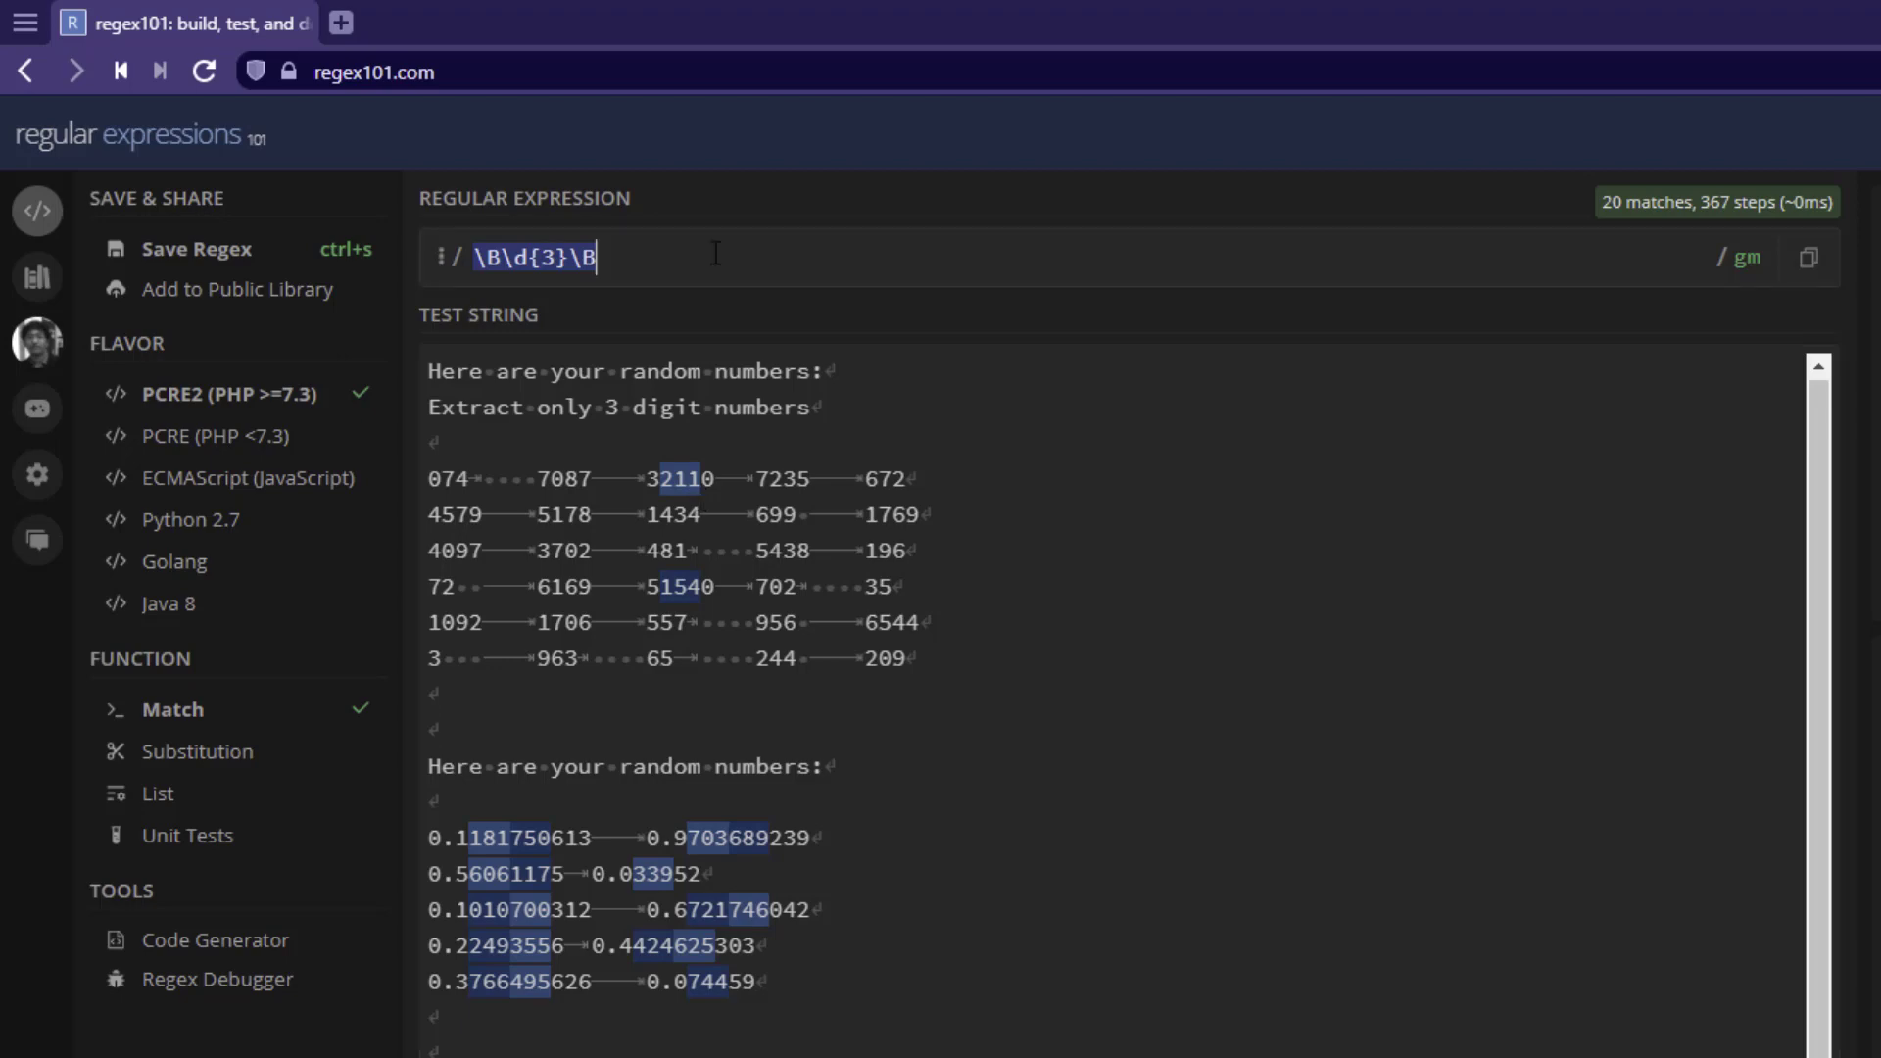
key(Ctrl+a)
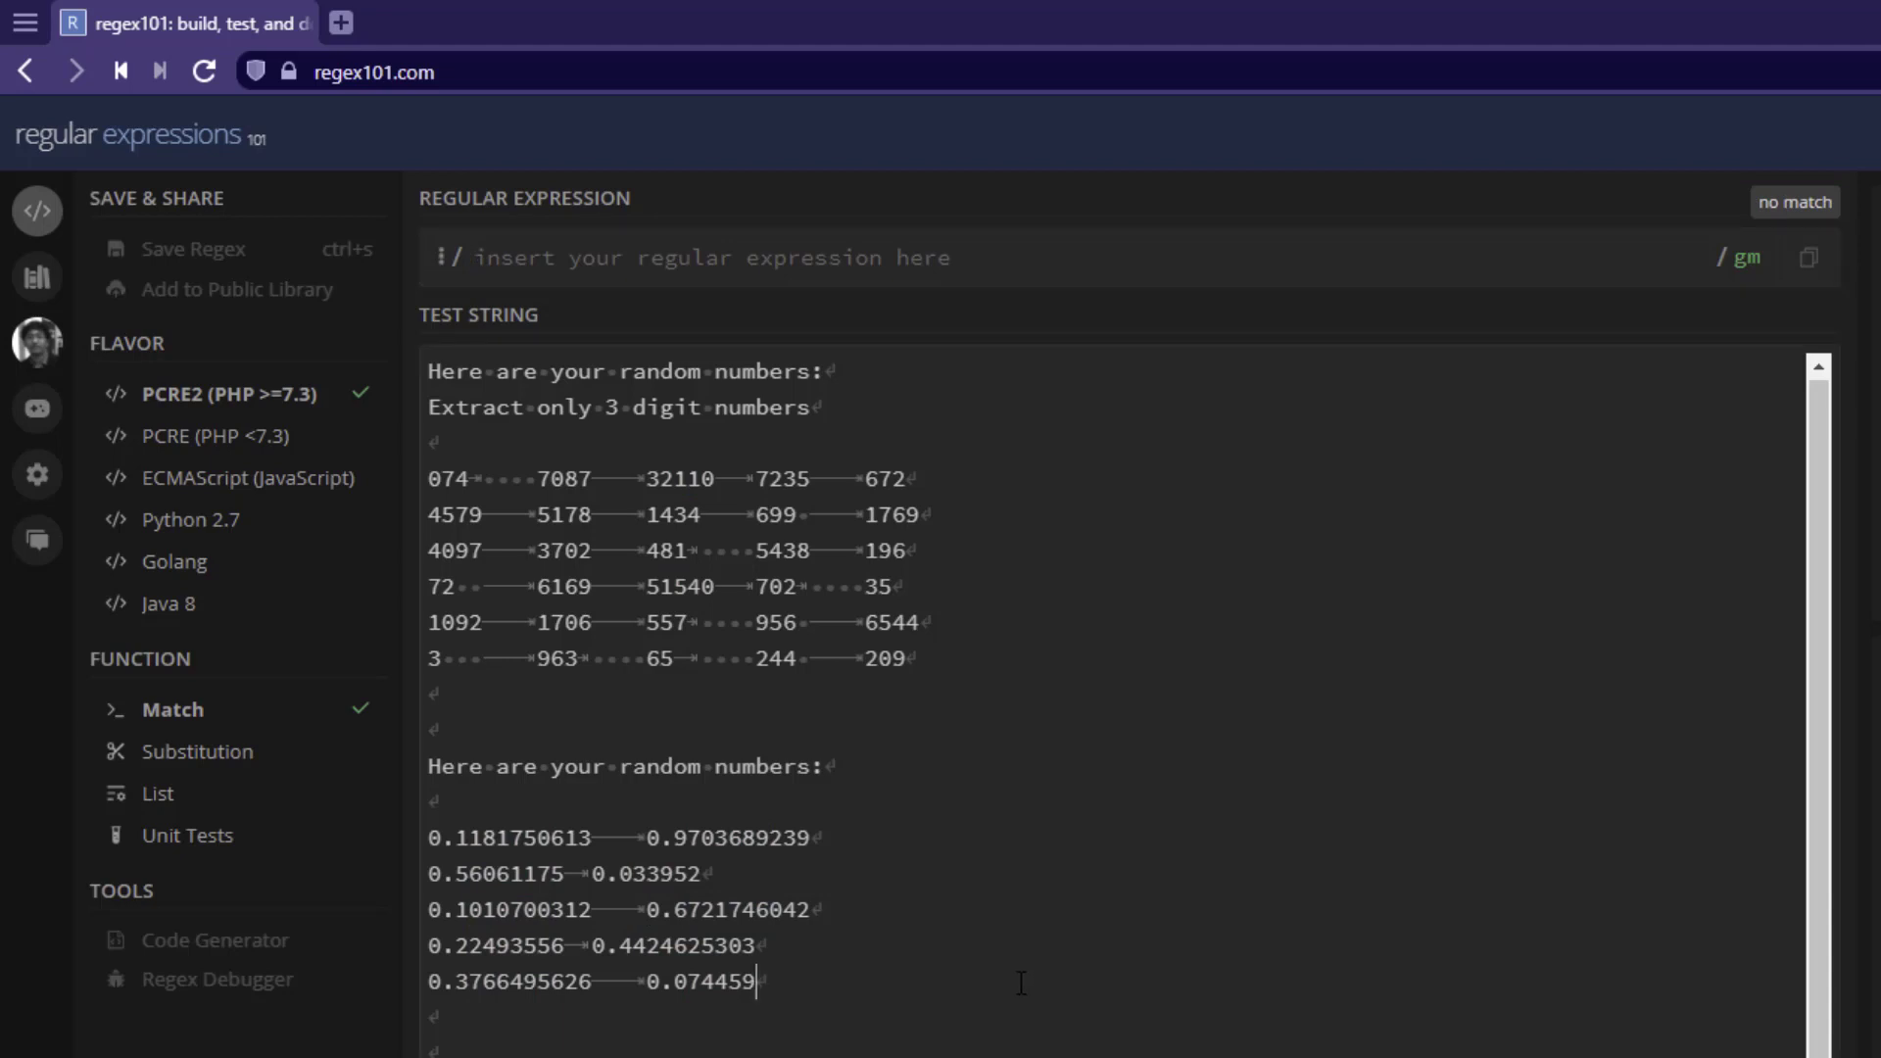
mouse_move(833, 995)
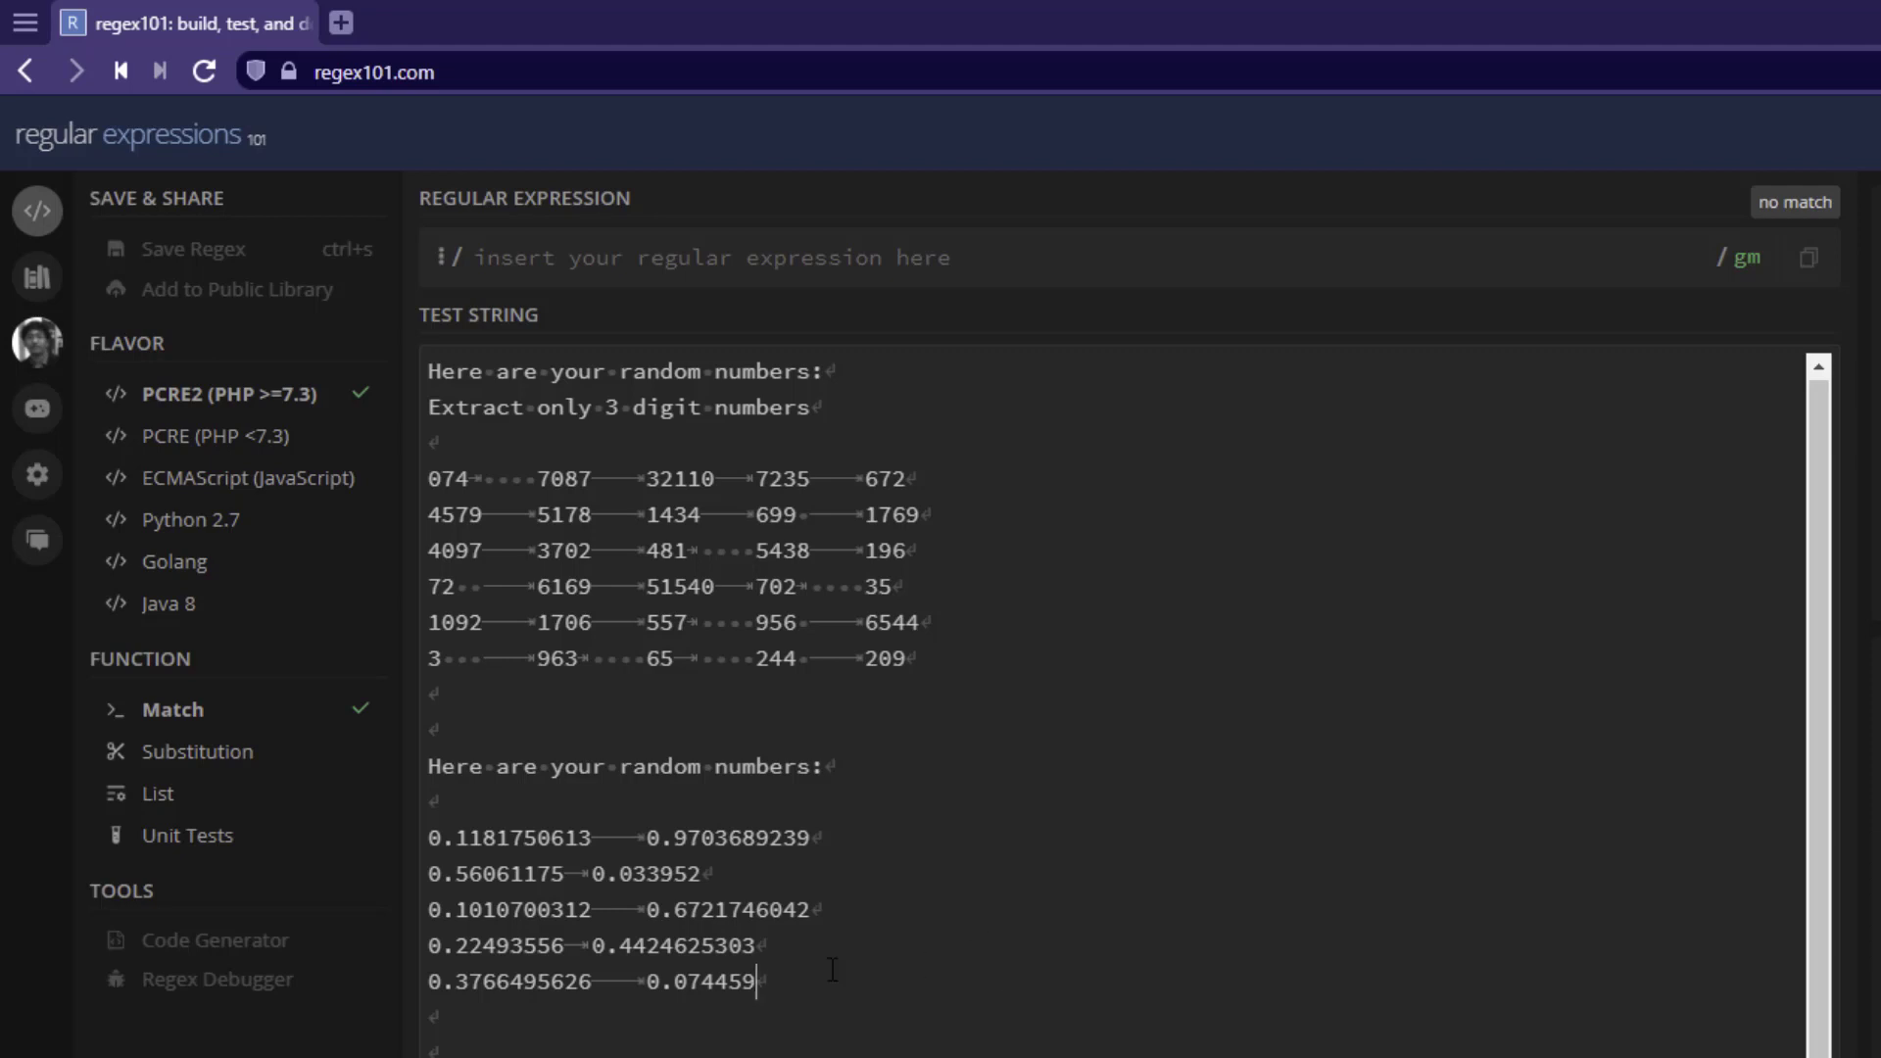
click(701, 982)
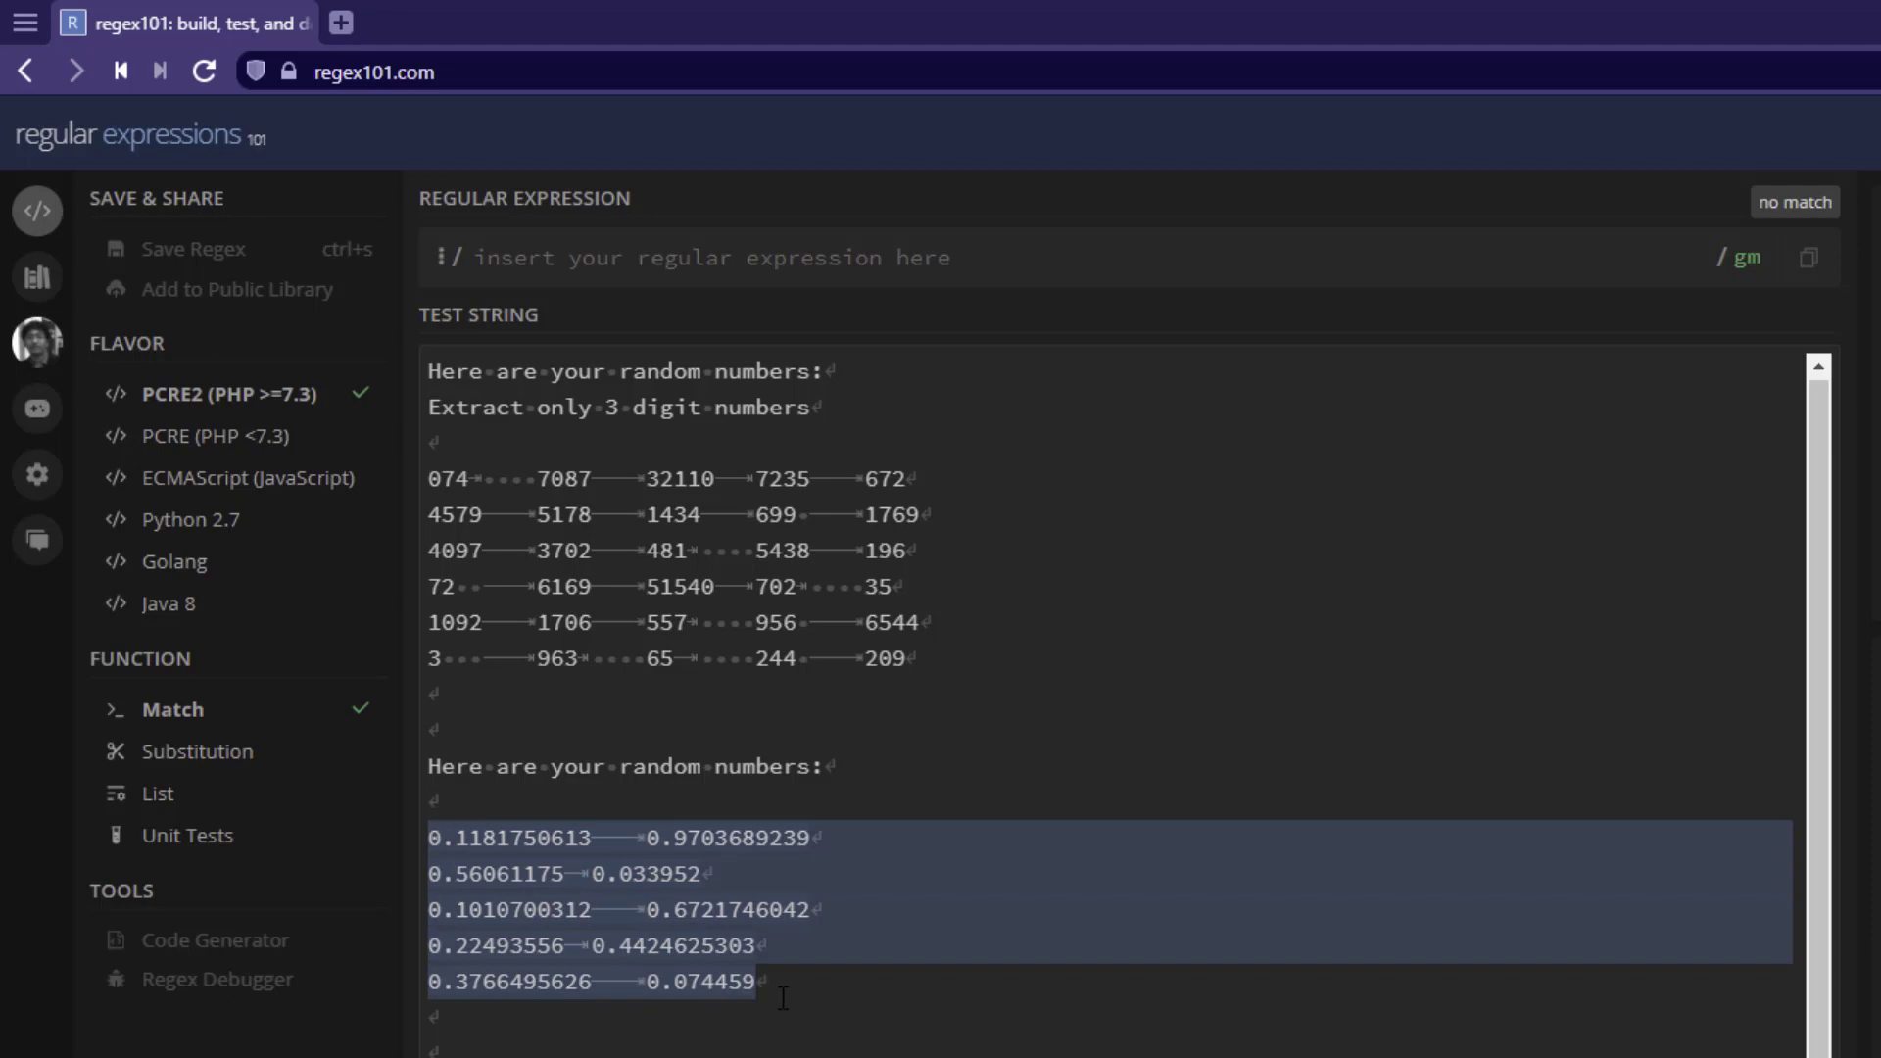
mouse_move(701, 304)
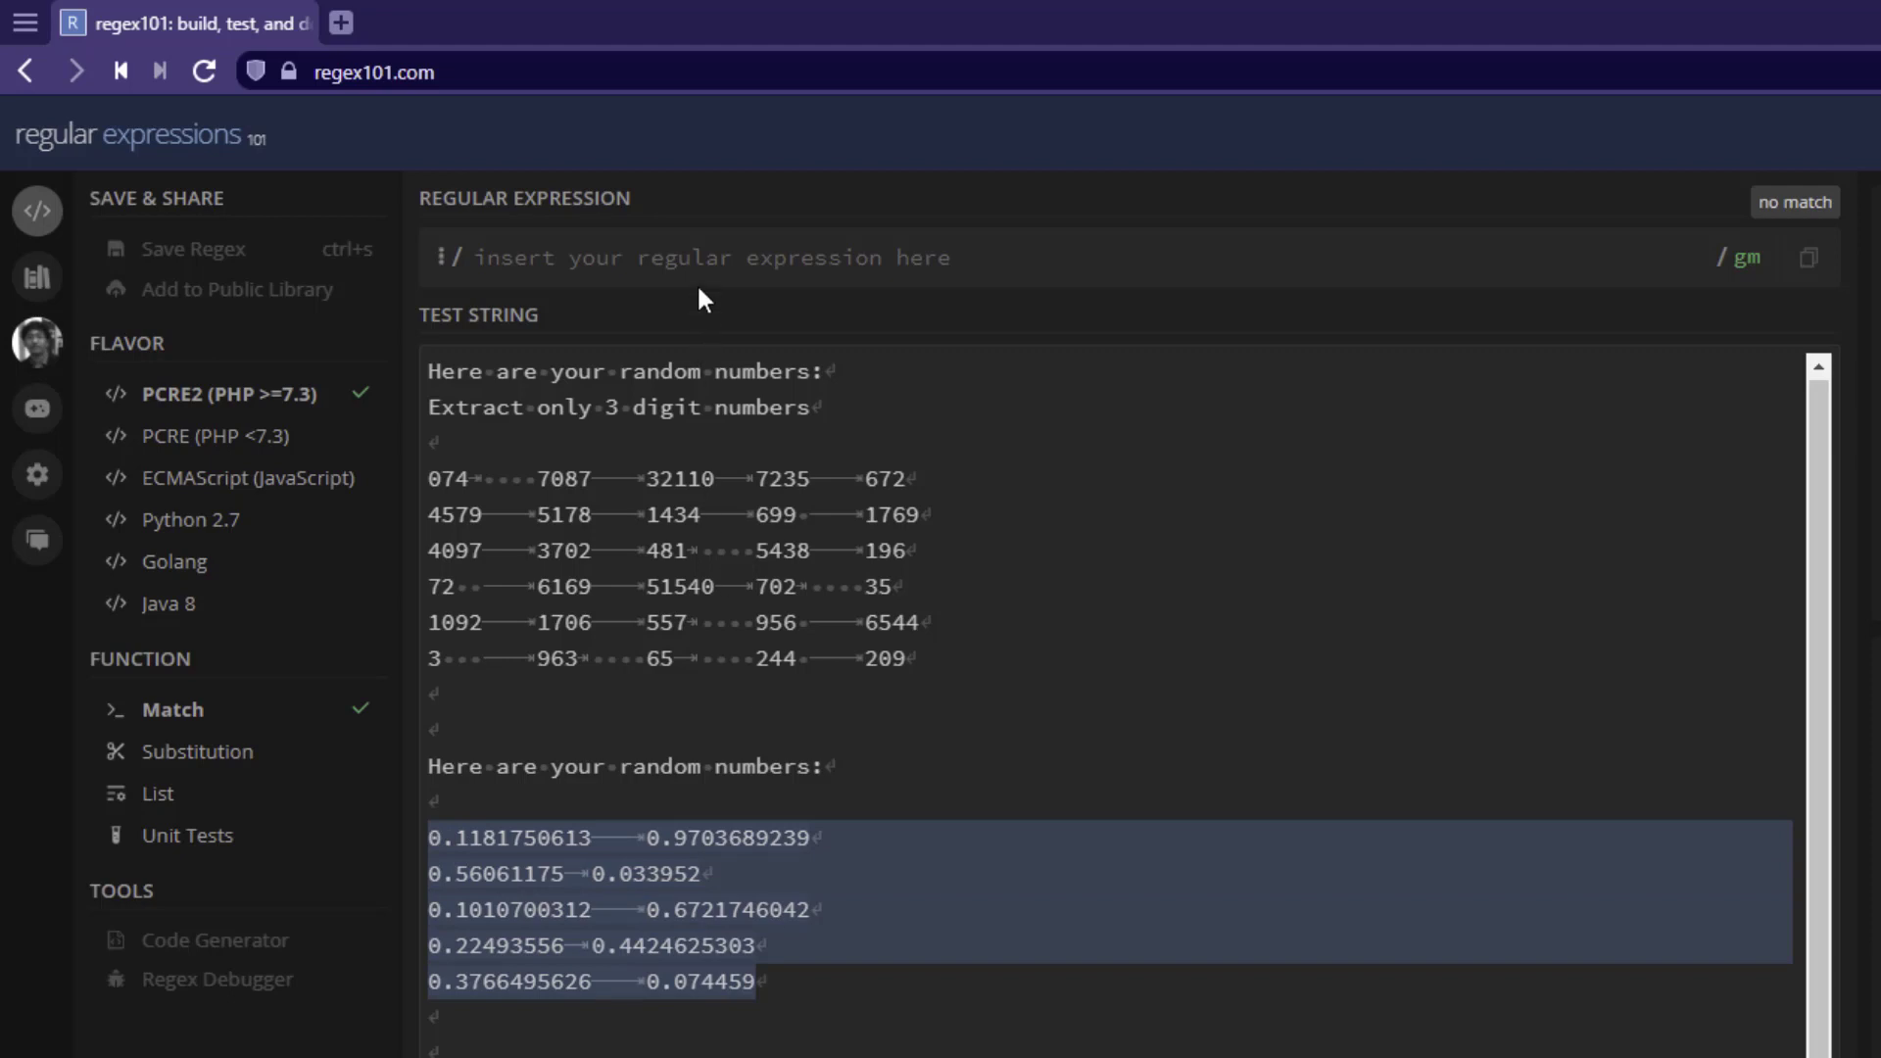
Type the decimal pattern 0\.\d and begin a { quantifier
text(\)
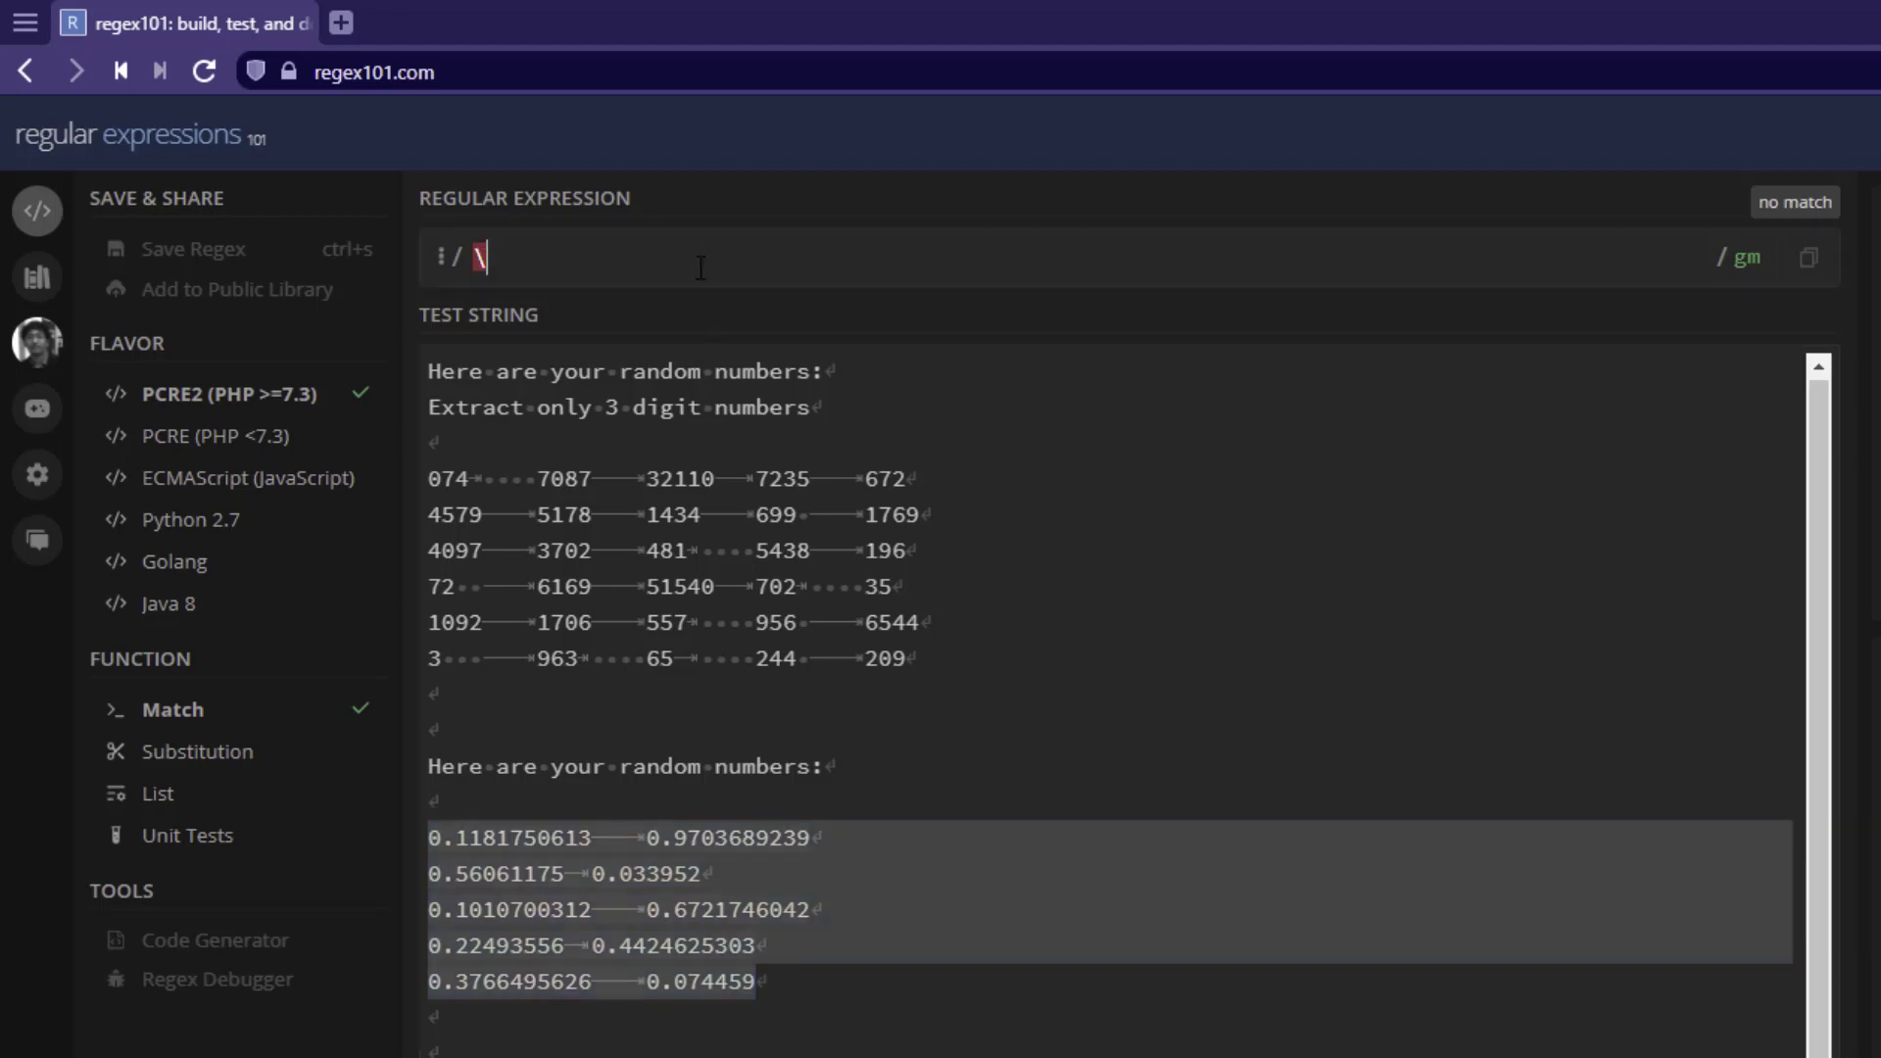
text(0)
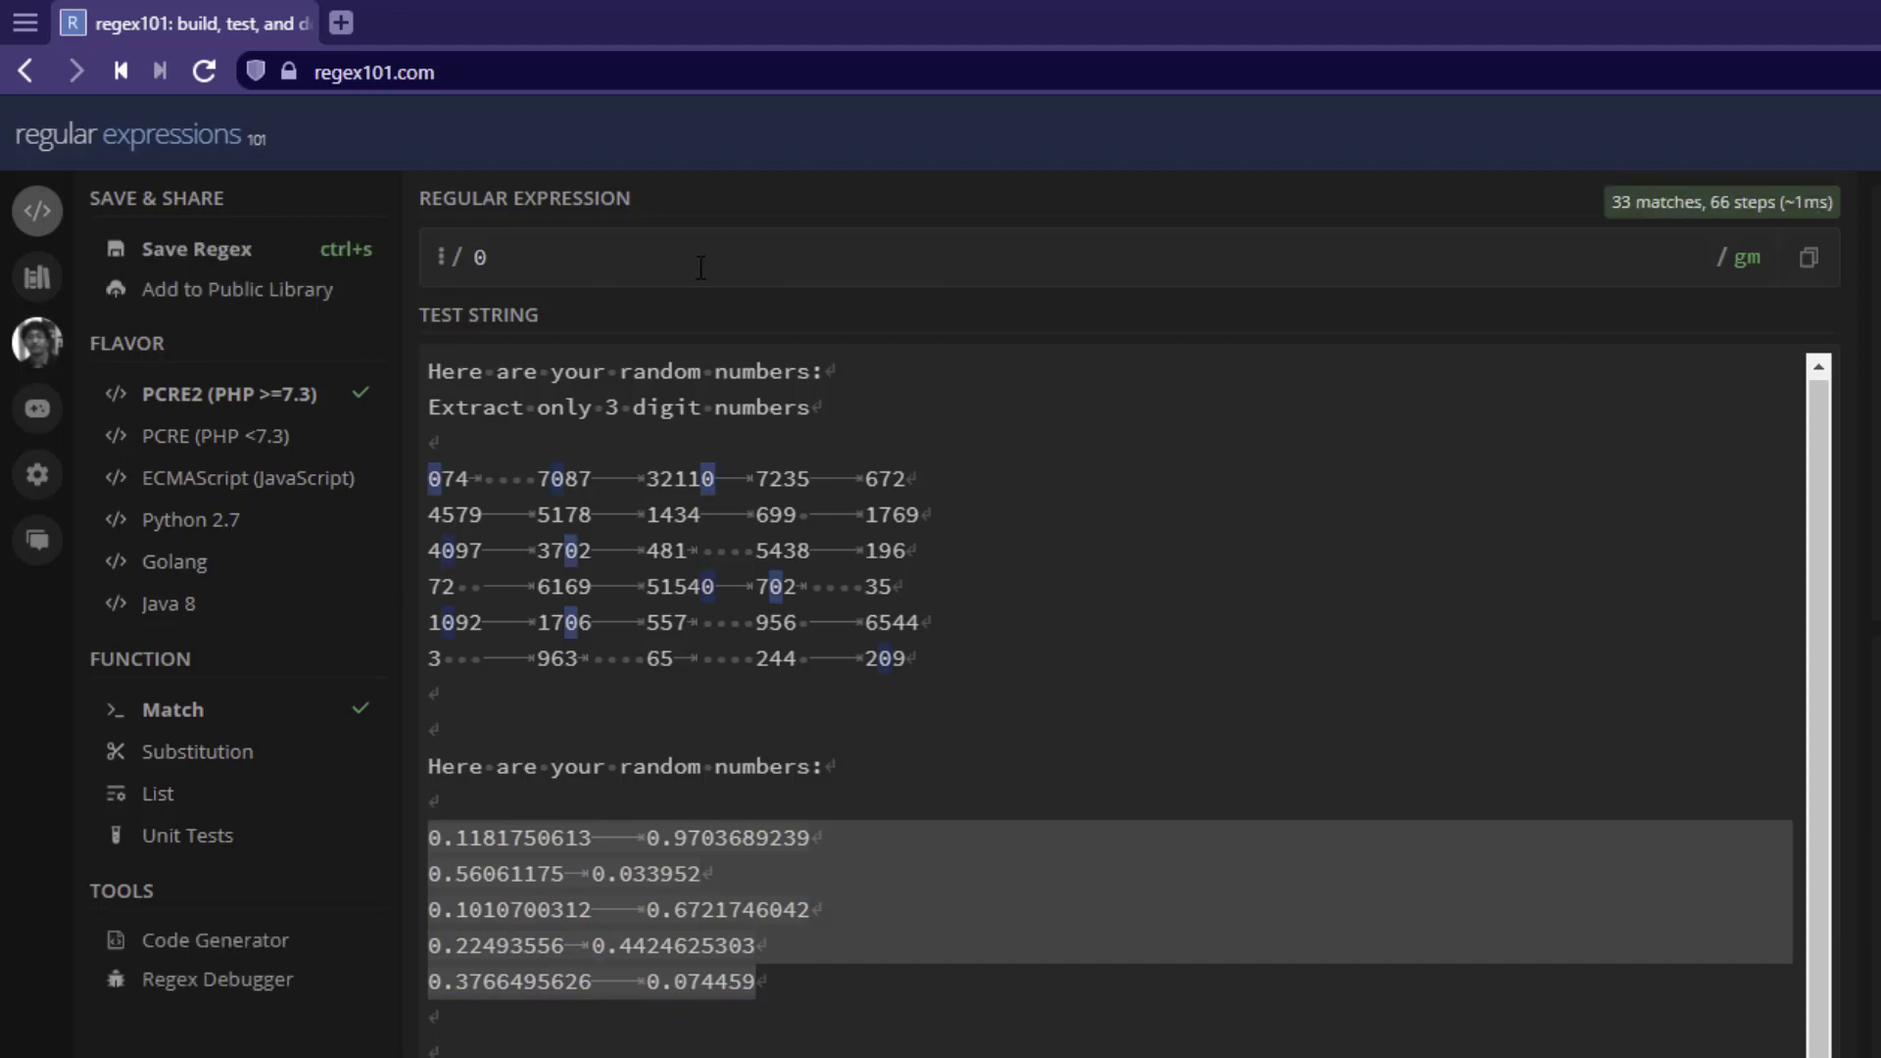
text(\.)
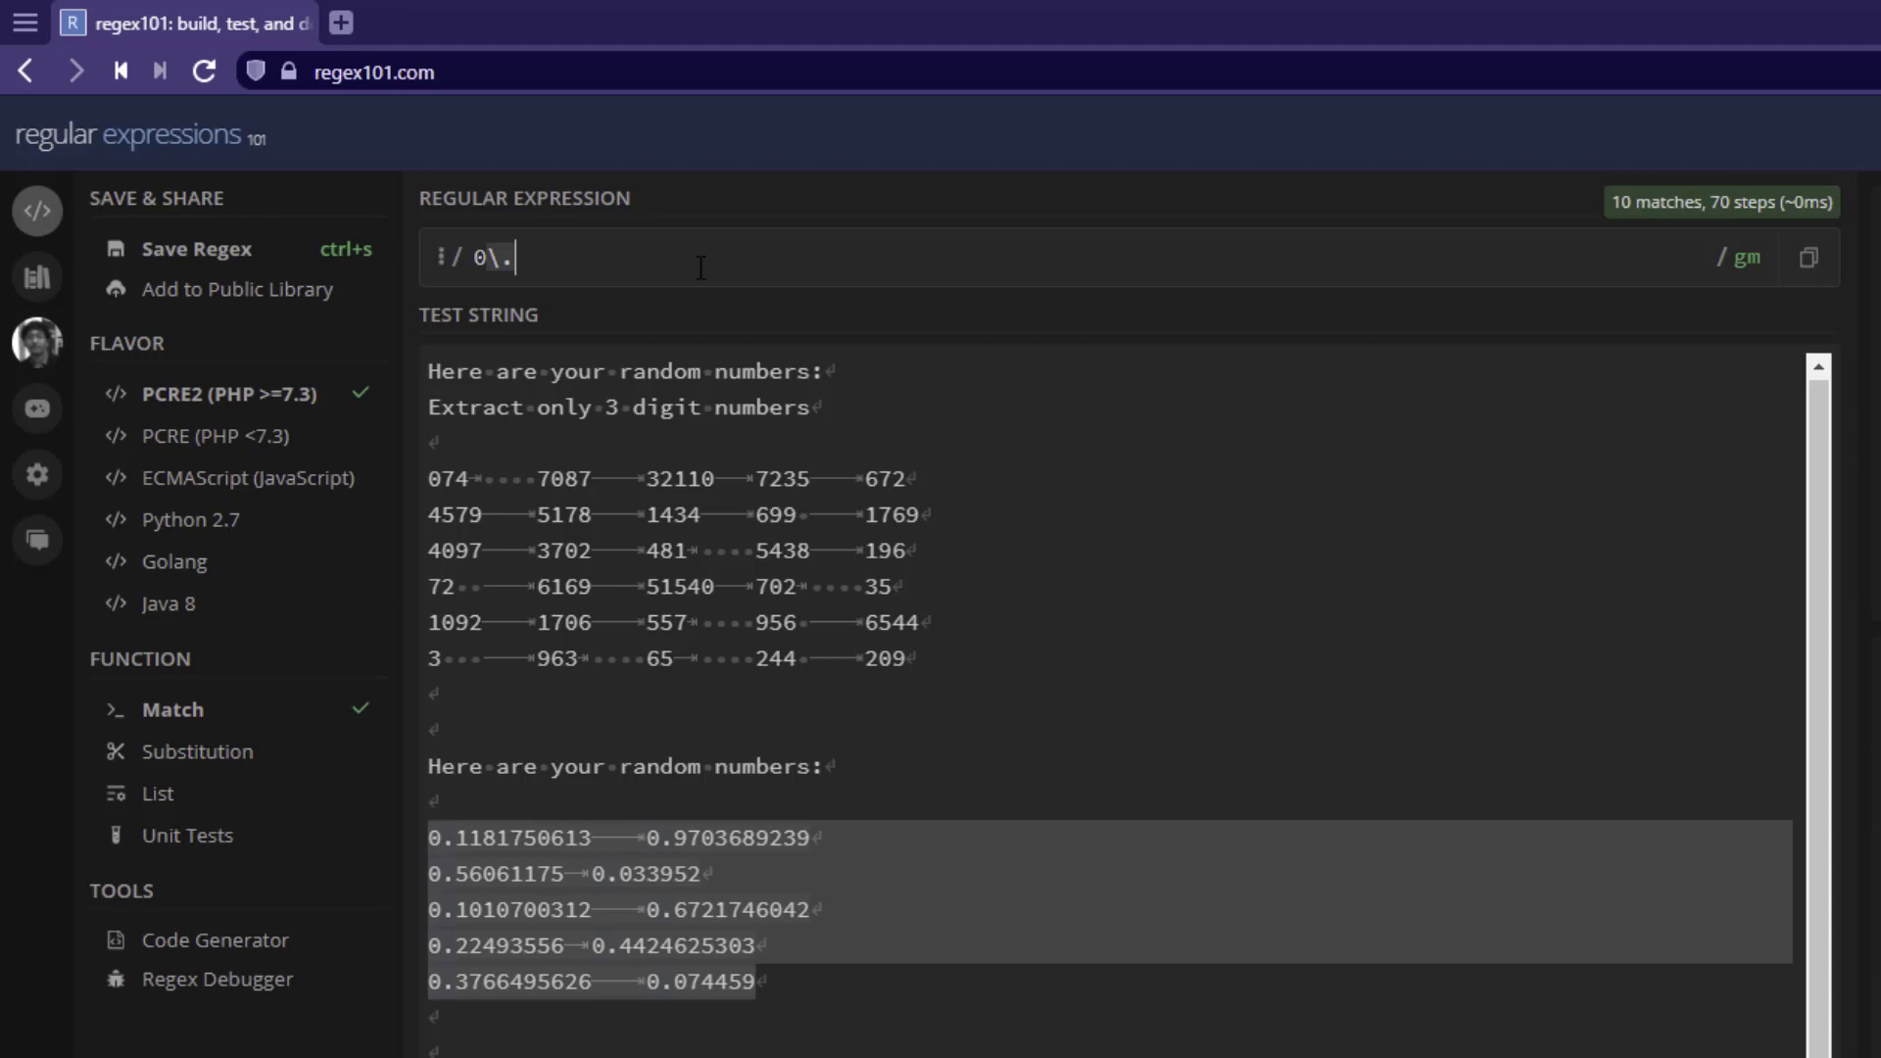
text(\d)
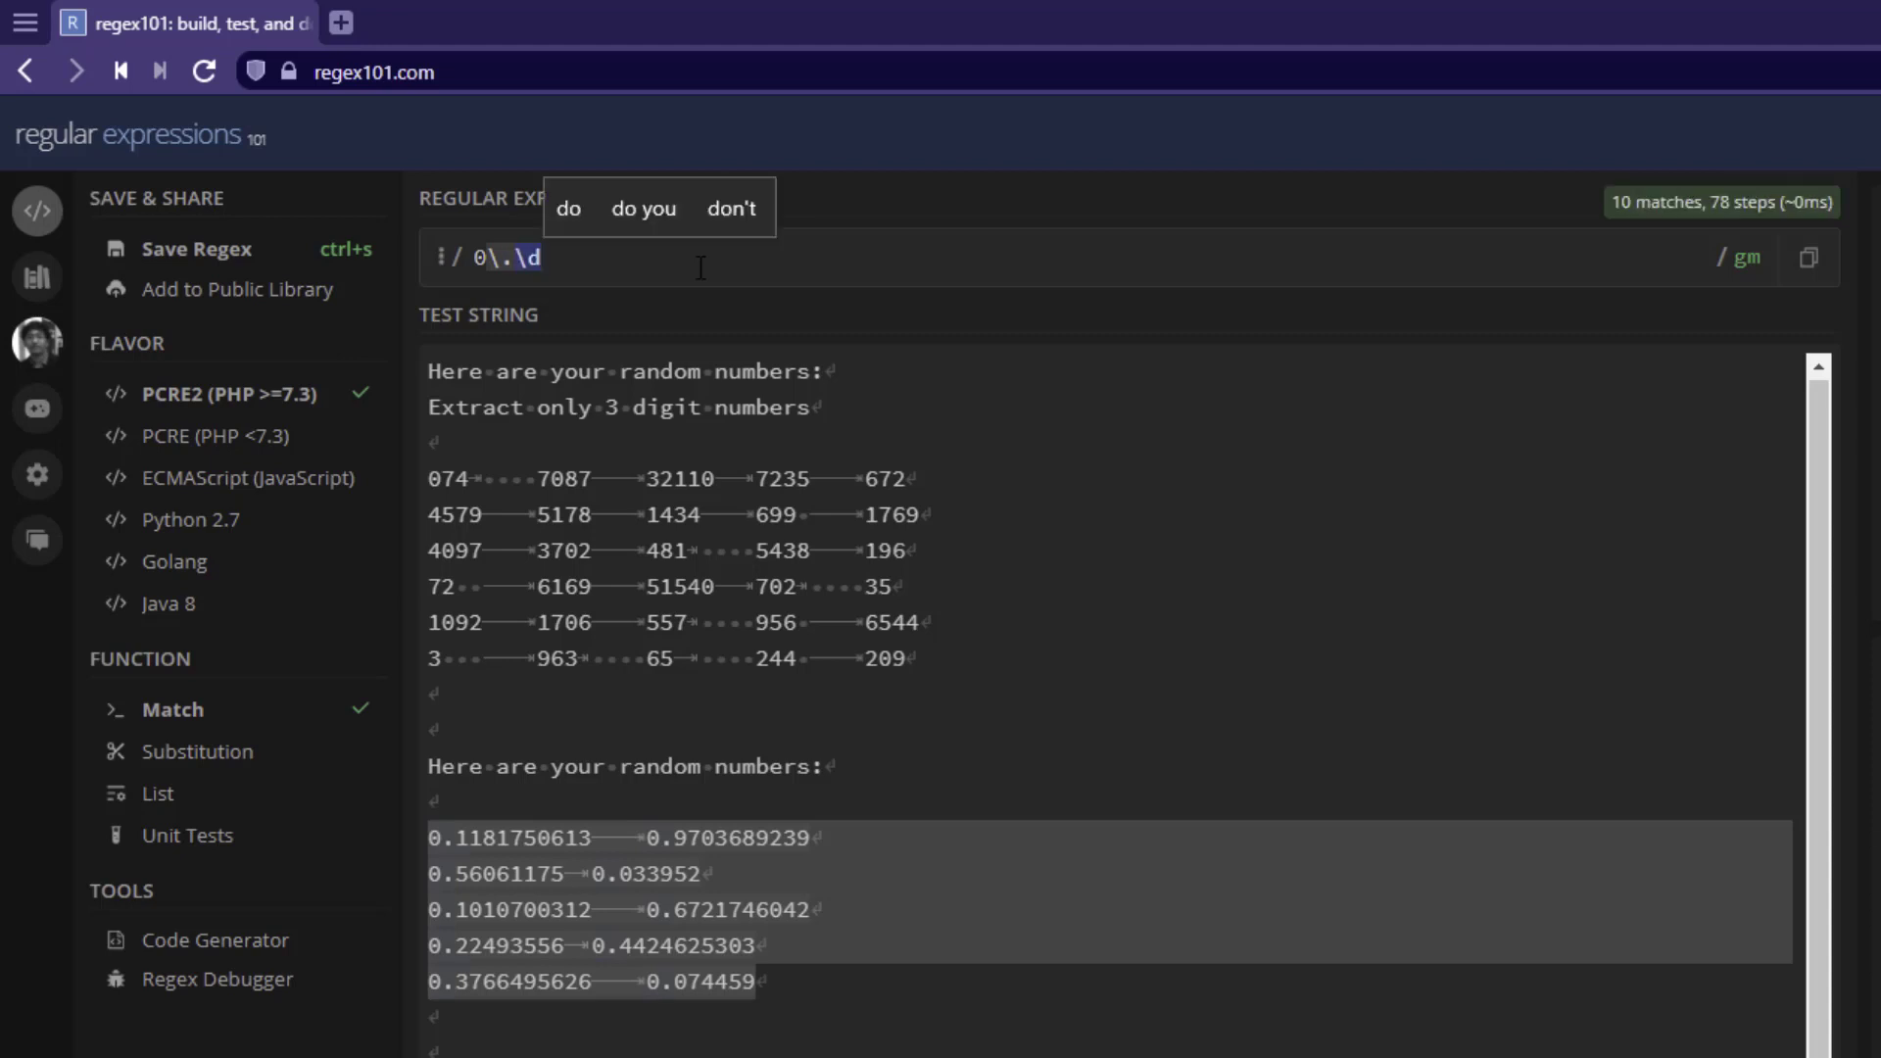
text({1,)
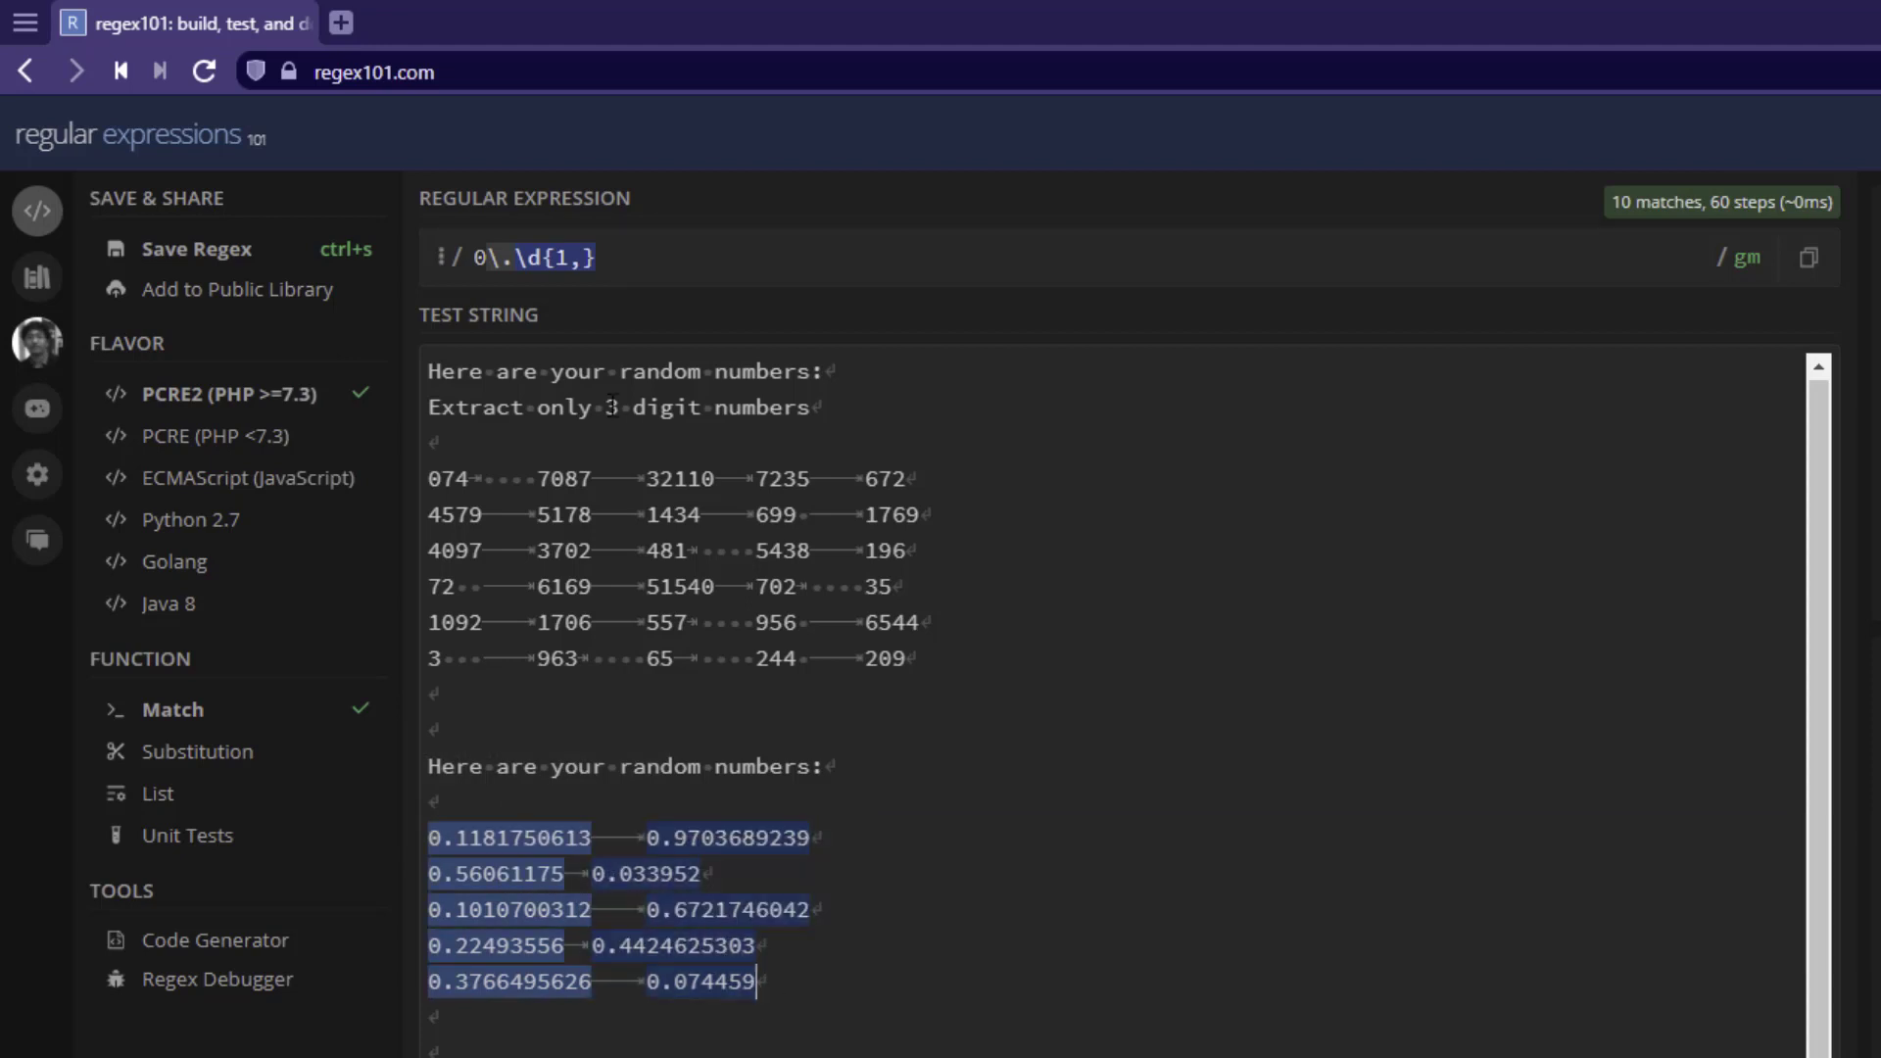
mouse_move(566, 258)
text(5)
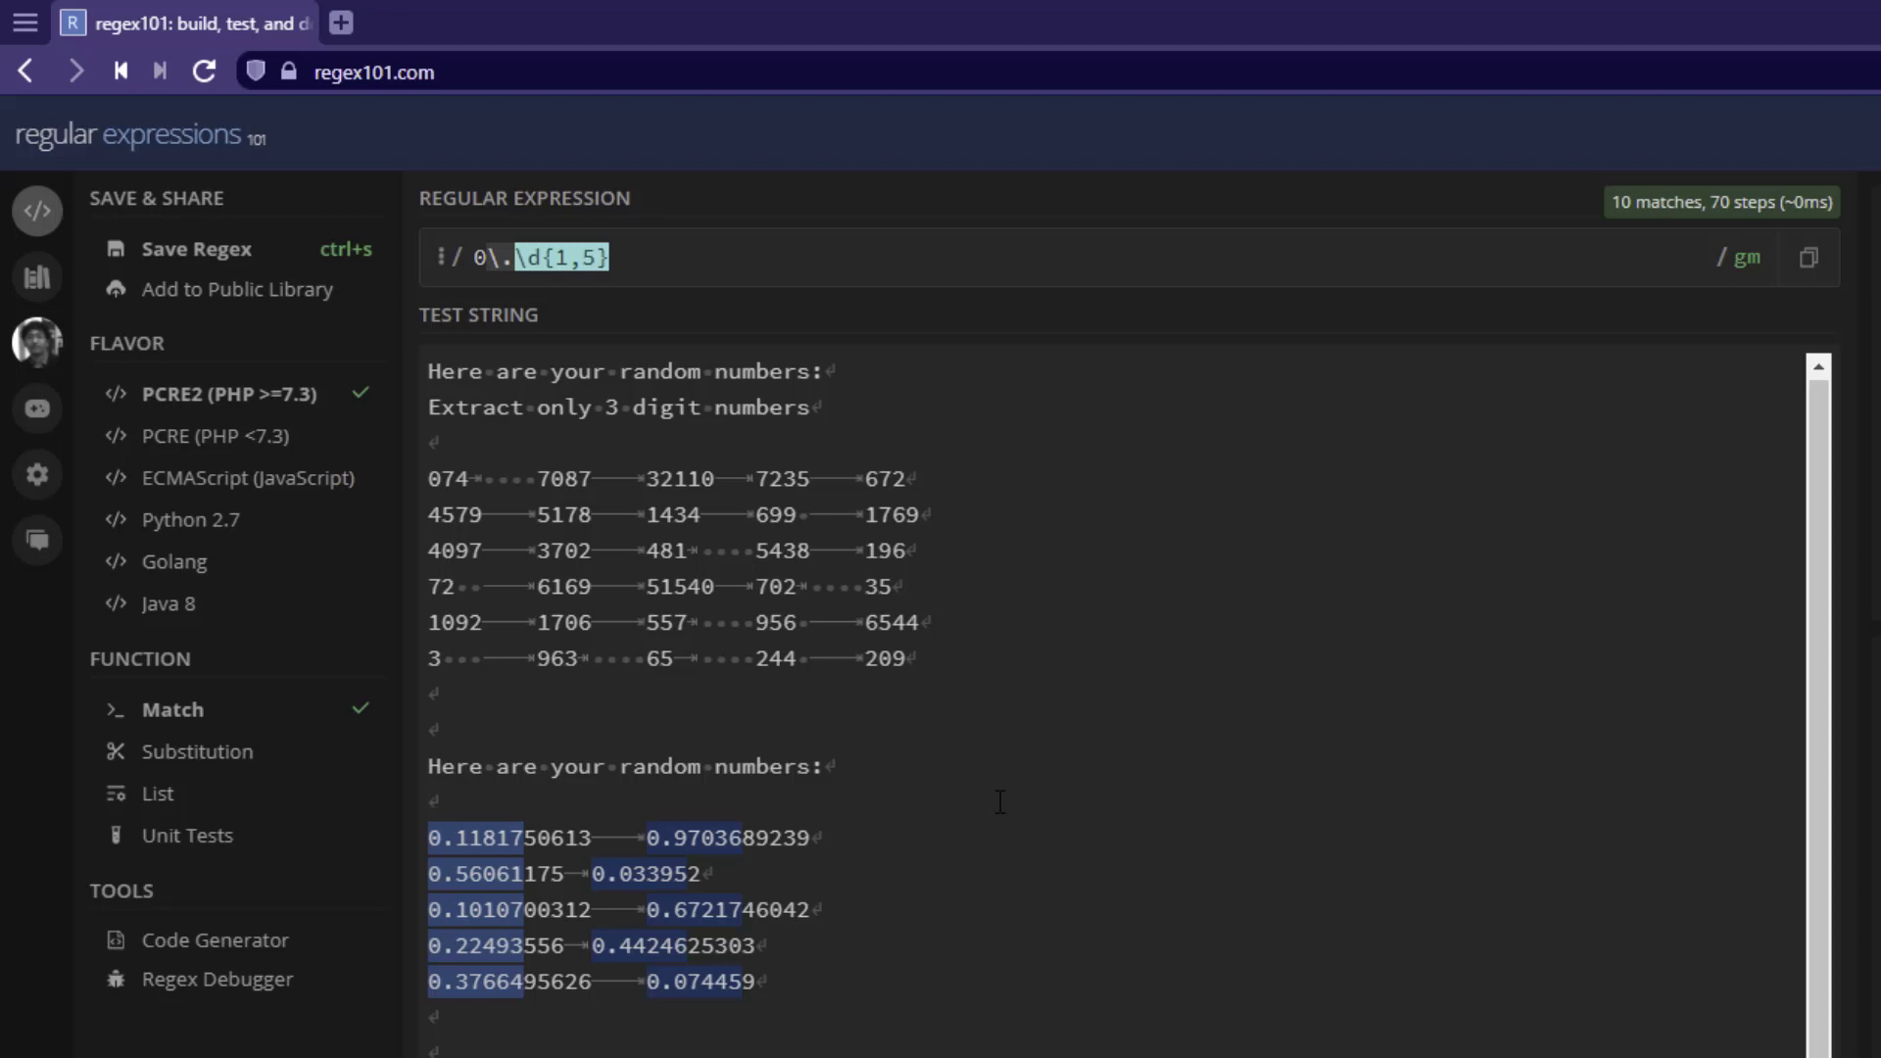
mouse_move(1583, 909)
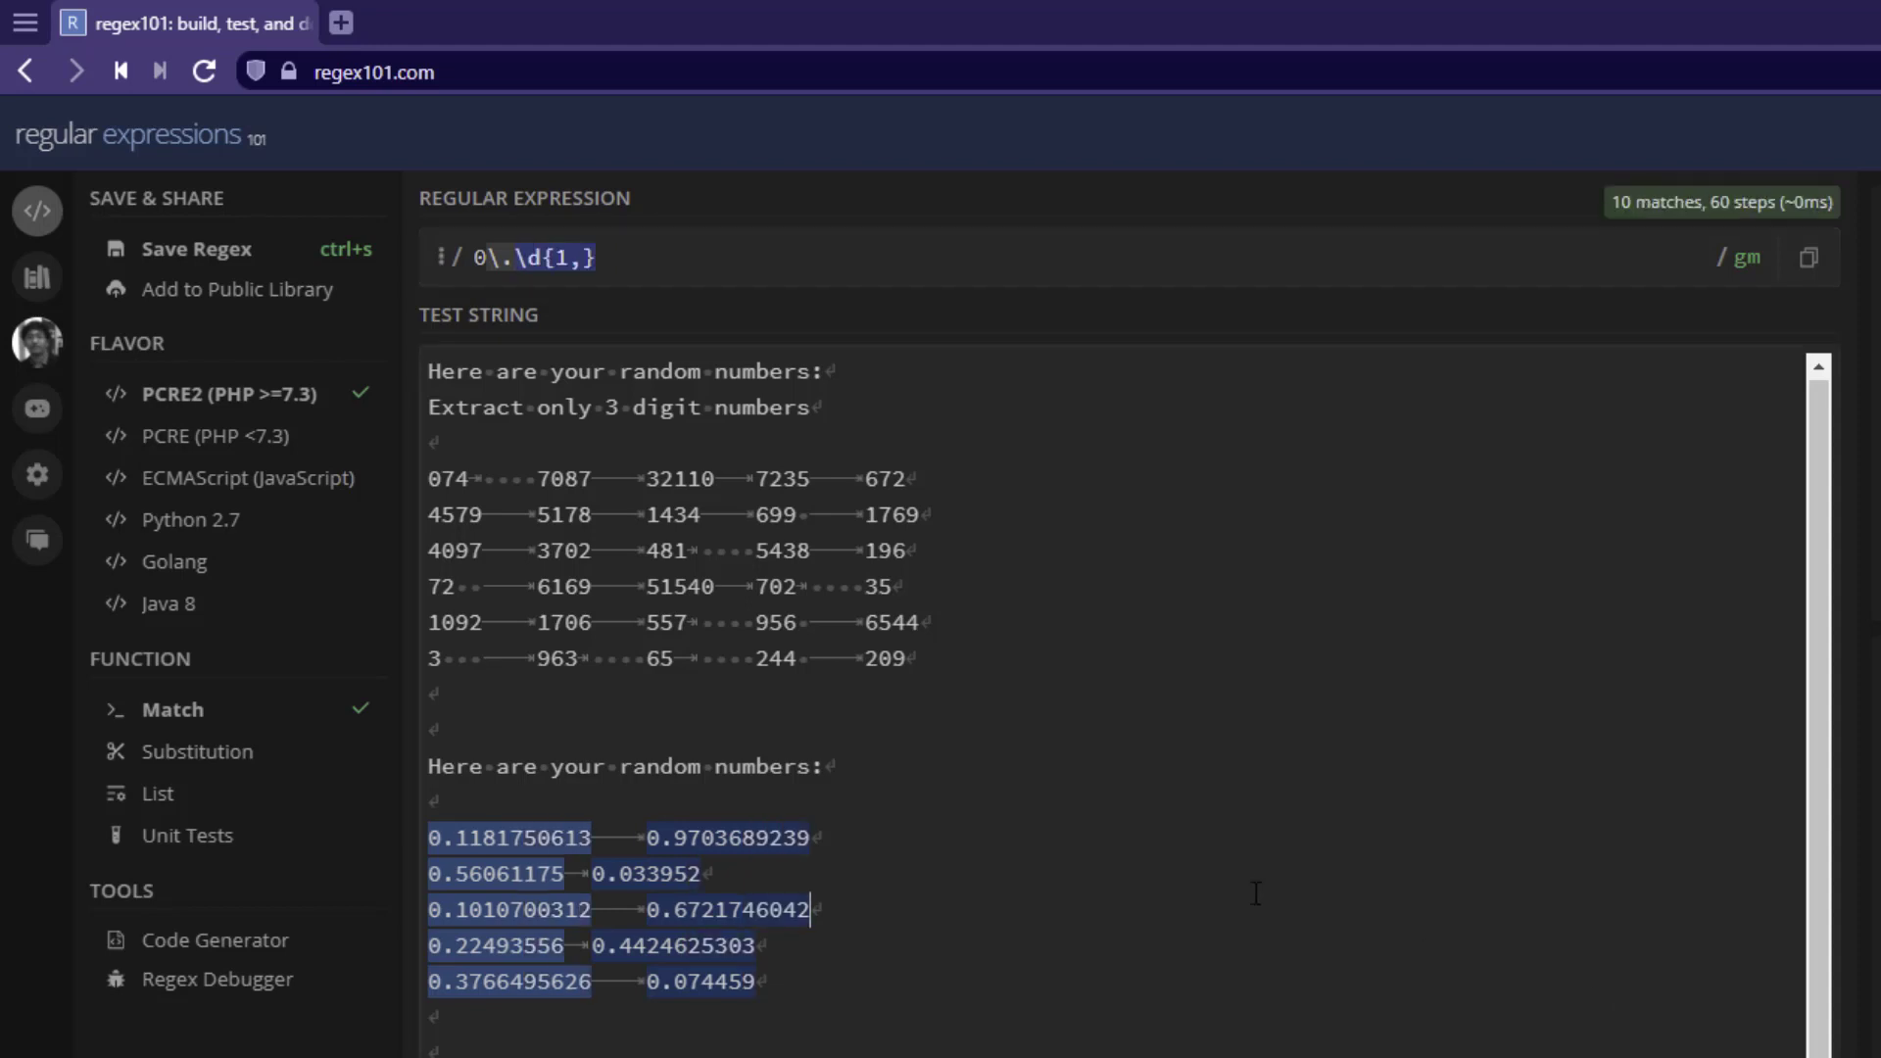
mouse_move(1219, 898)
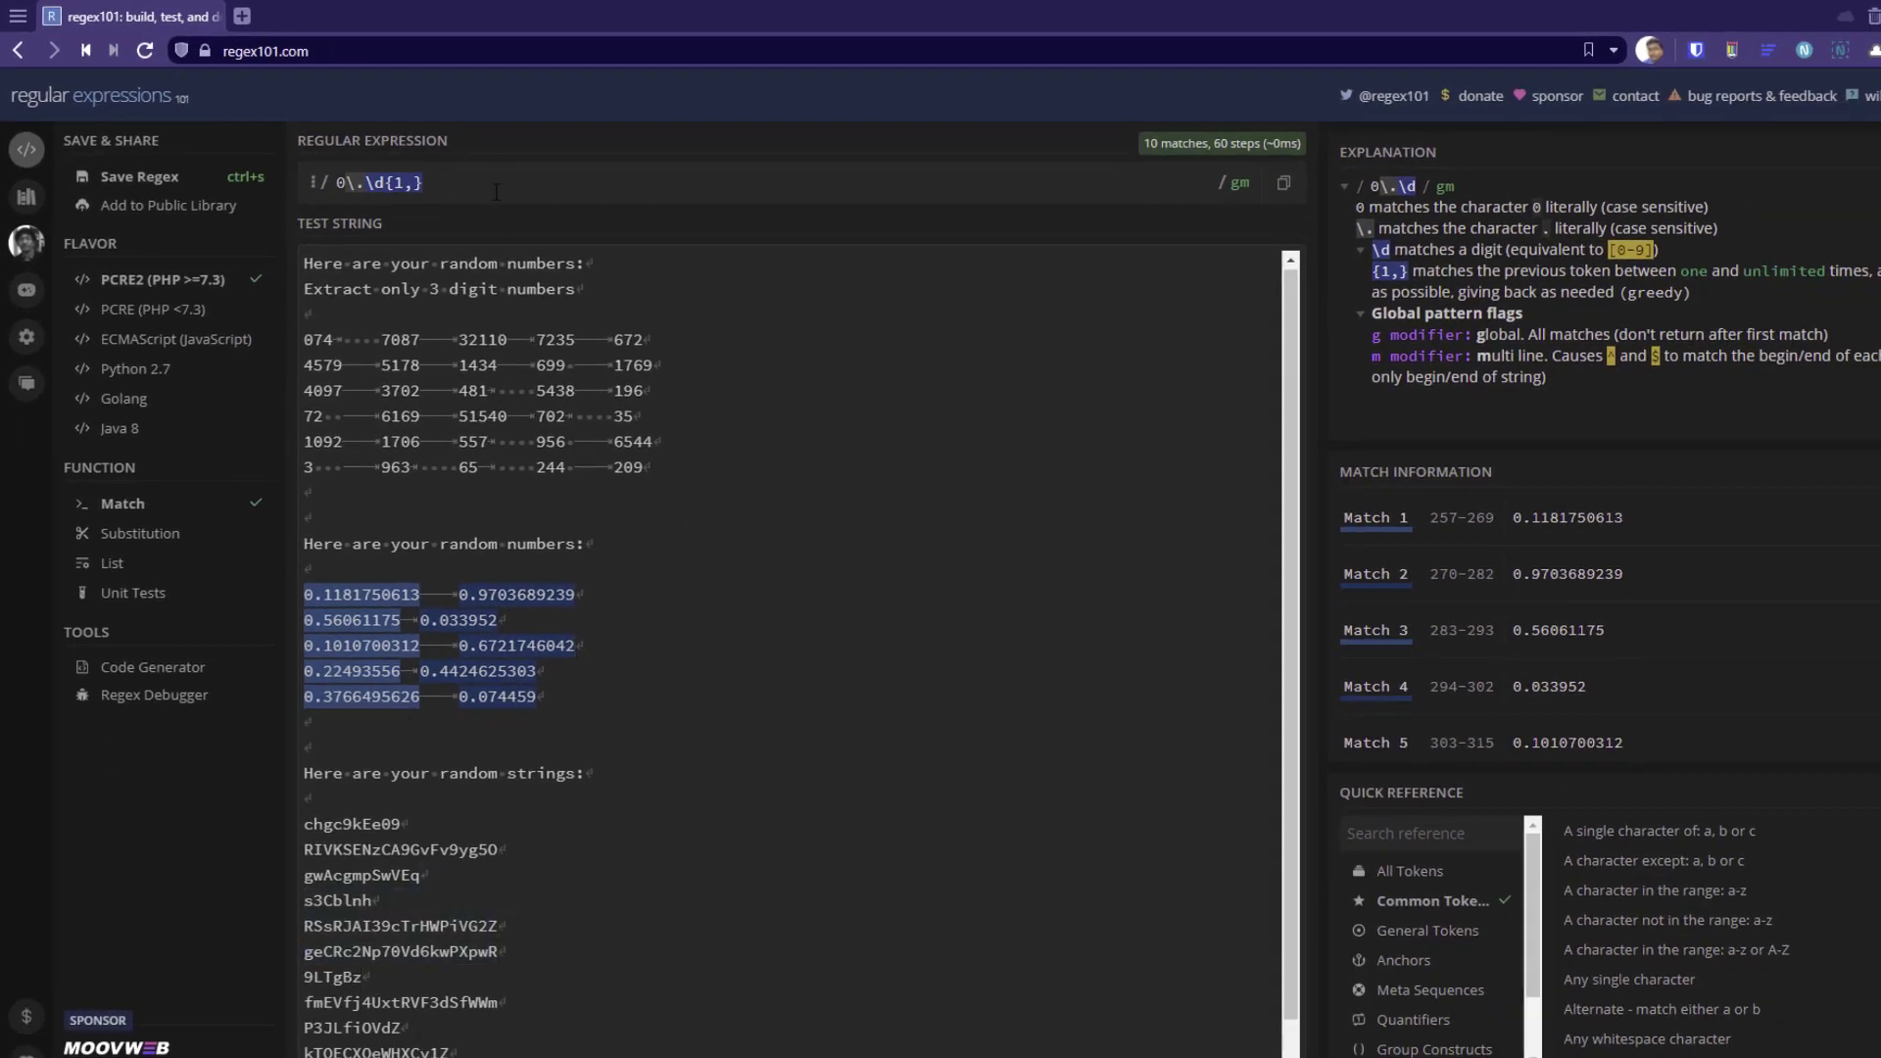
mouse_move(1049, 544)
text((?)
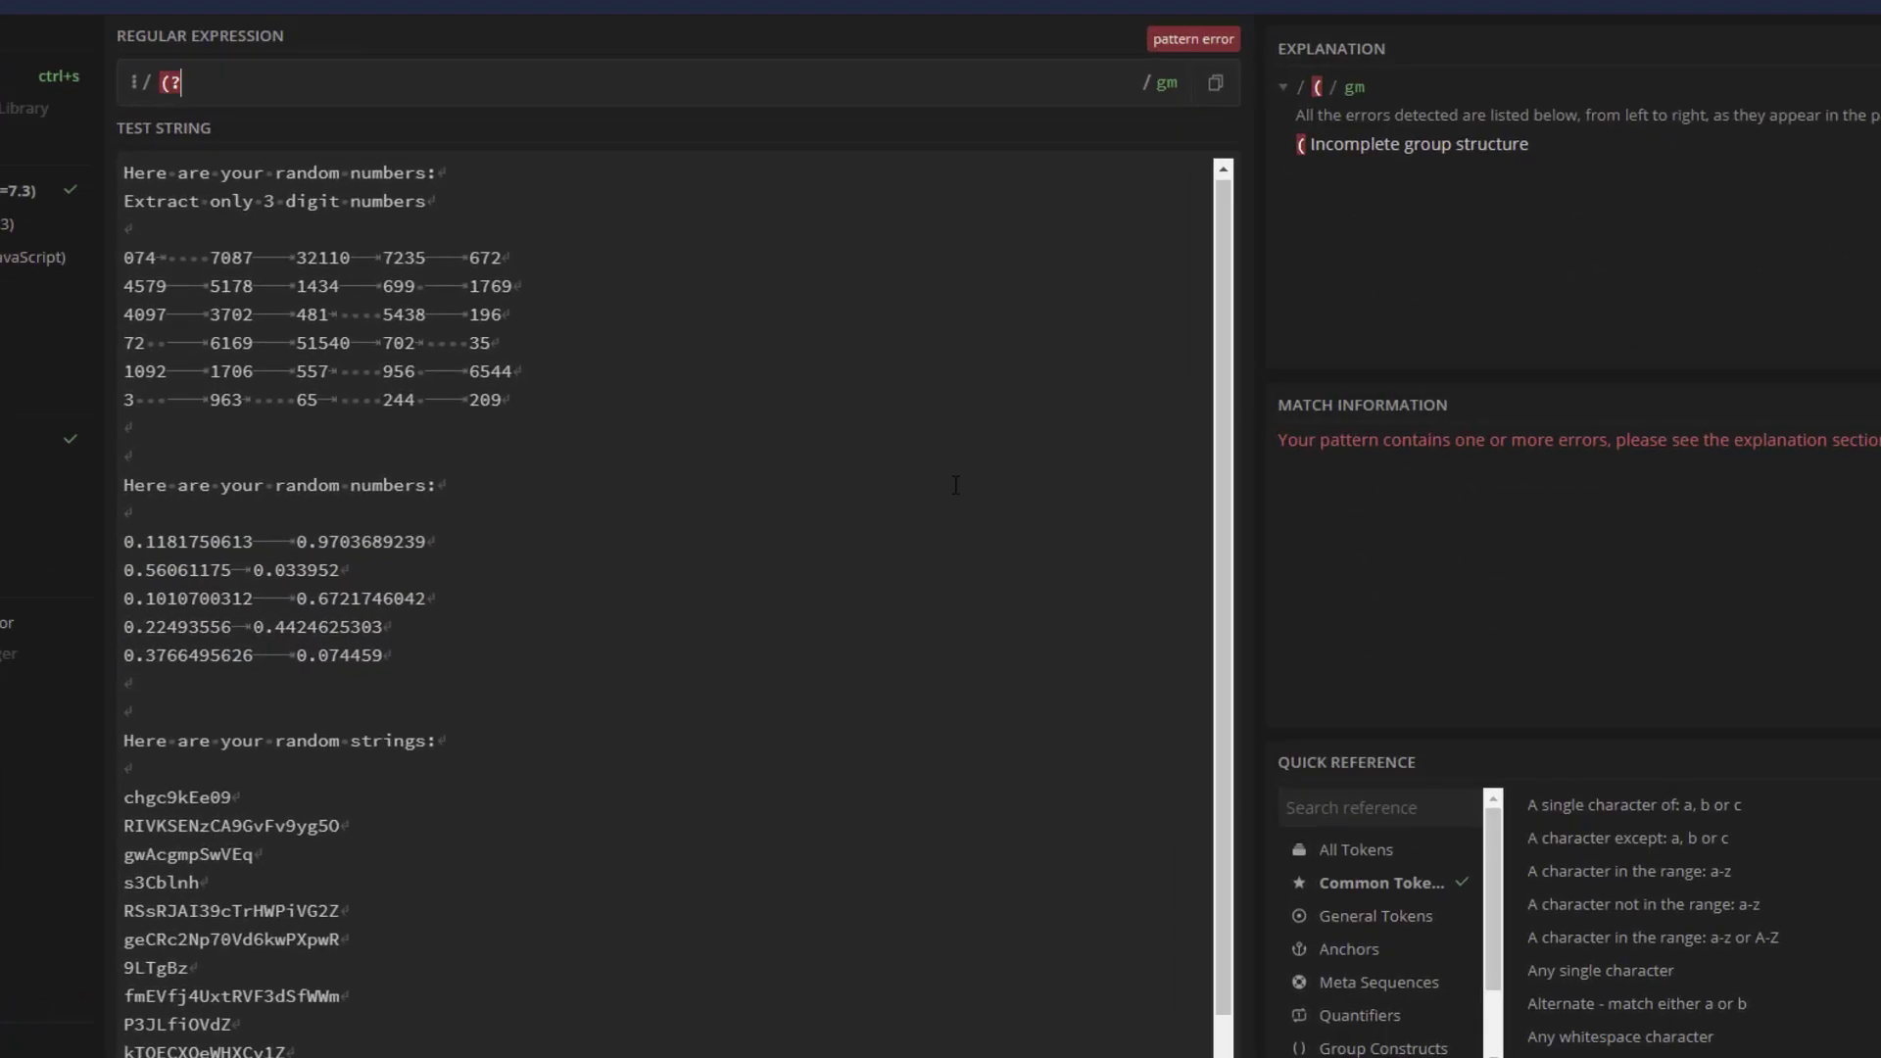
Build the case-insensitive class (?i)[a-z0-9], matching 436 single letters or digits
text(i)[a-z)
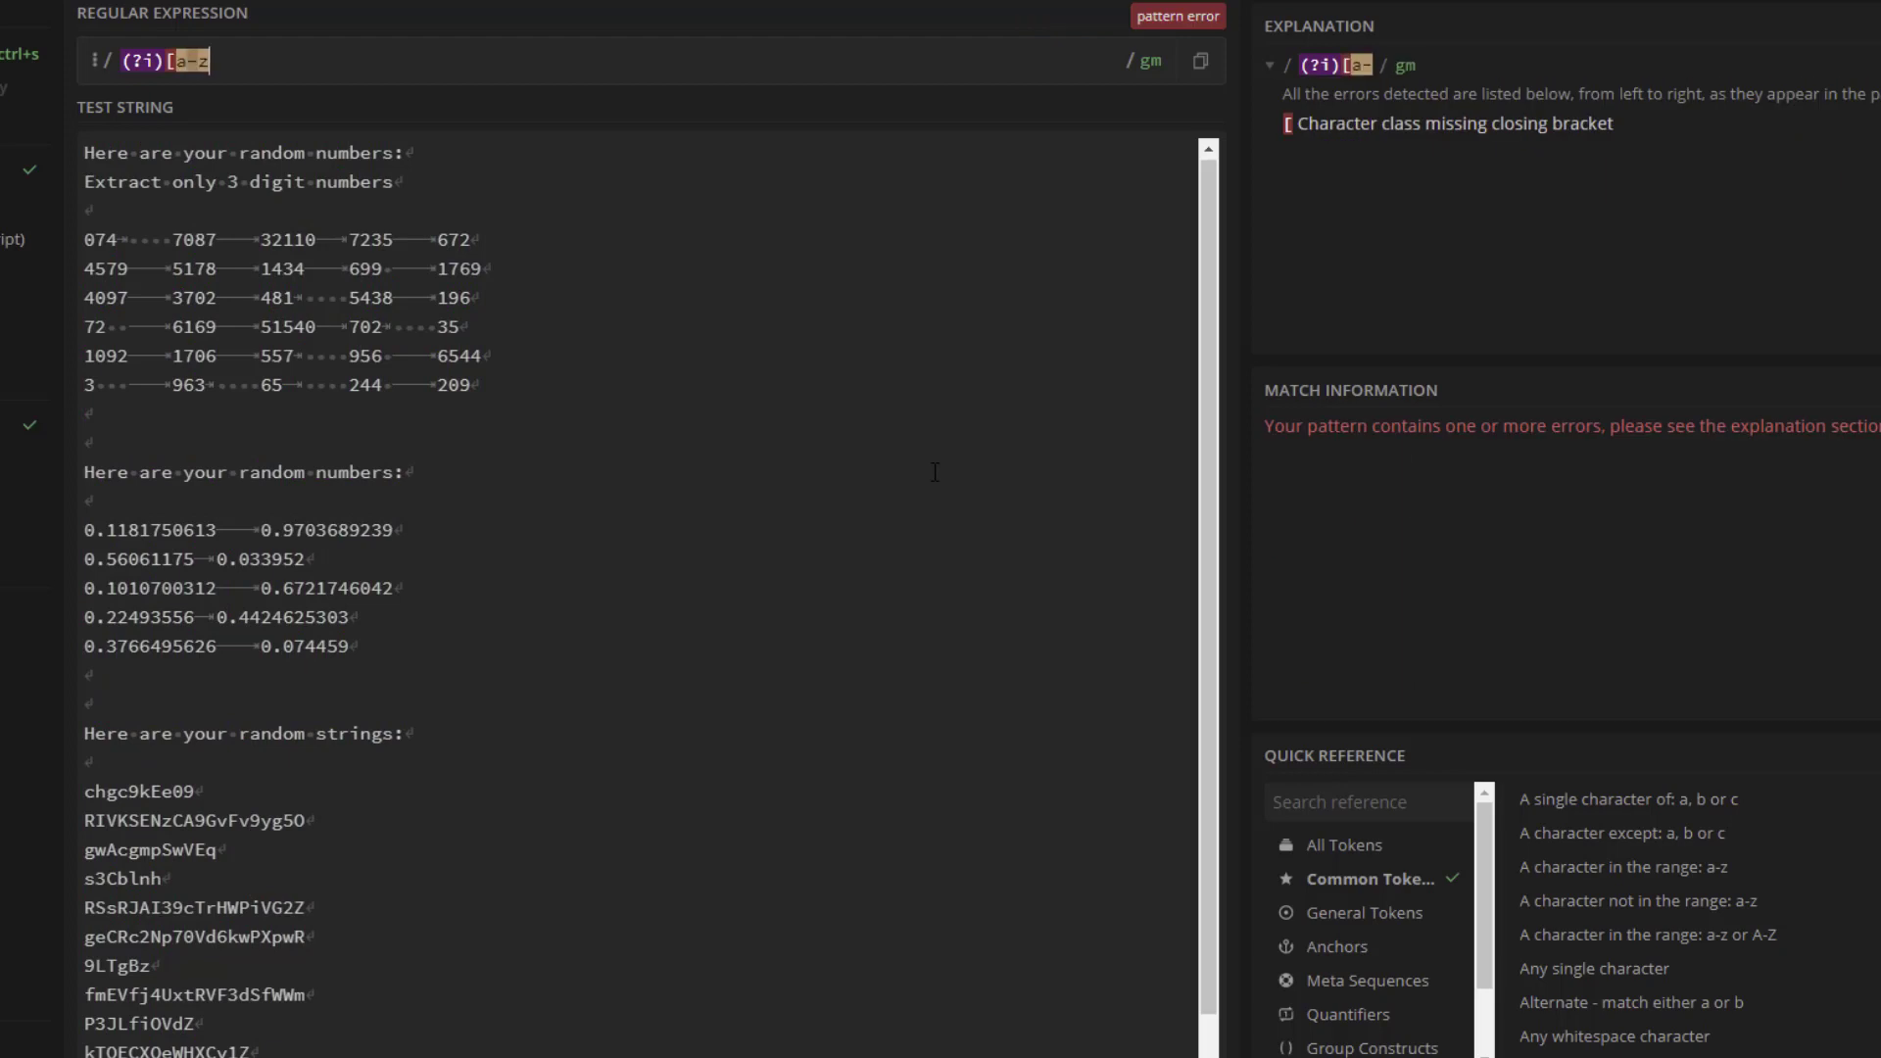
text(0-9])
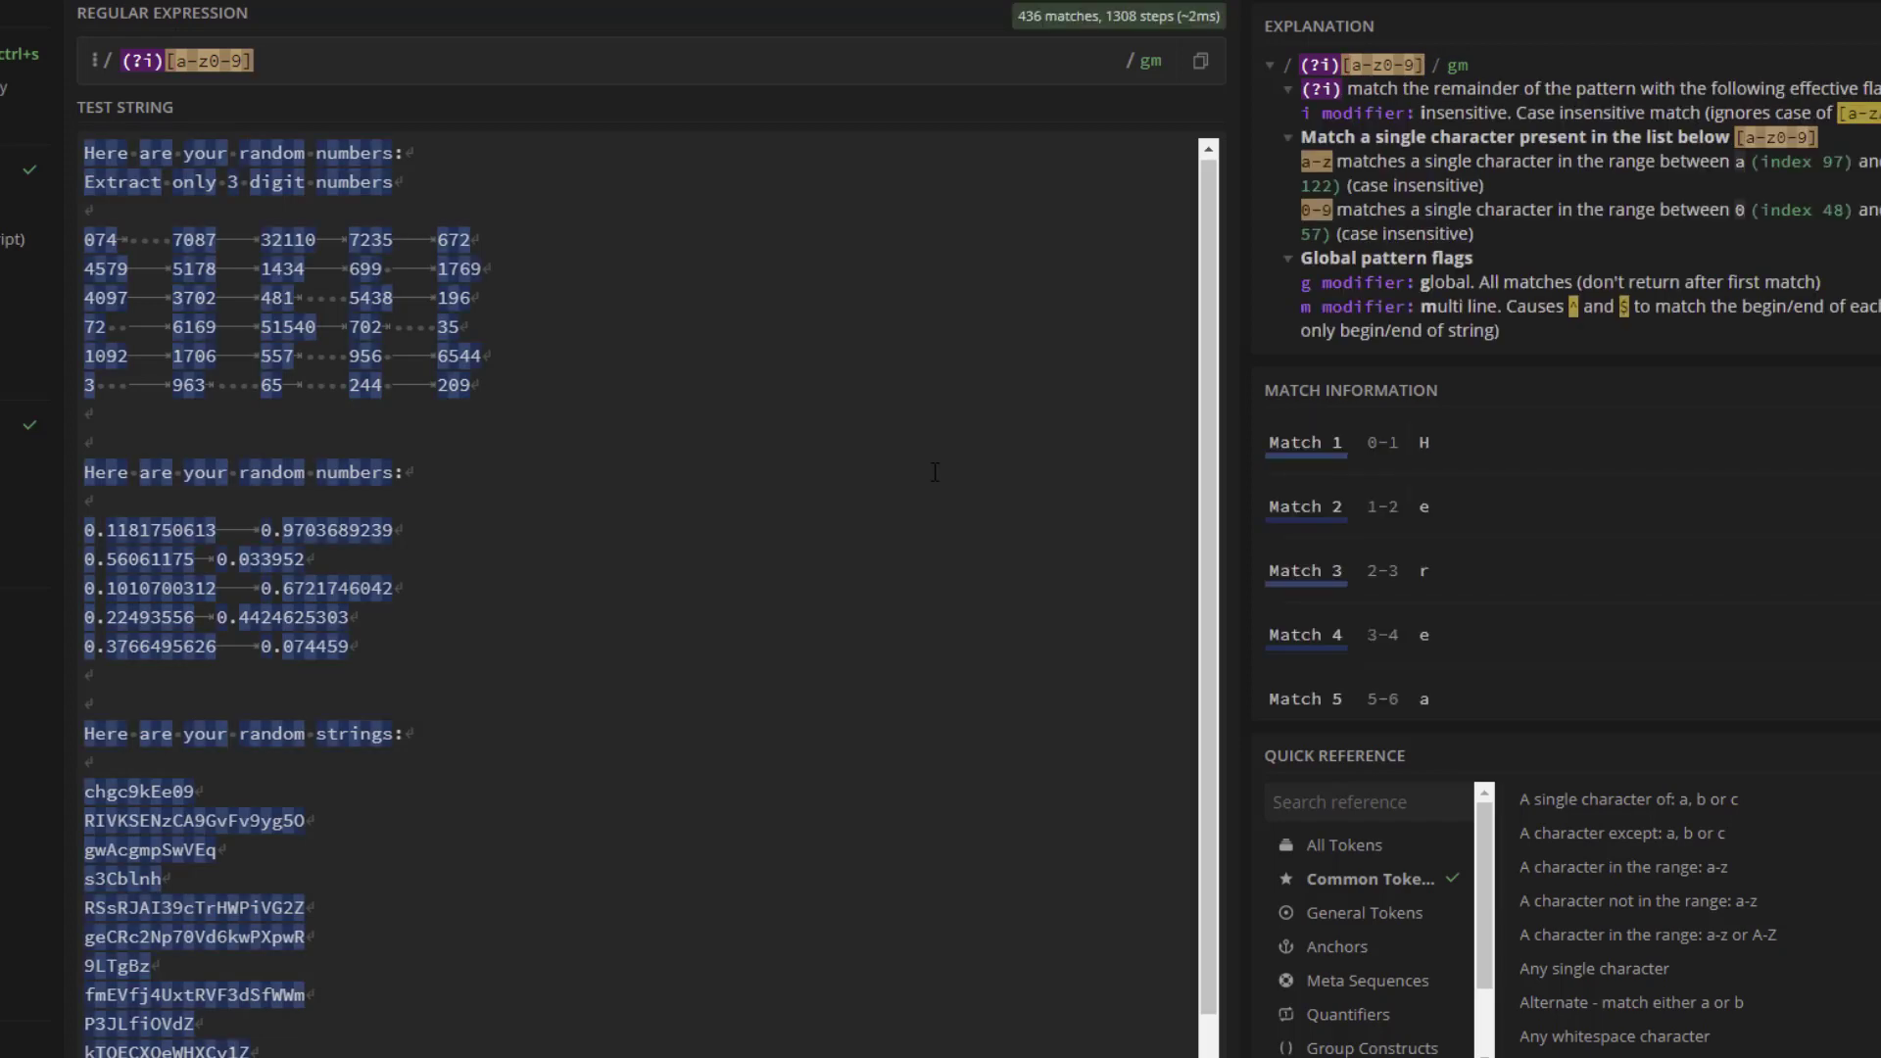
Add a {1,} quantifier after the character class, giving 80 alphanumeric string matches
click(255, 61)
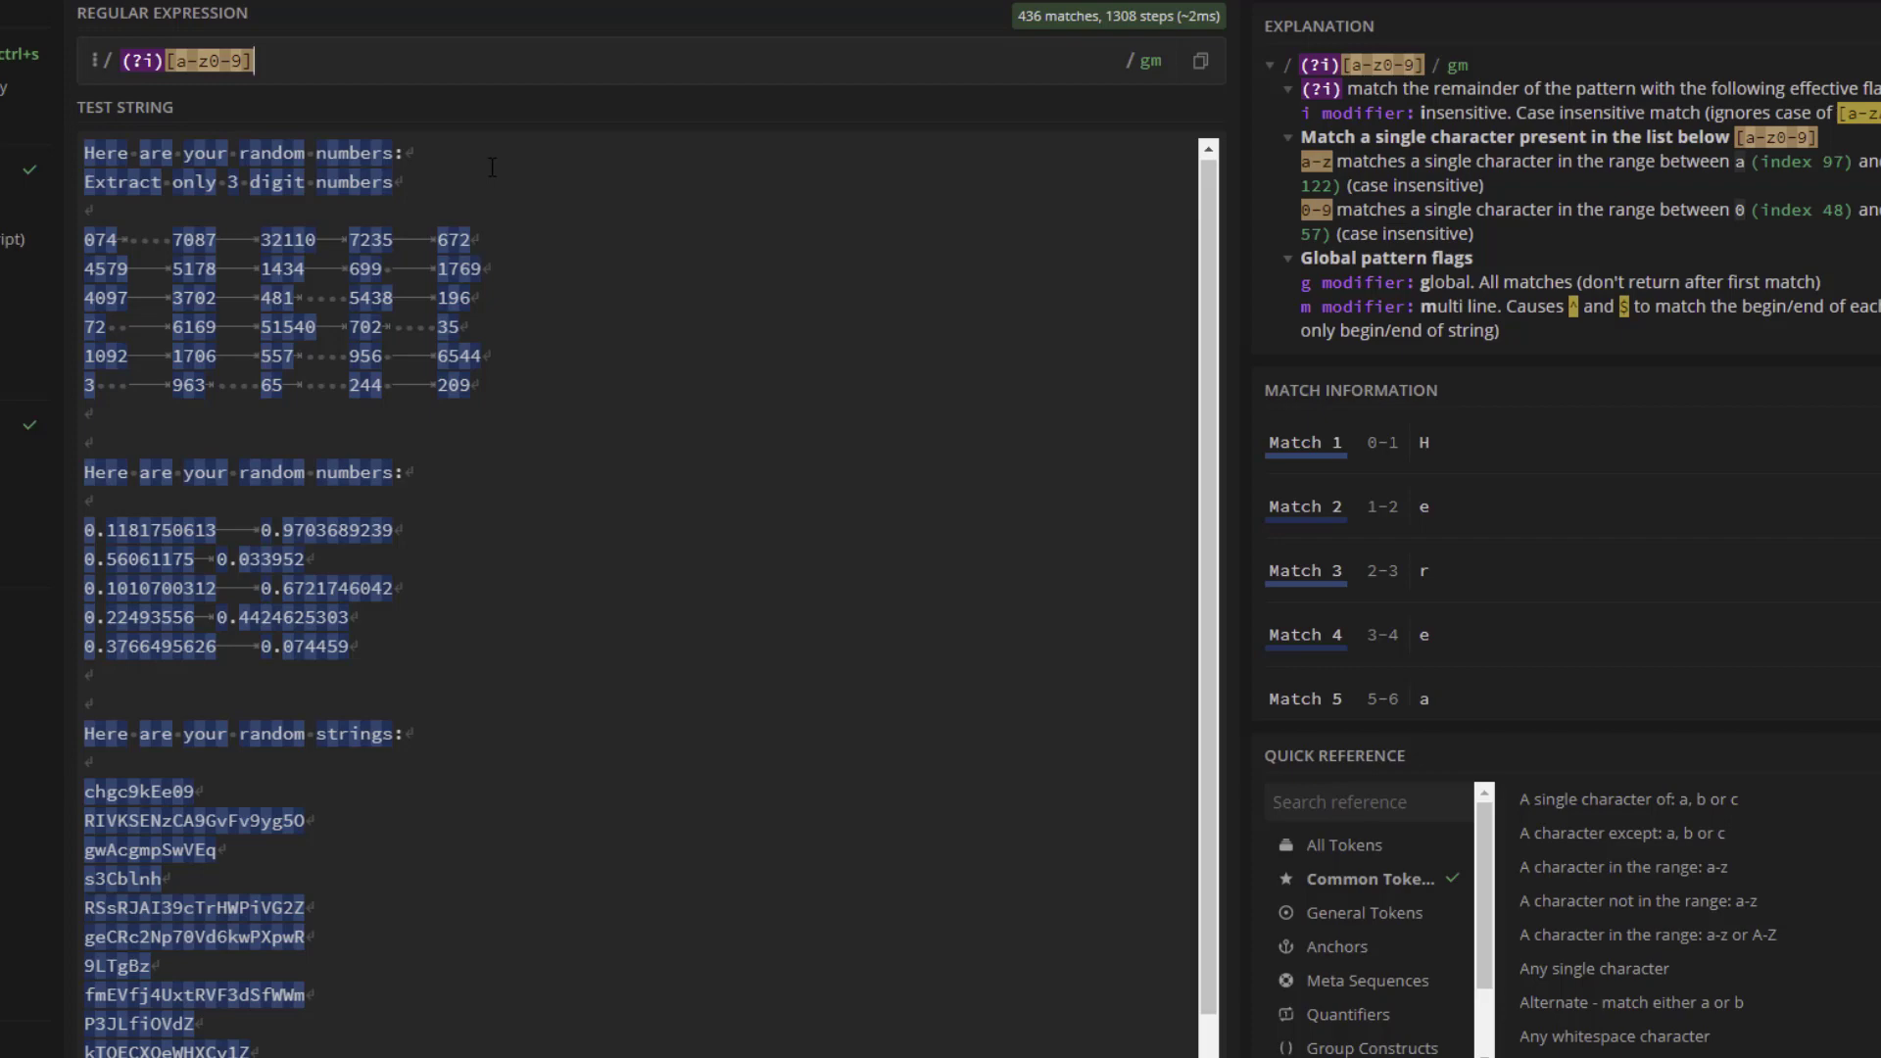
text({1})
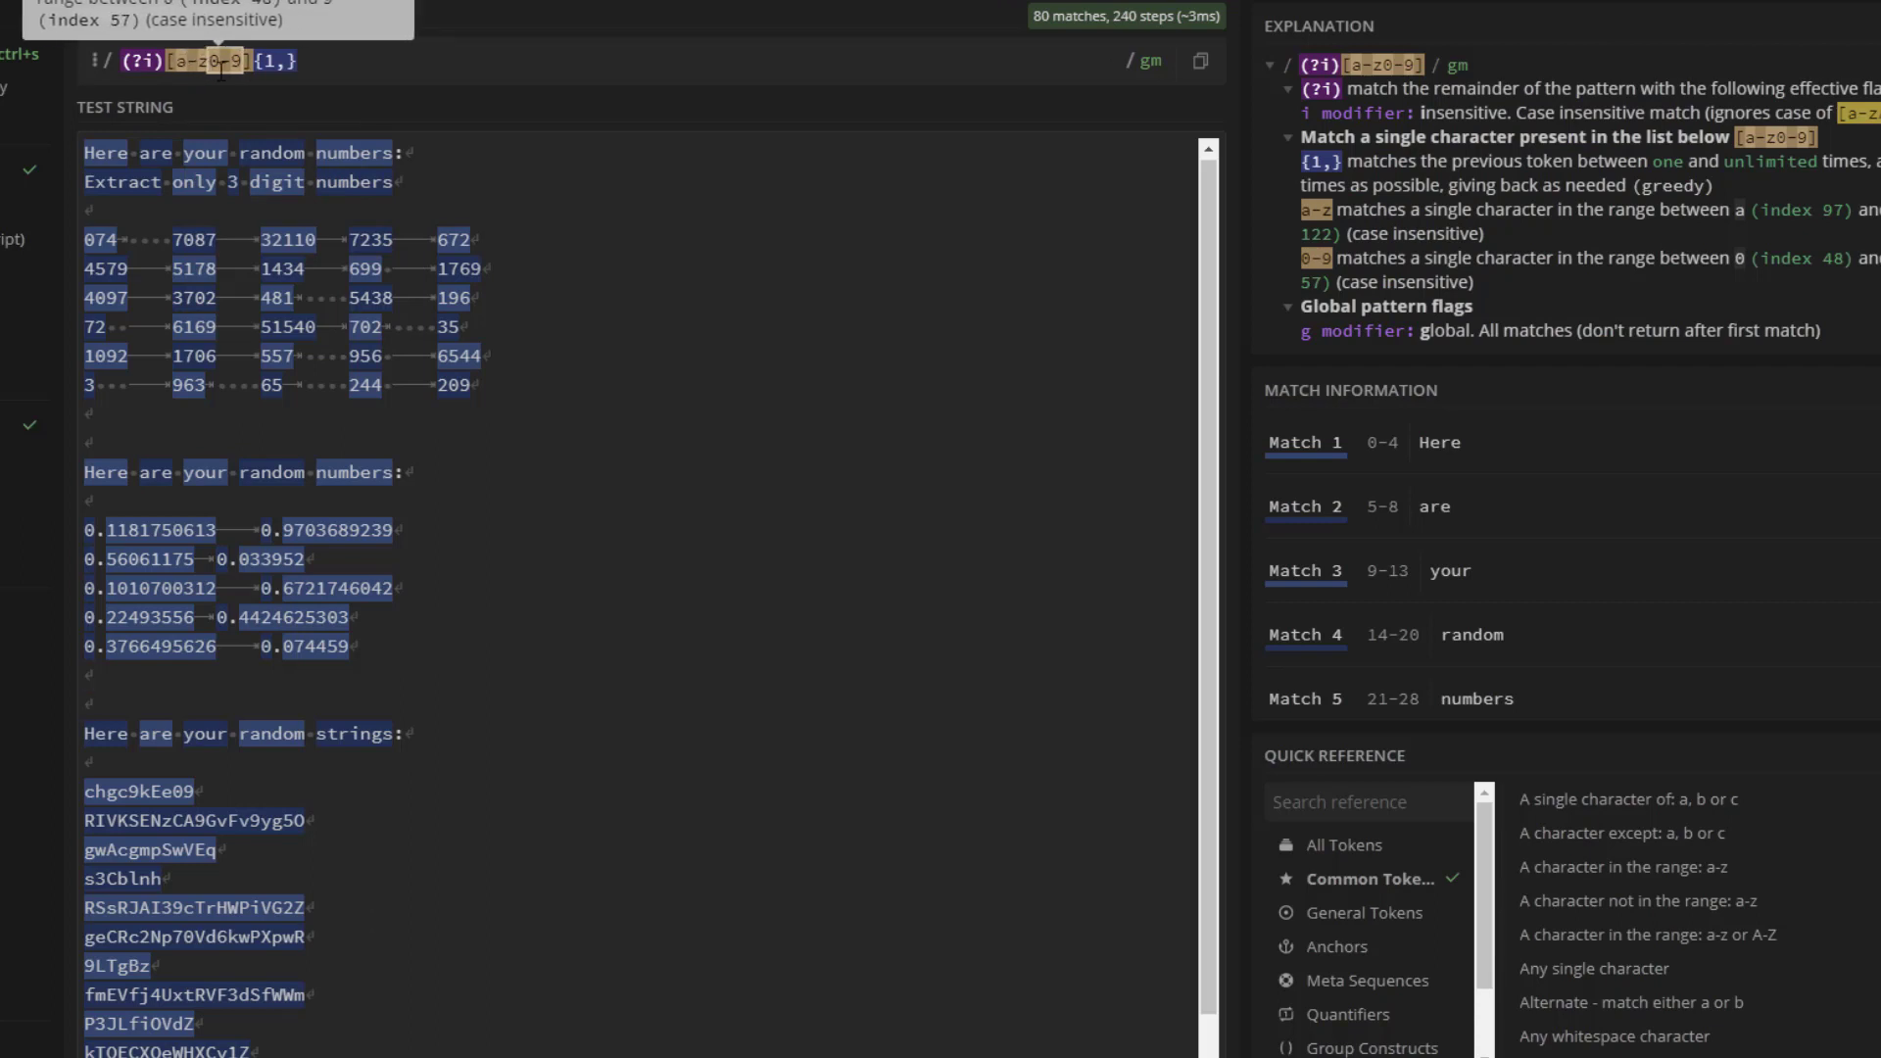
mouse_move(692, 774)
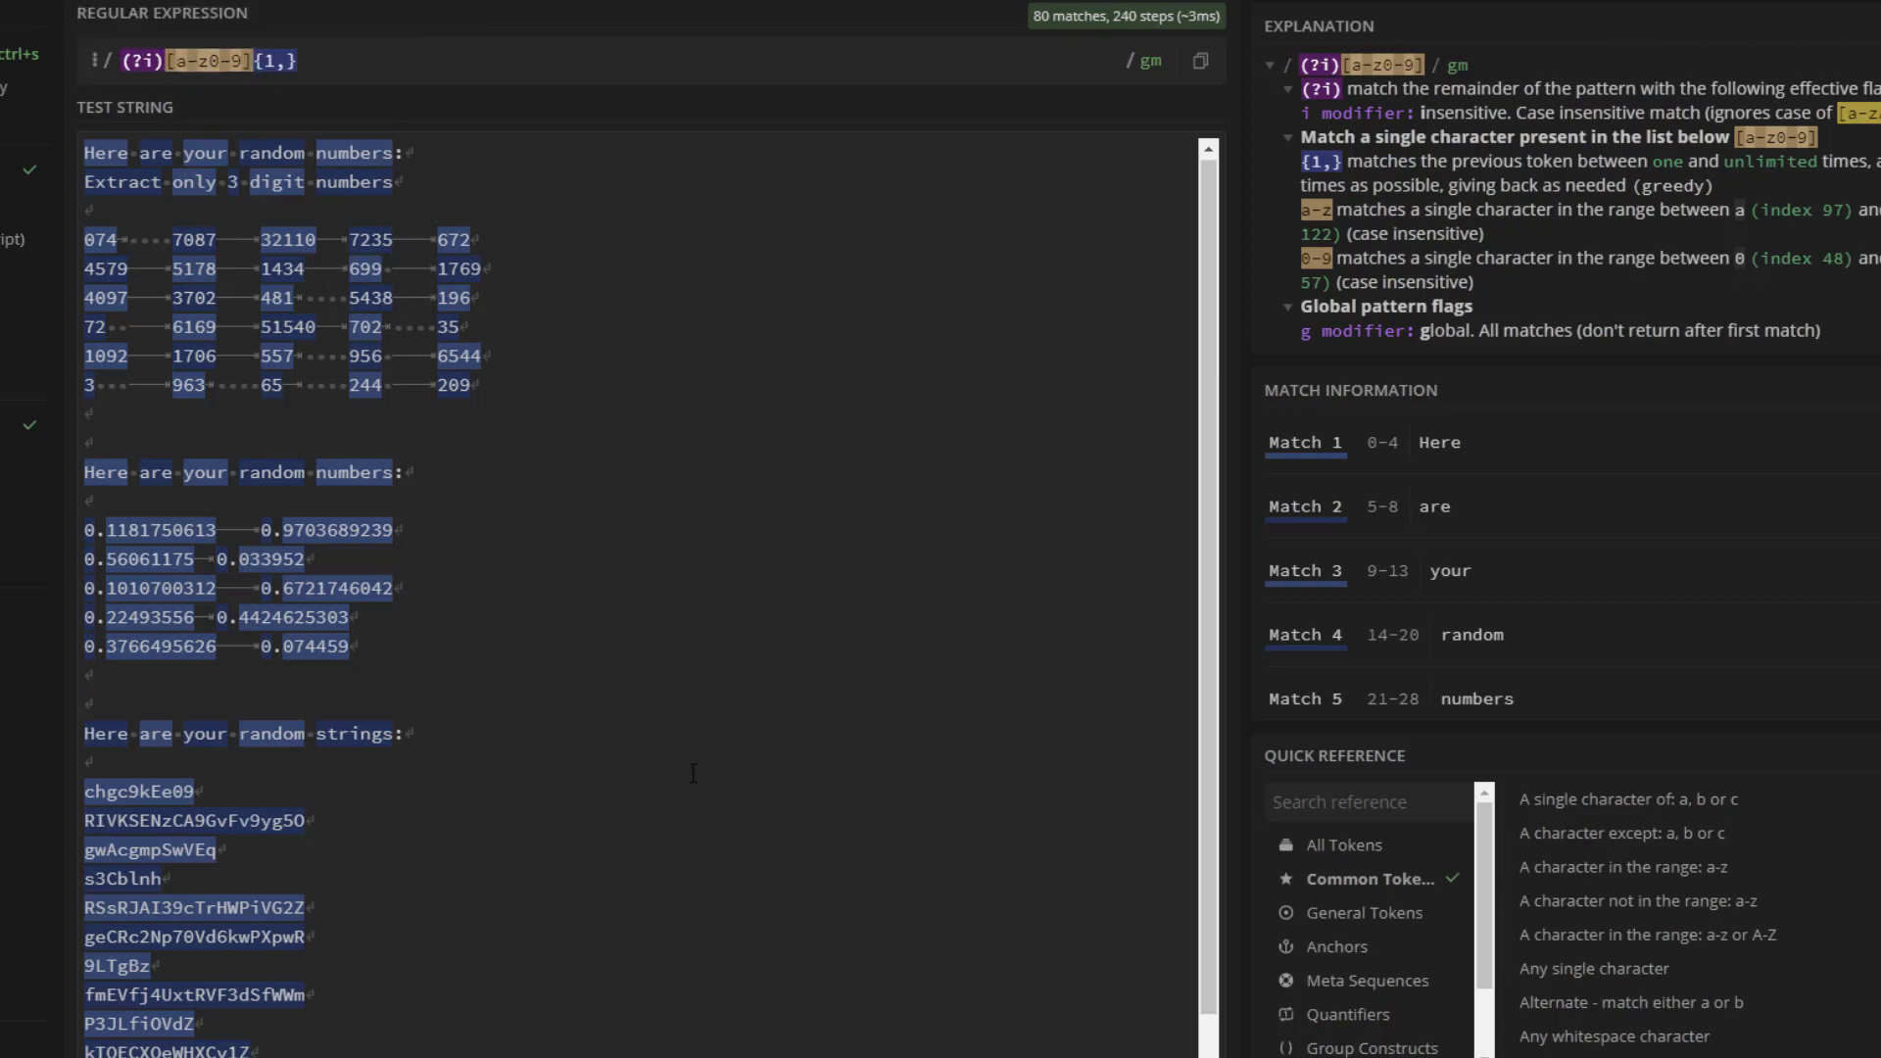